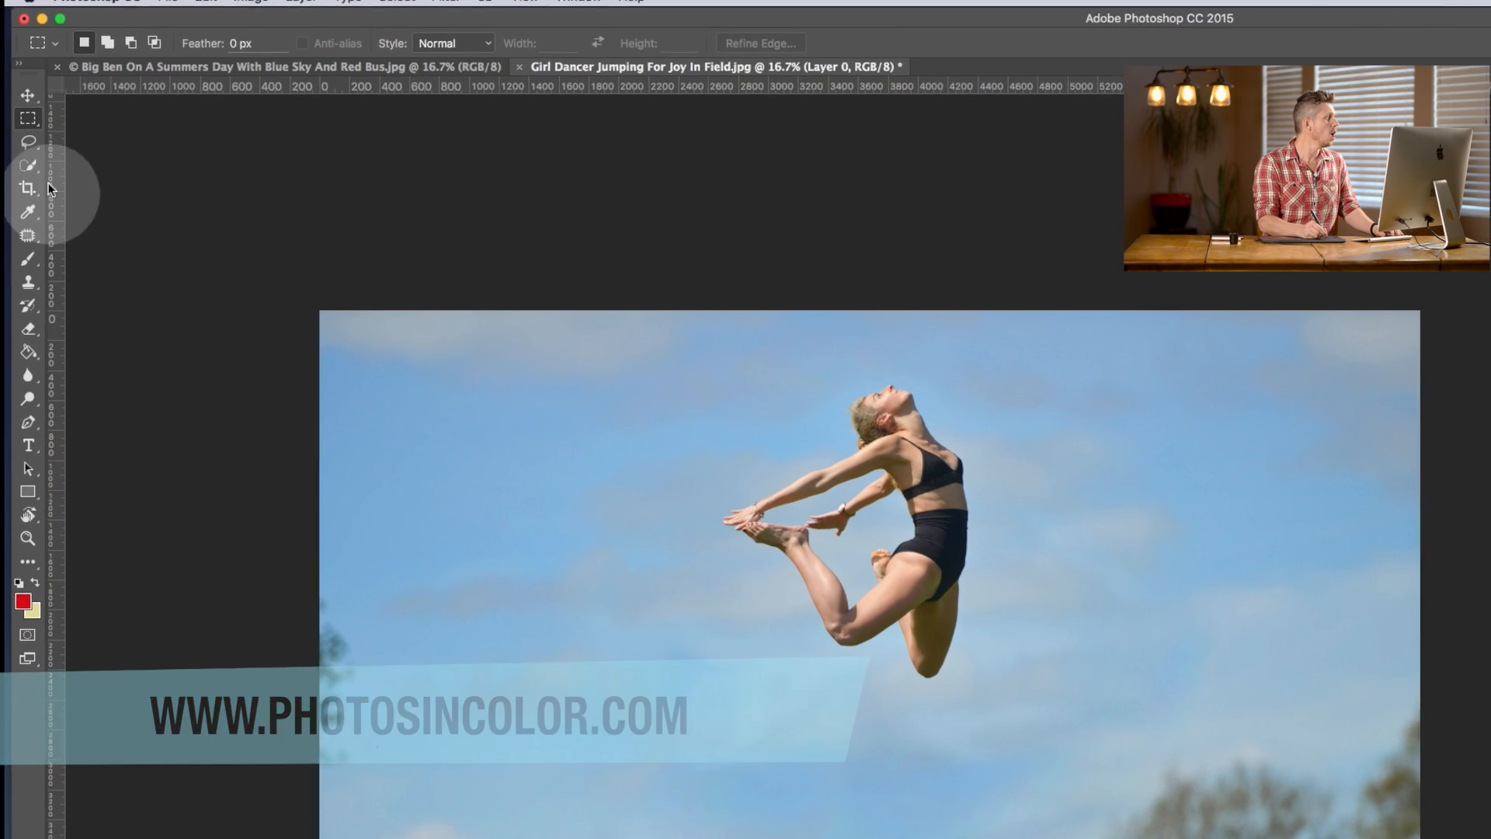
Step: Quick-select the dancer's head, torso, legs and outstretched arm with Sample All Layers on
left_click(17, 160)
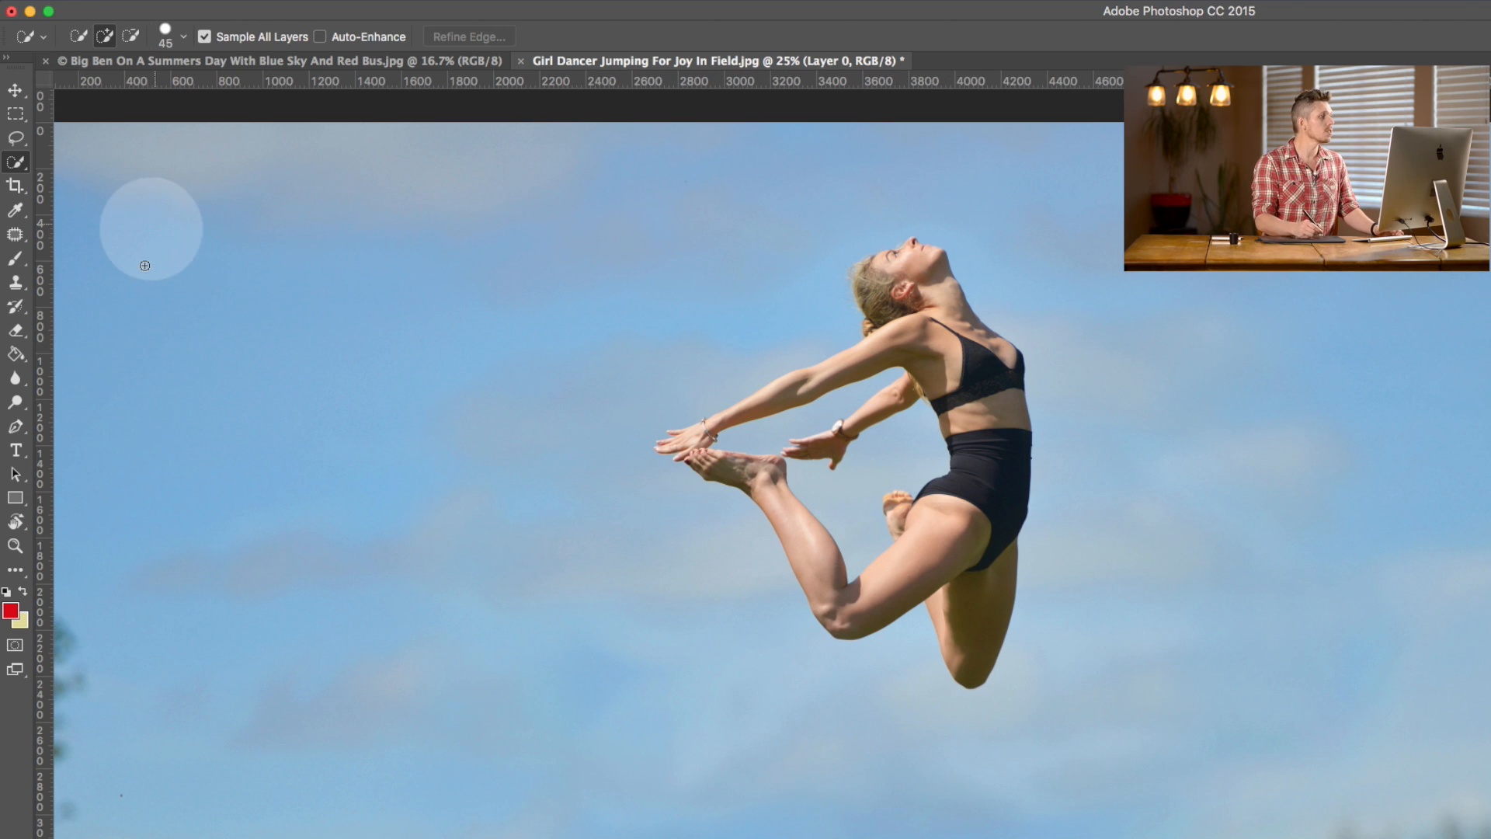
mouse_move(805, 707)
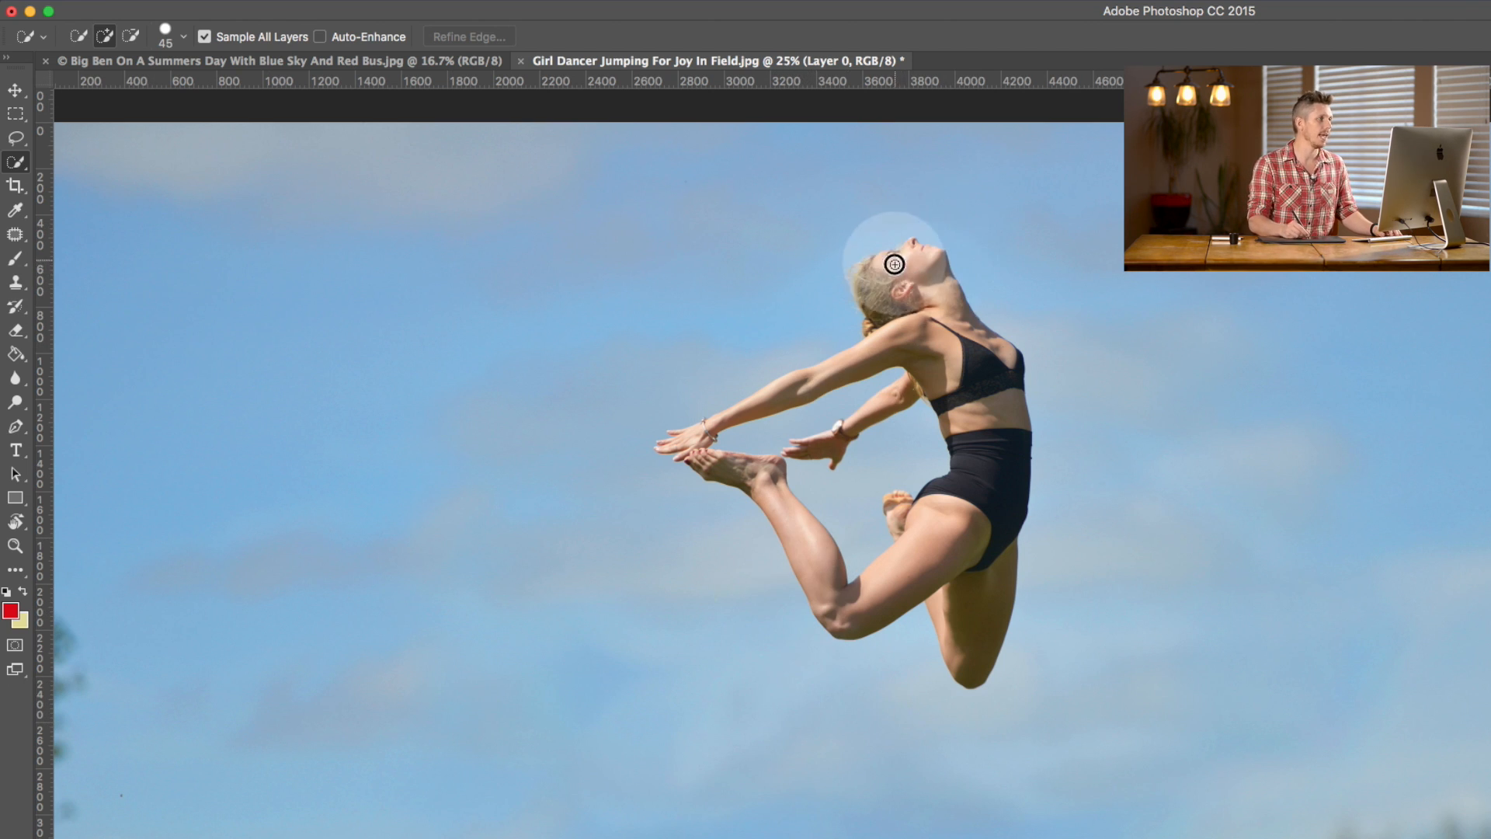
left_click_drag(894, 264, 920, 313)
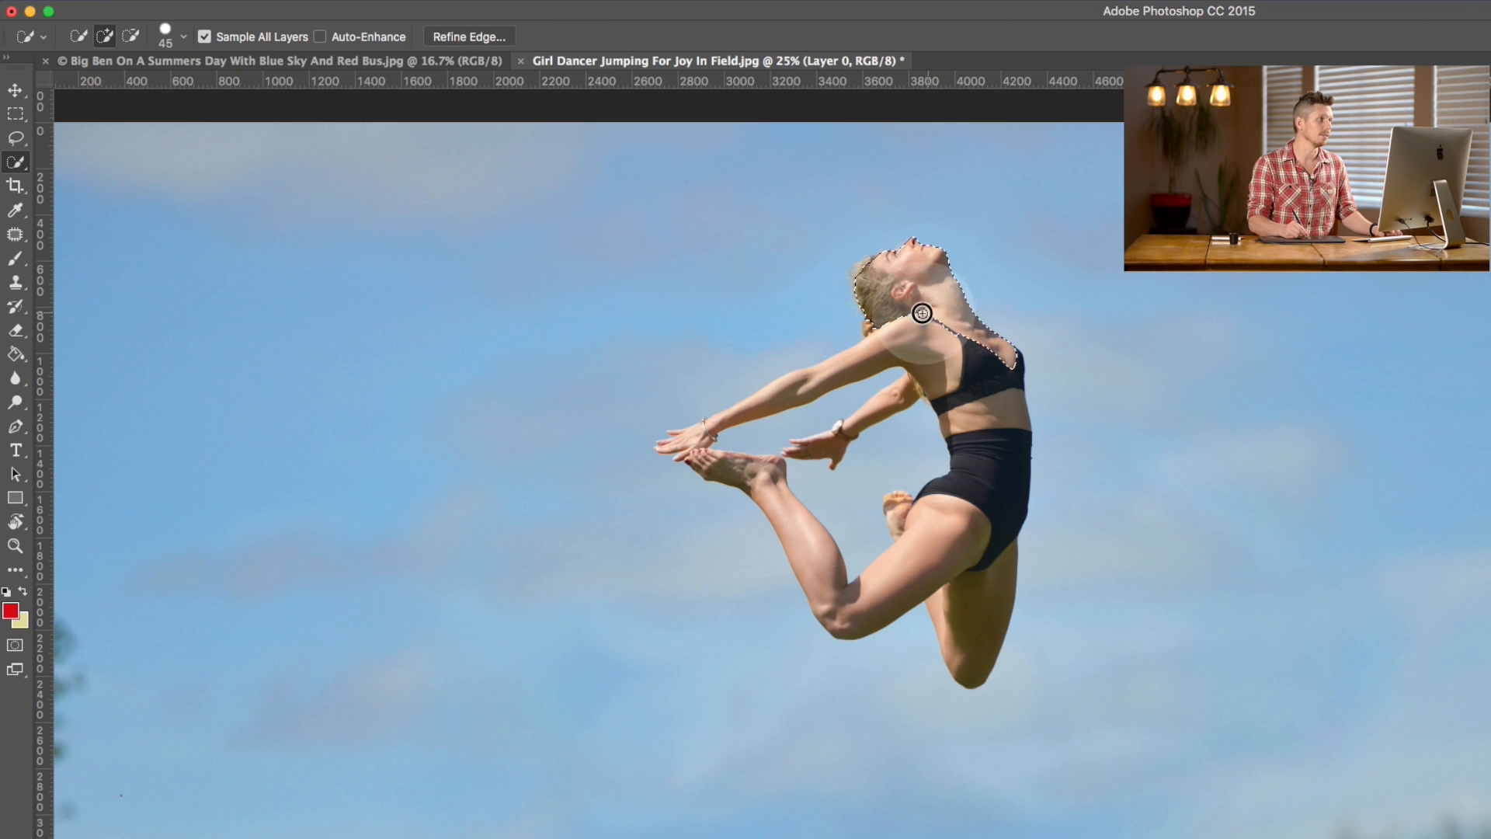
left_click_drag(921, 314, 953, 599)
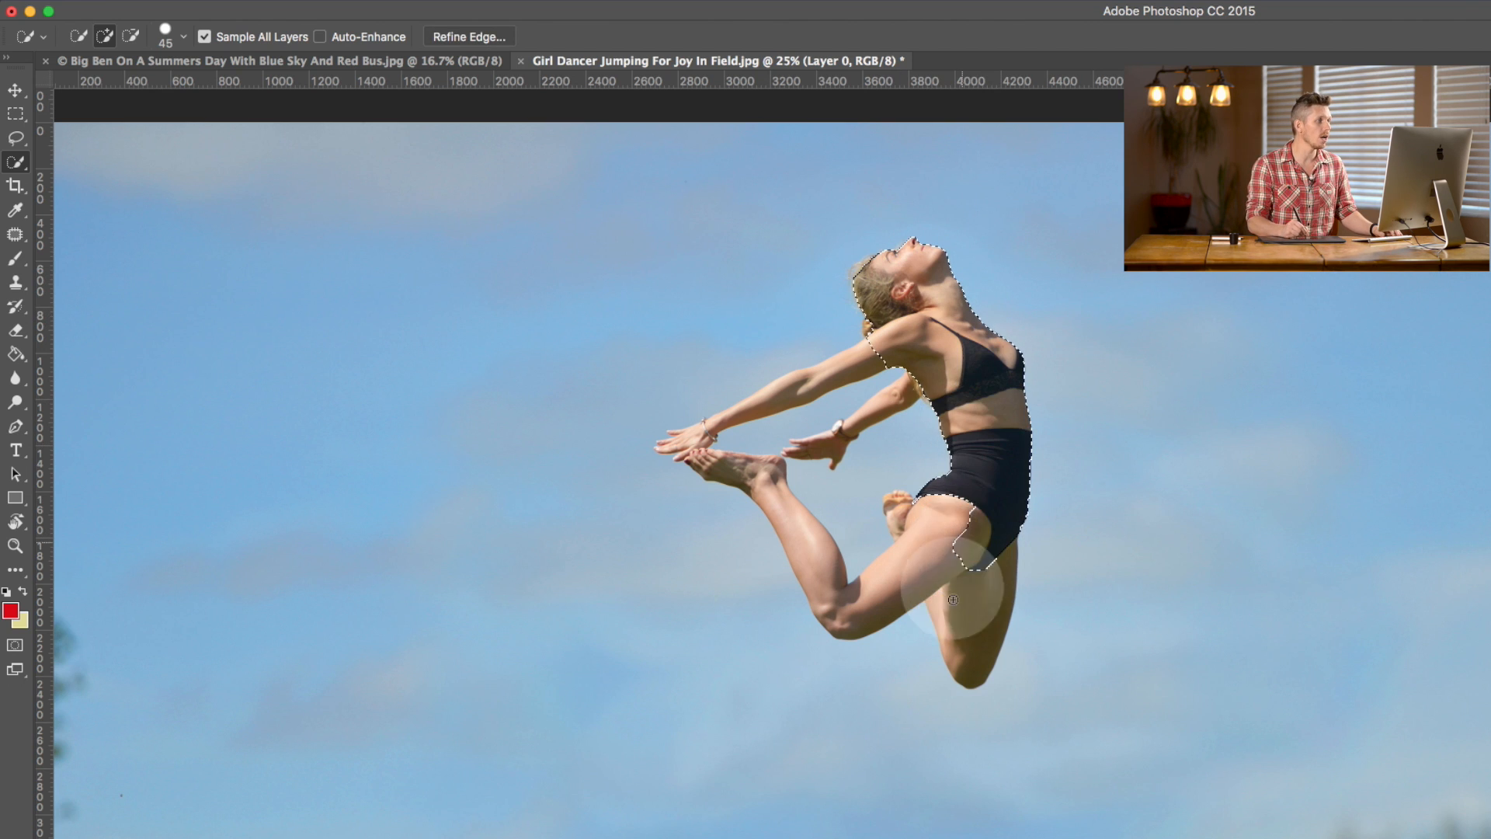
left_click_drag(953, 599, 851, 594)
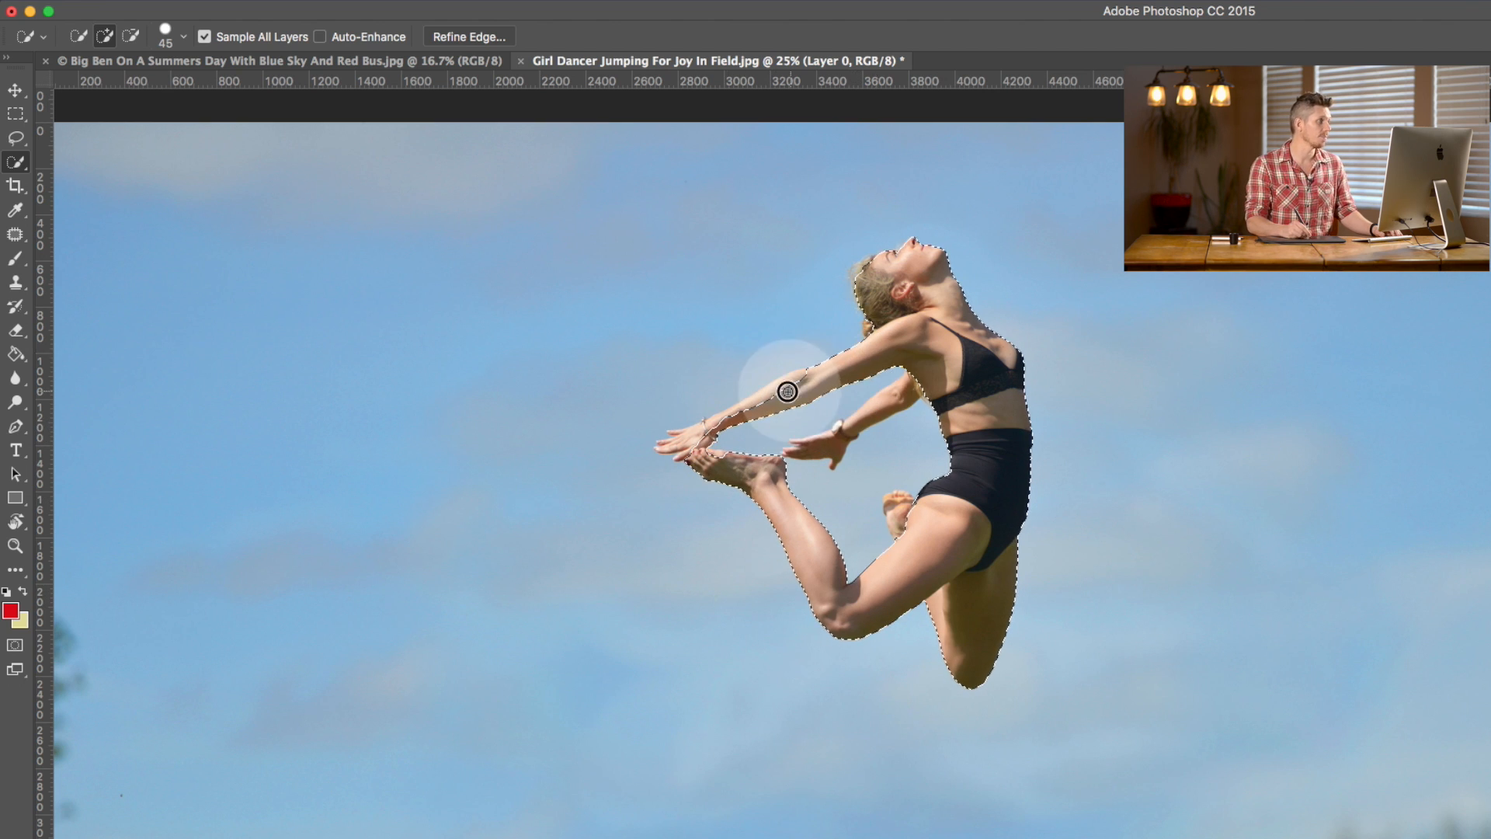
left_click_drag(785, 391, 854, 440)
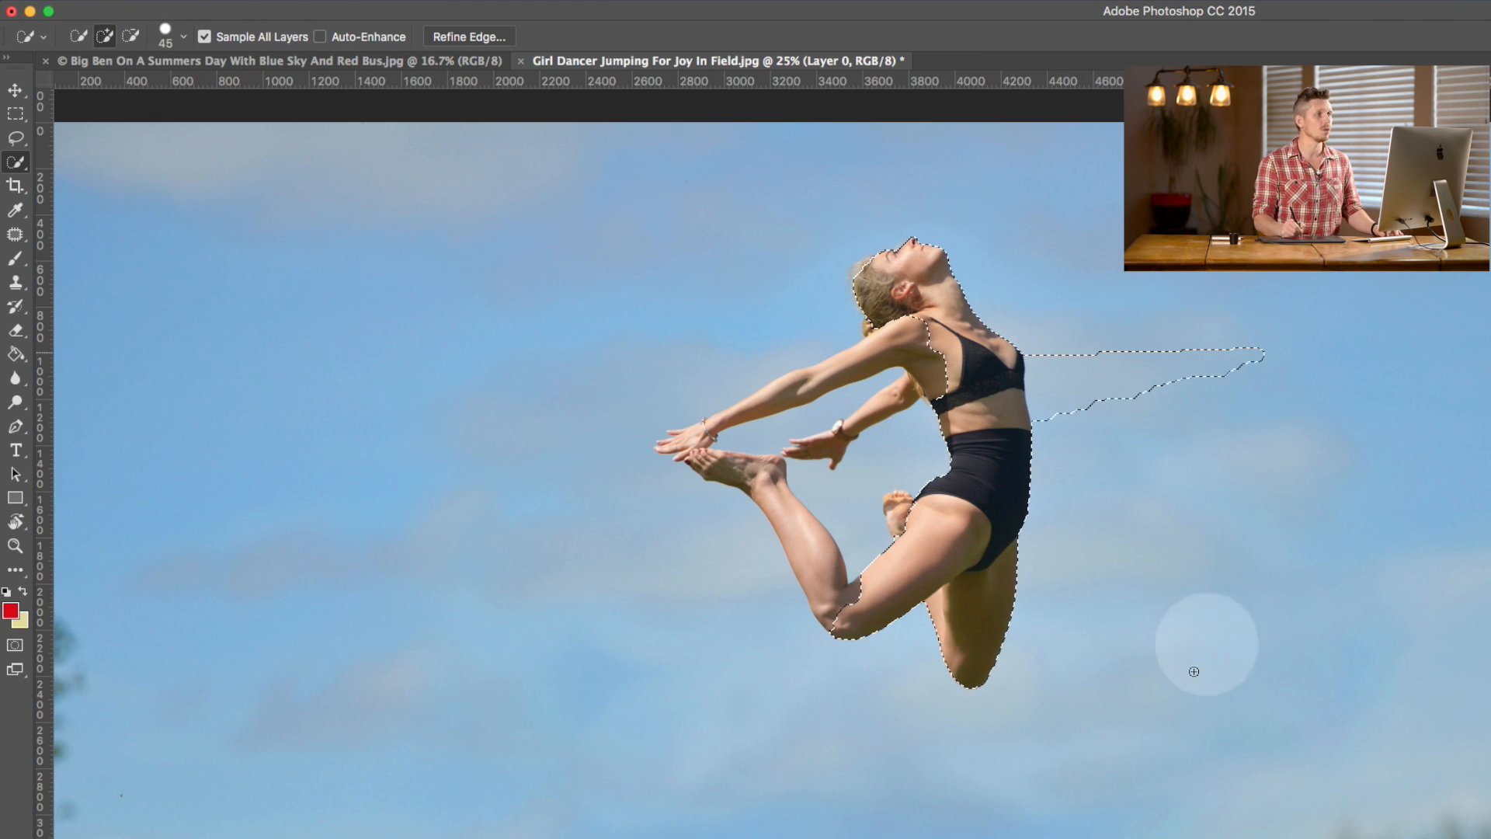
mouse_move(643, 300)
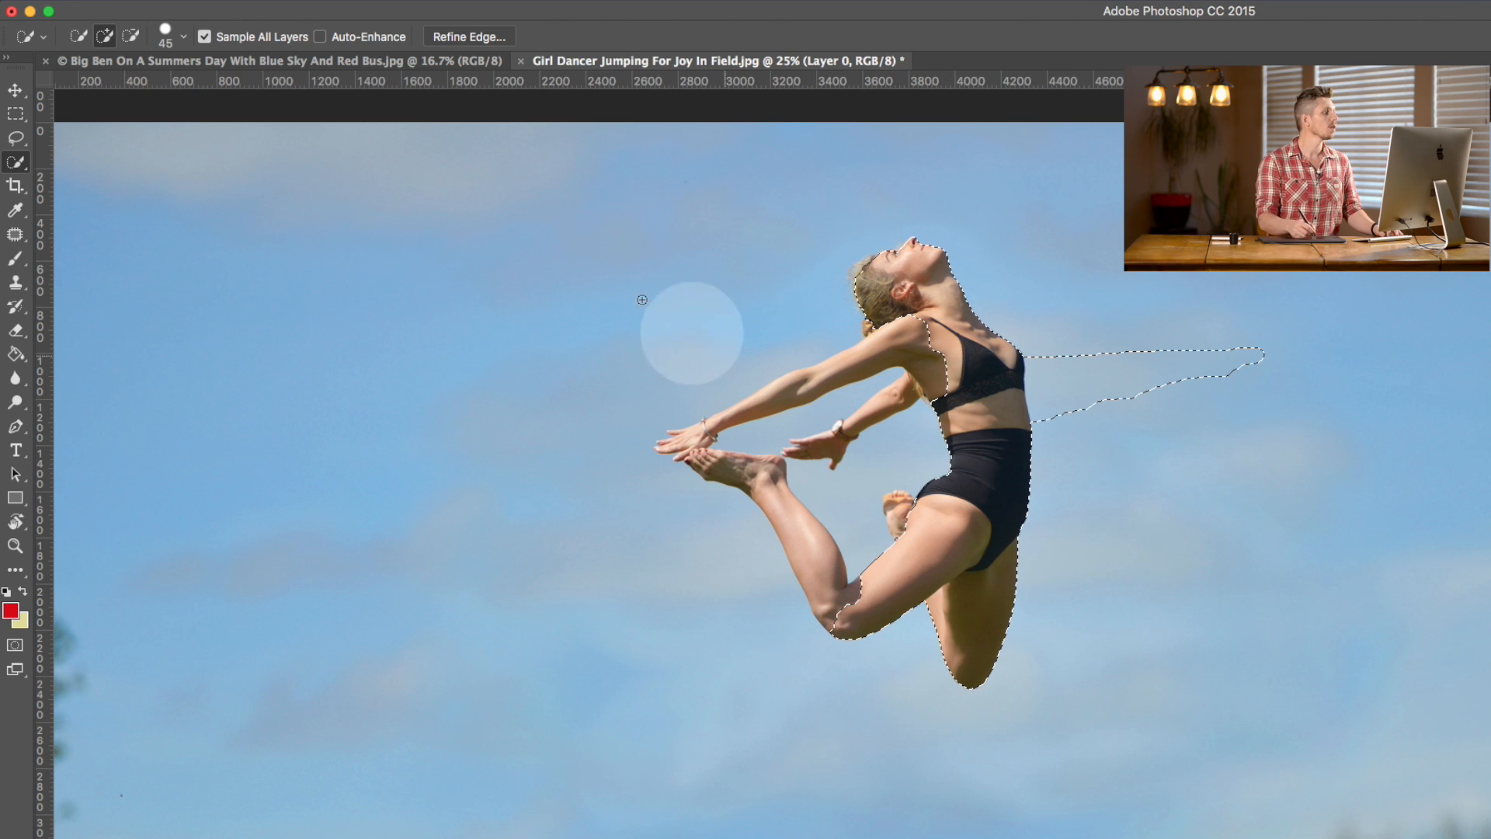
mouse_move(1179, 442)
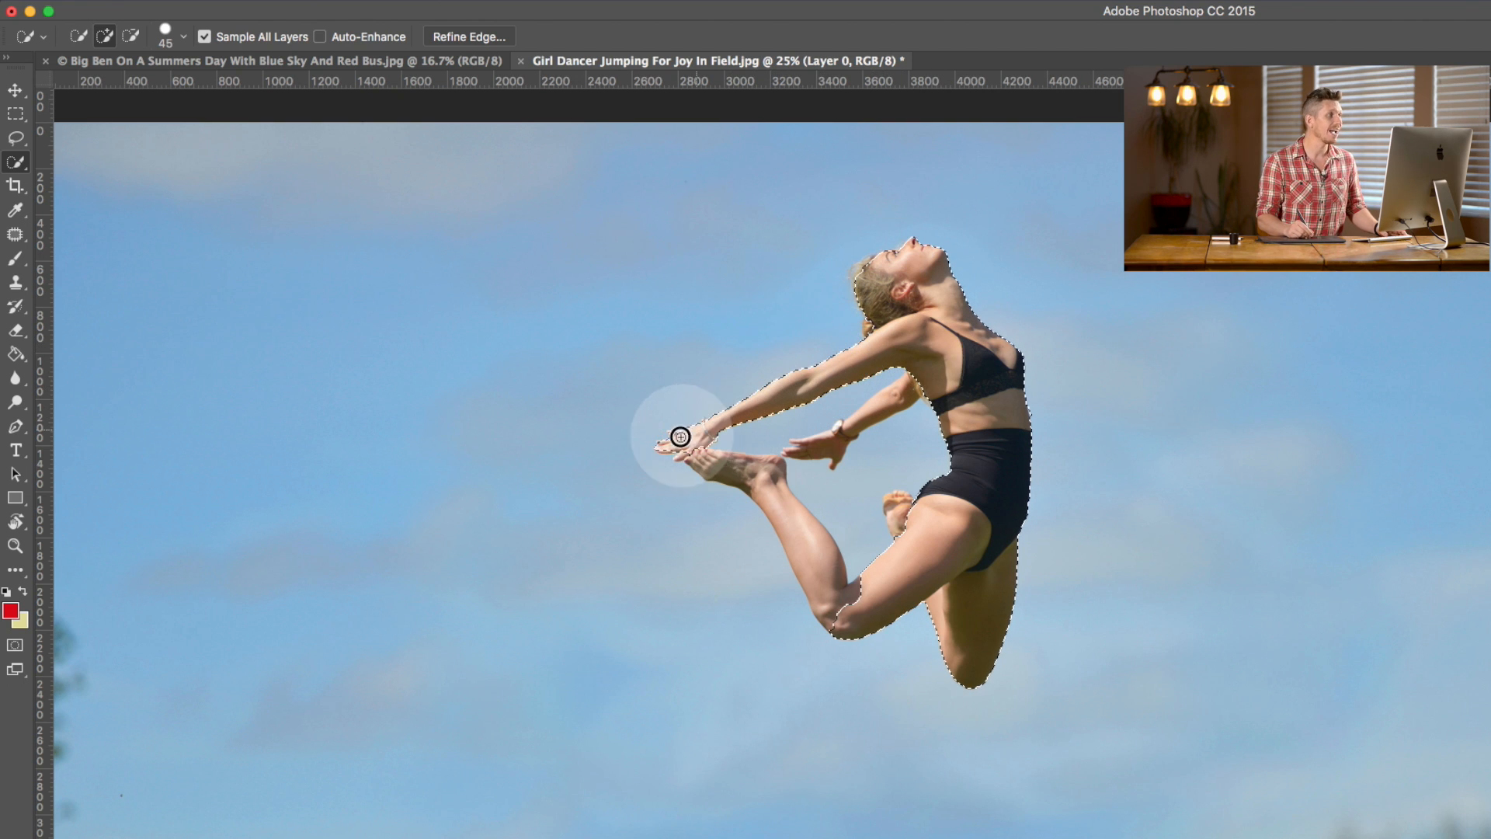
Step: Add the dancer's hands to the selection
left_click_drag(678, 437, 778, 501)
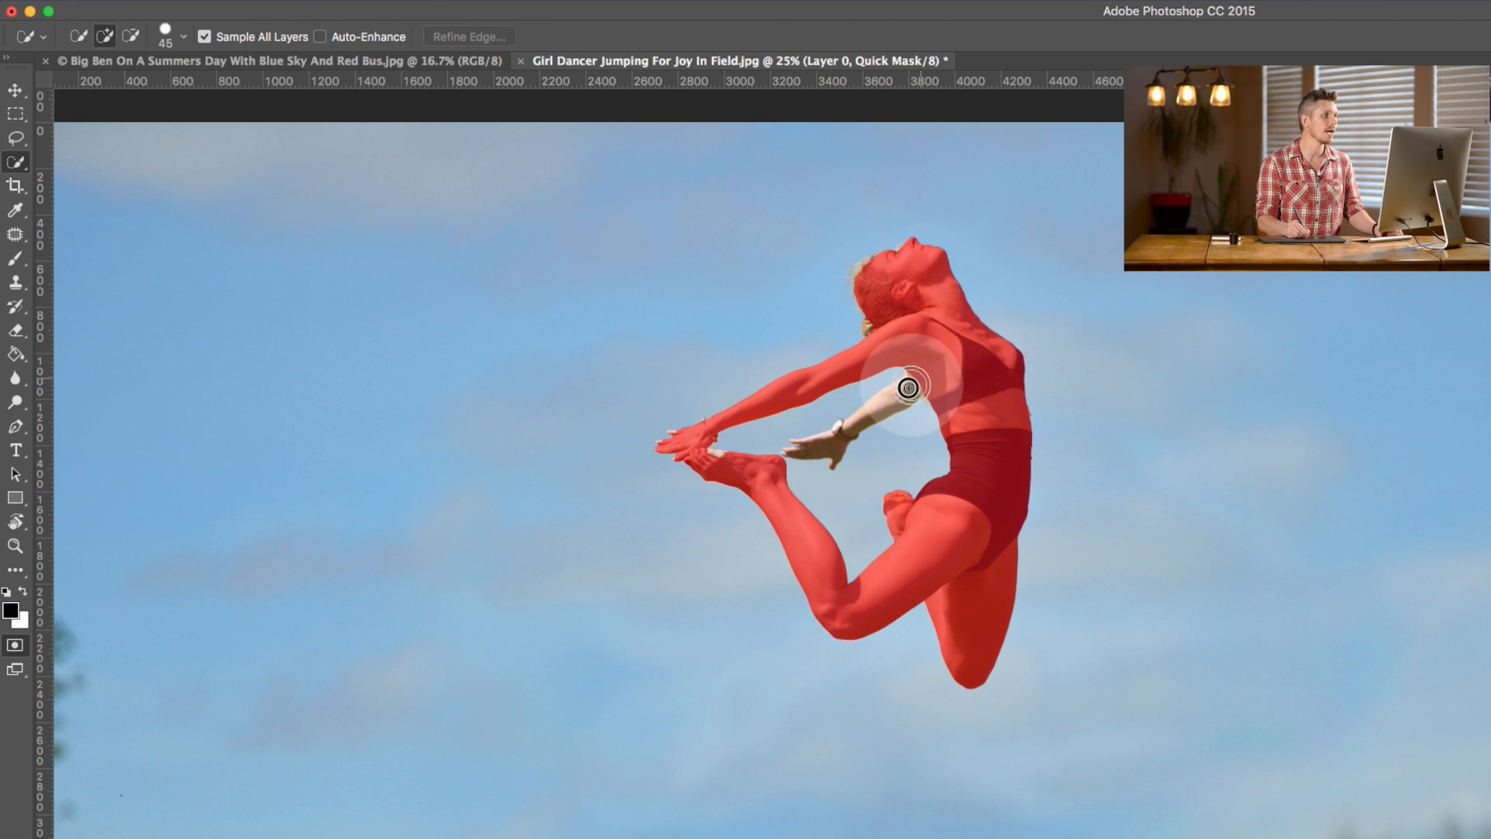
Step: Inspect the selection in Quick Mask, then remove the sky between the arms
left_click_drag(908, 385, 789, 456)
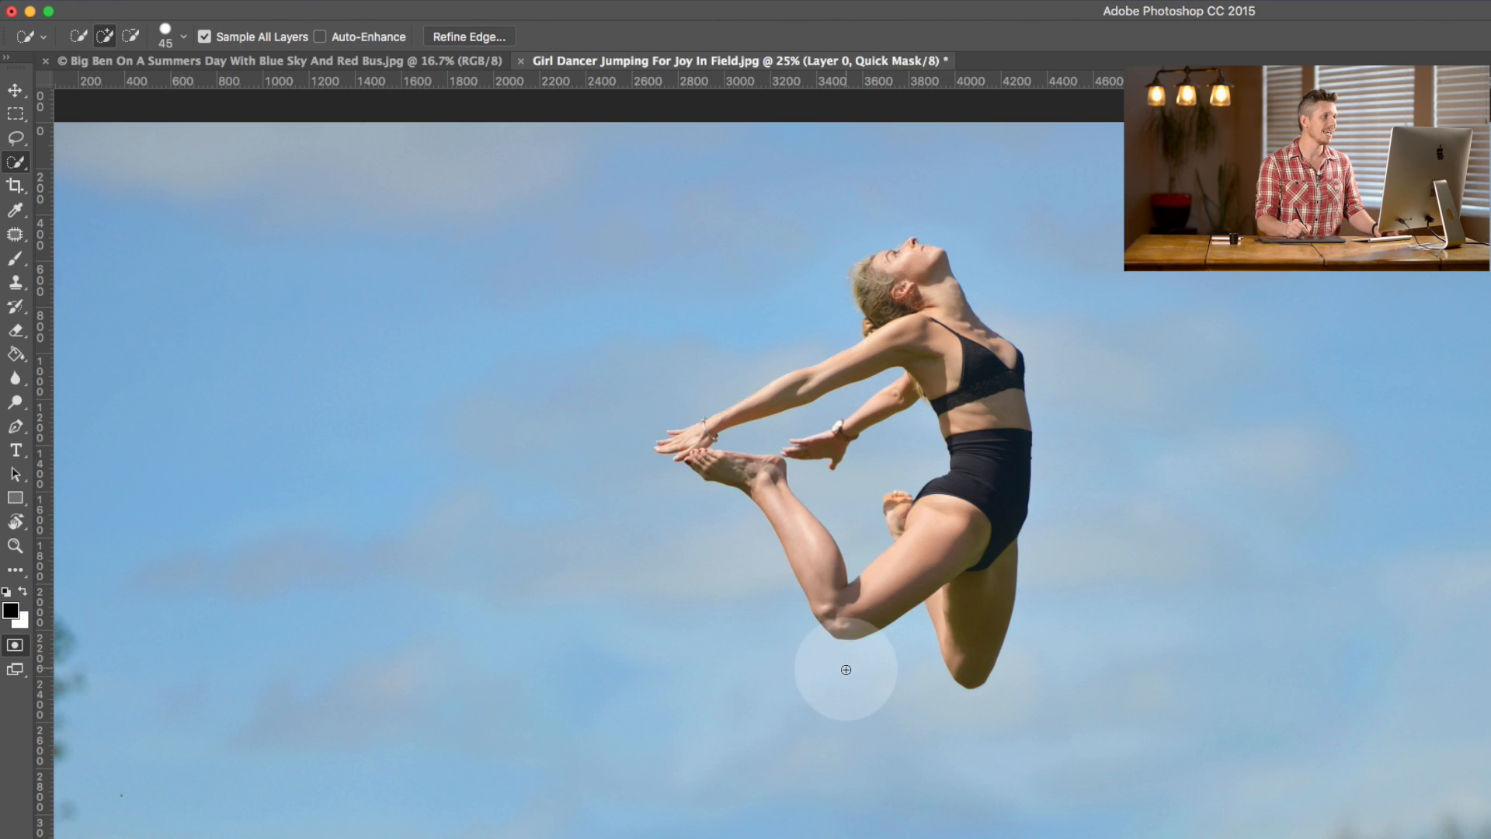
left_click_drag(847, 670, 719, 459)
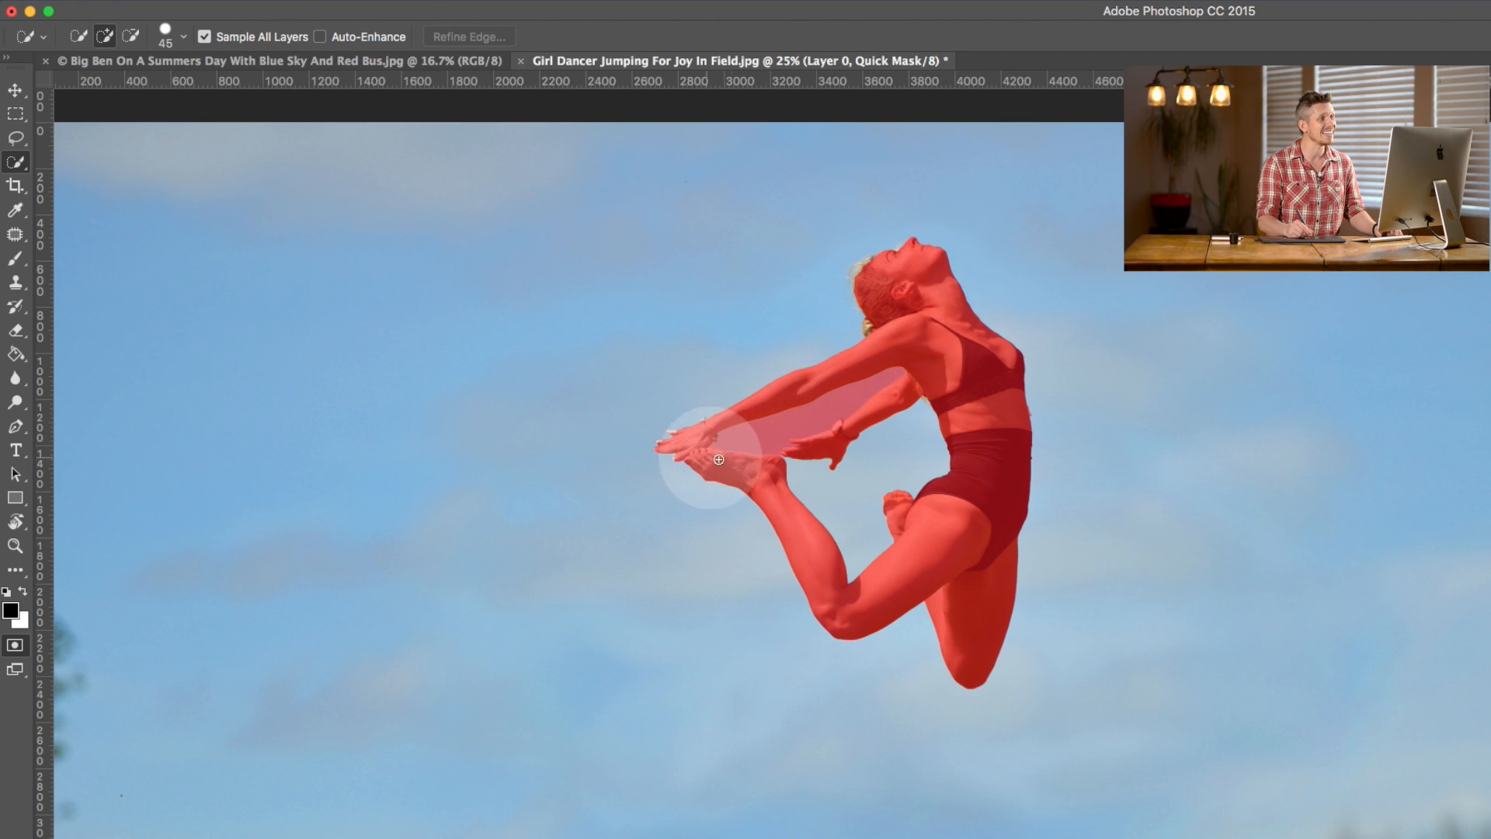
key("q")
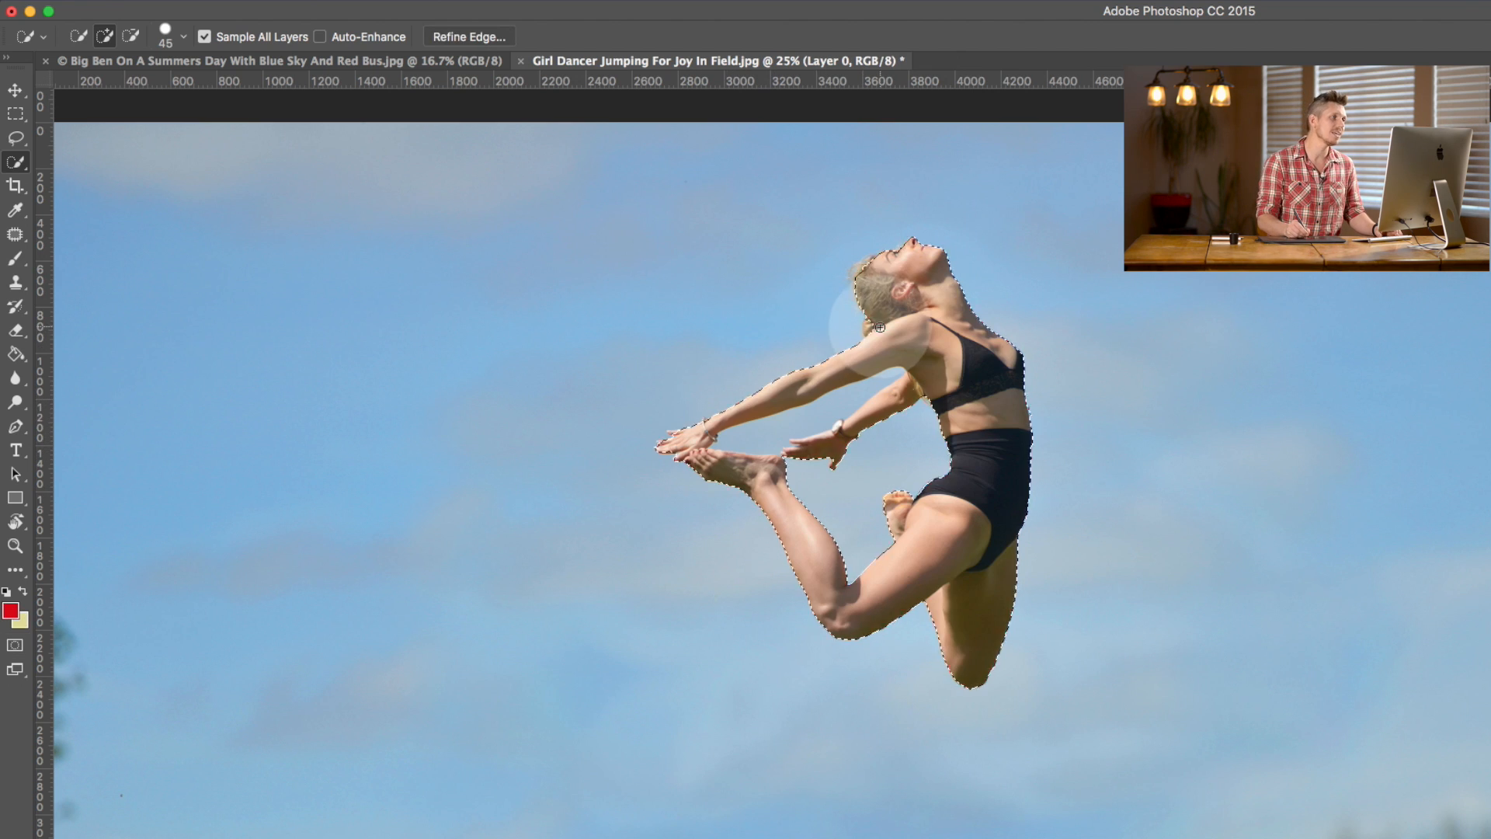
left_click(856, 276)
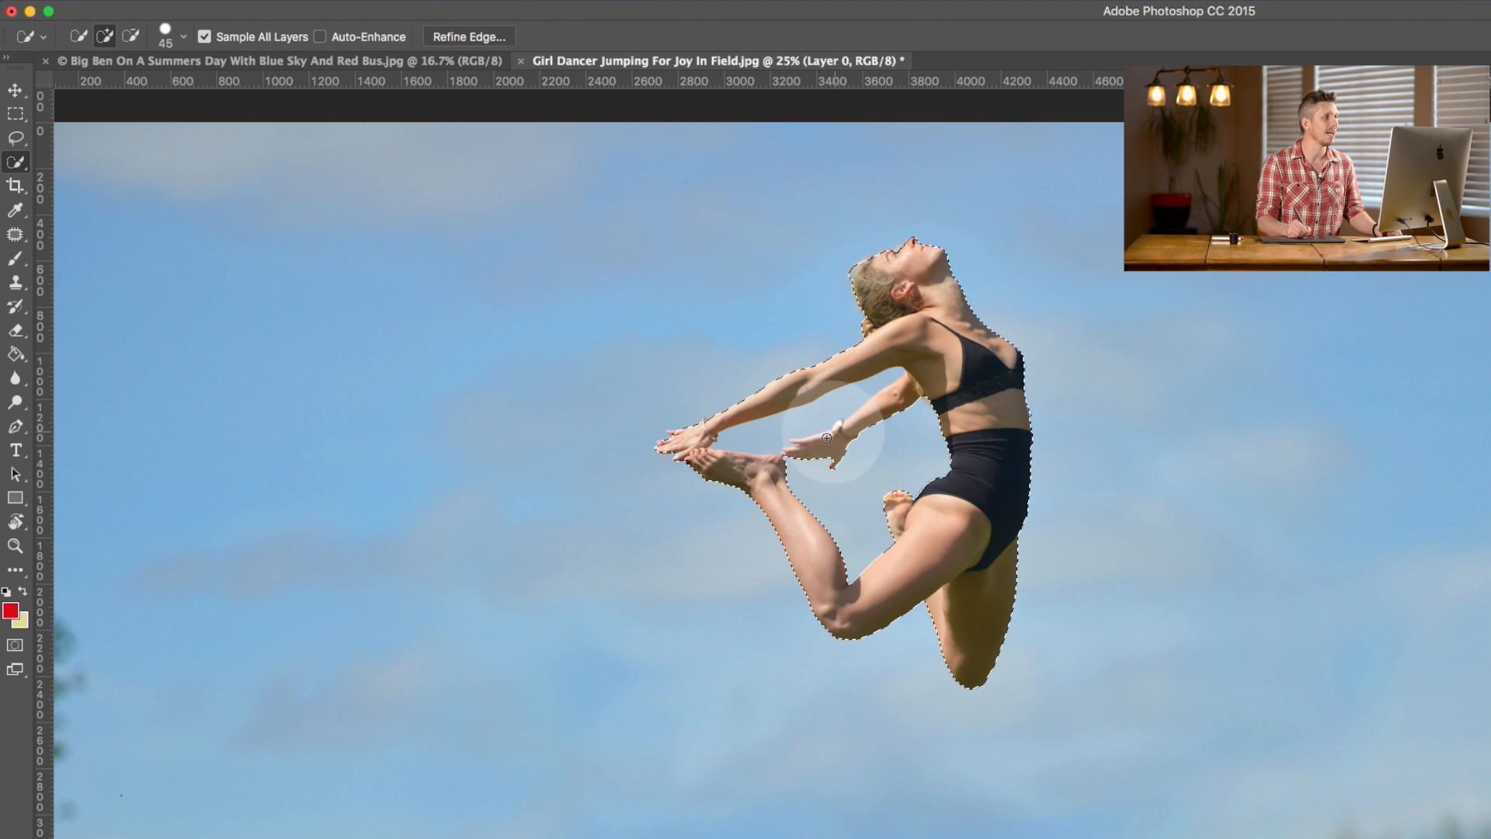
left_click_drag(827, 437, 695, 580)
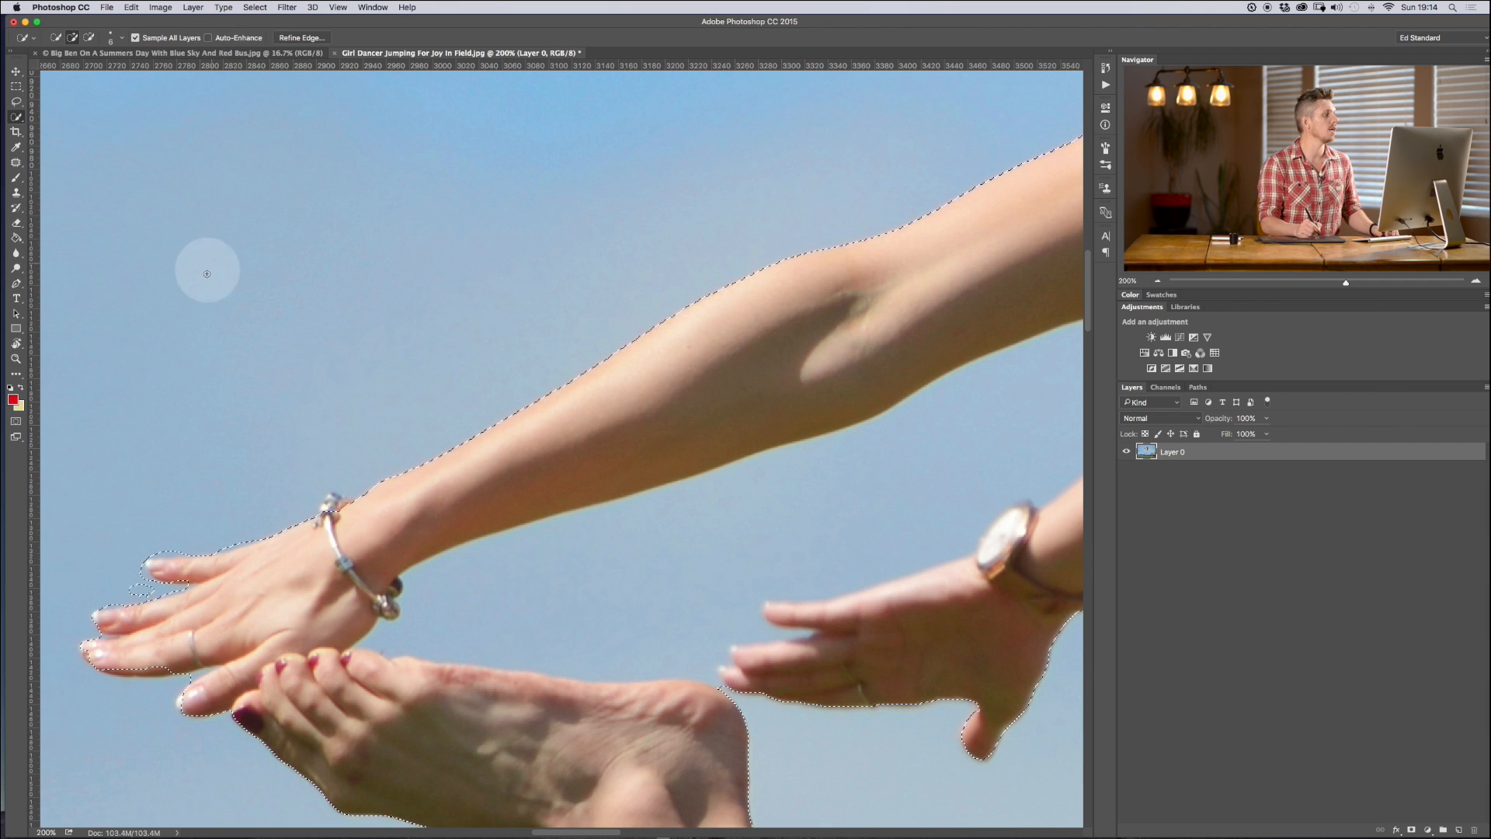
Step: At 200% zoom, subtract stray sky near the hands and add the forearm back
left_click(208, 37)
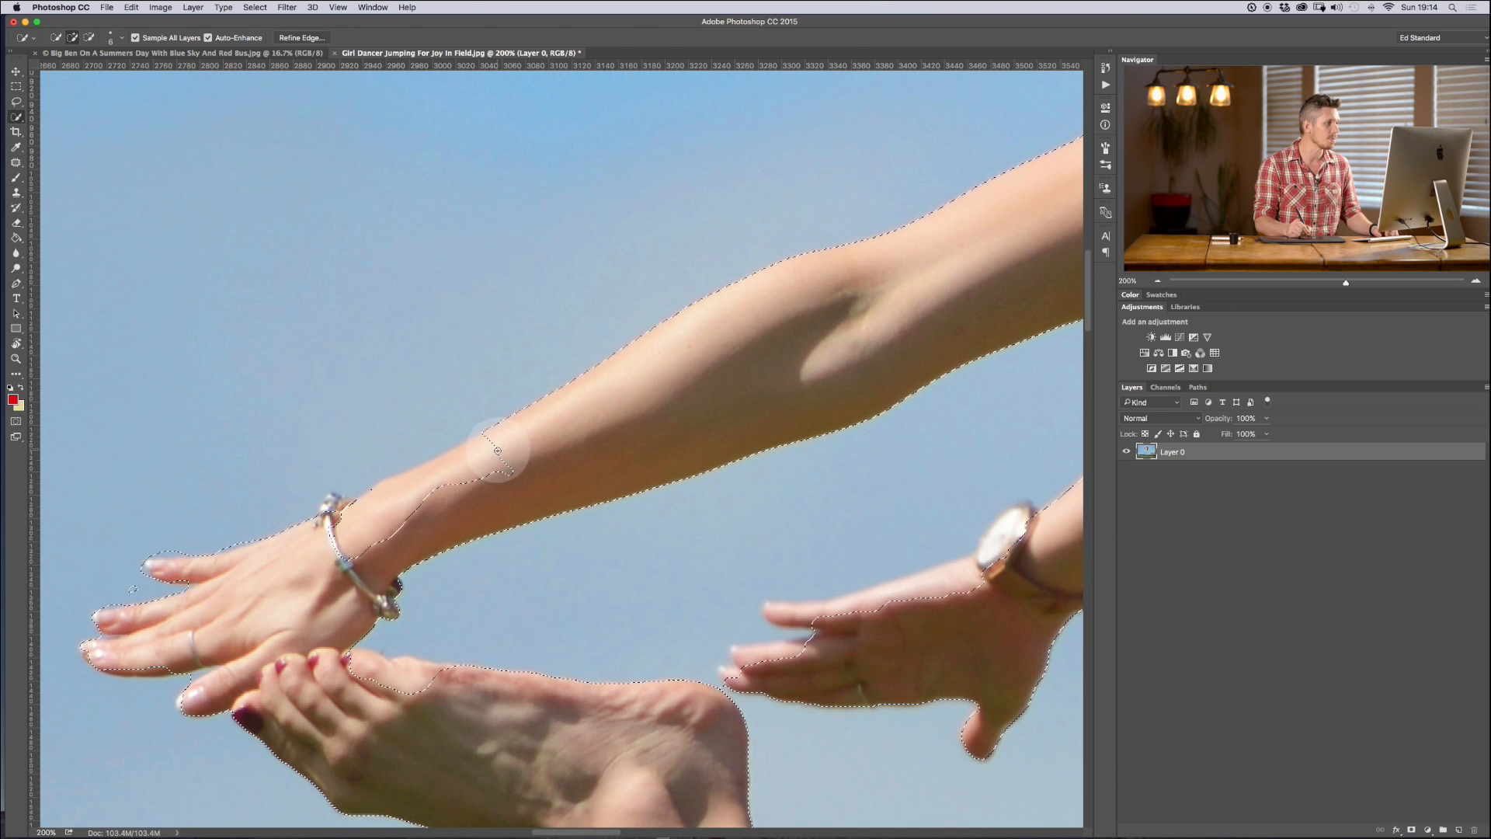
left_click_drag(495, 447, 390, 542)
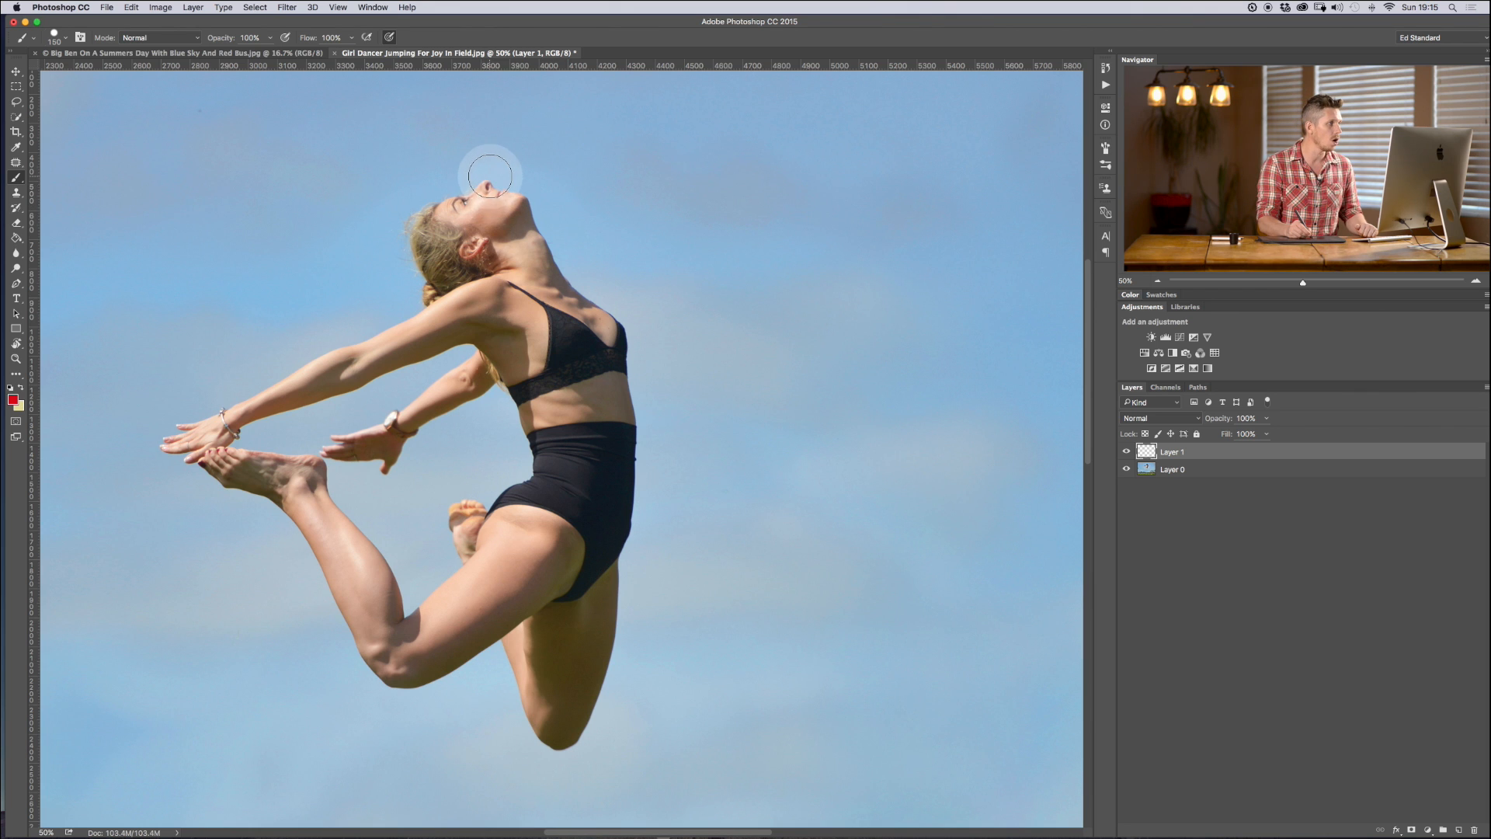
Step: Paint a thick red stroke above the dancer's head on new Layer 1
left_click_drag(492, 181, 523, 76)
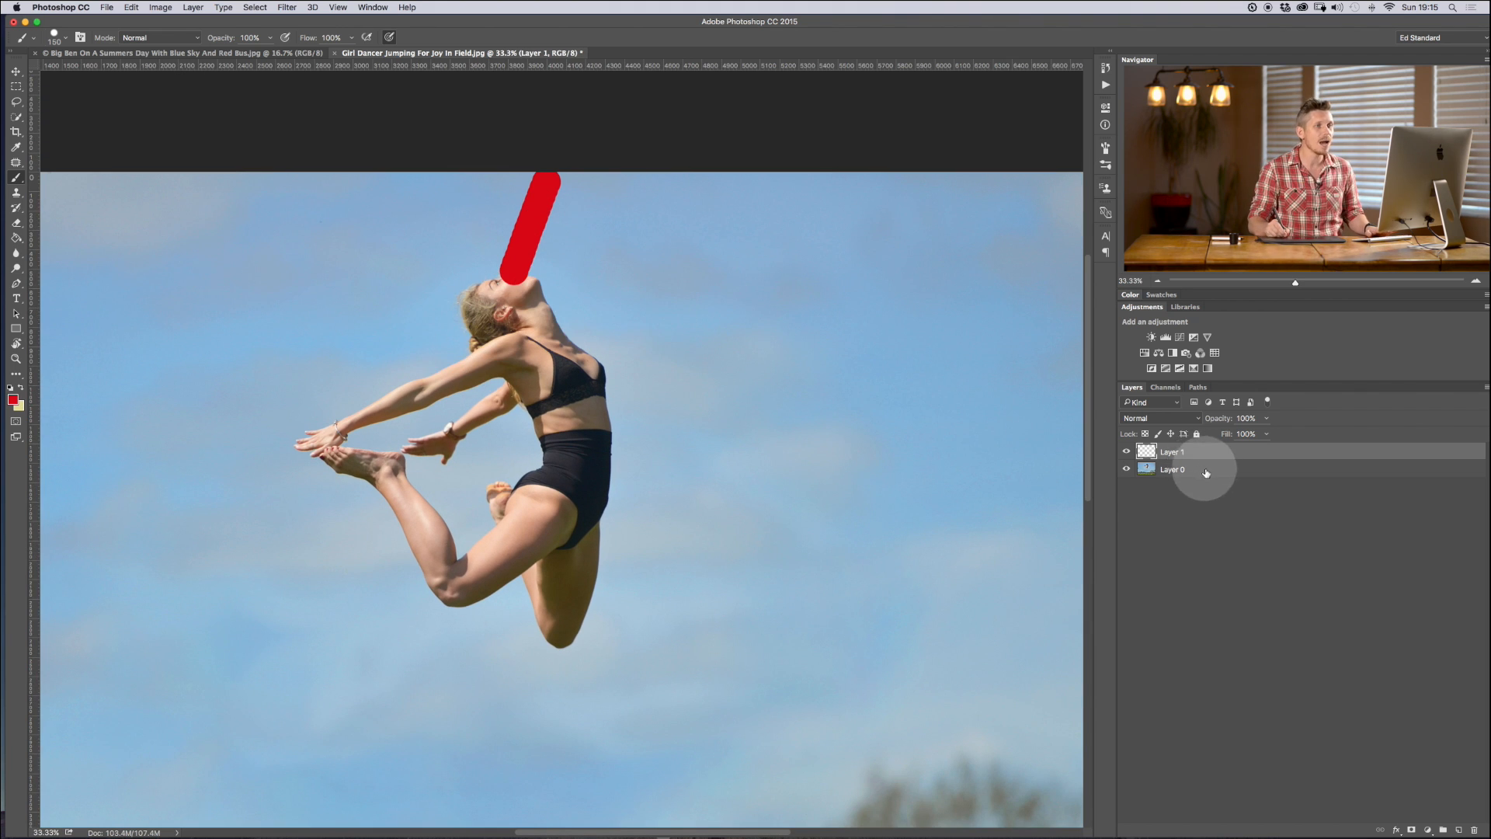
Step: On Layer 0, quick-select the head with Sample All Layers off, then on
left_click(1172, 469)
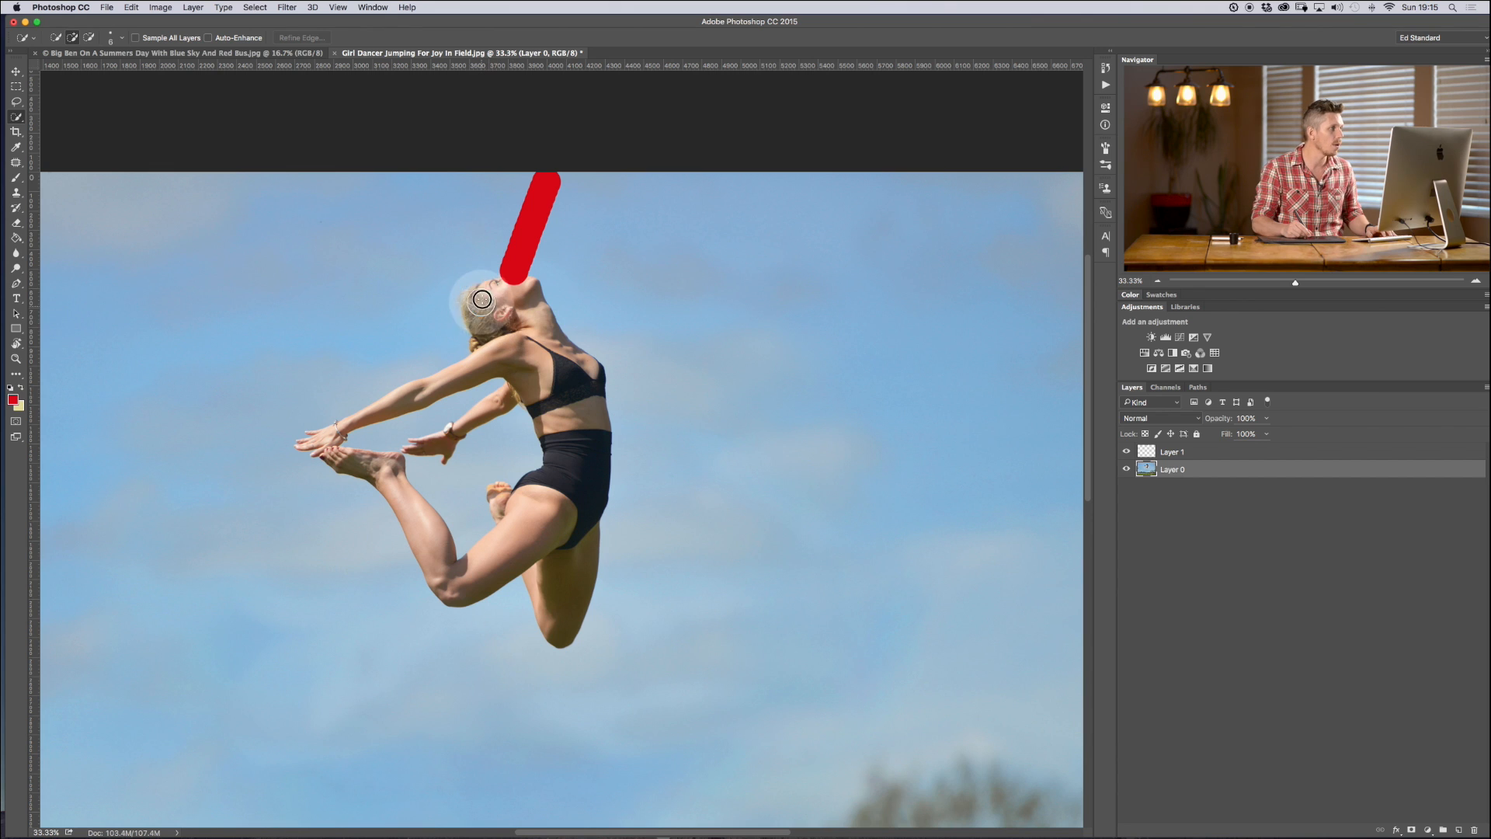
left_click_drag(480, 300, 533, 352)
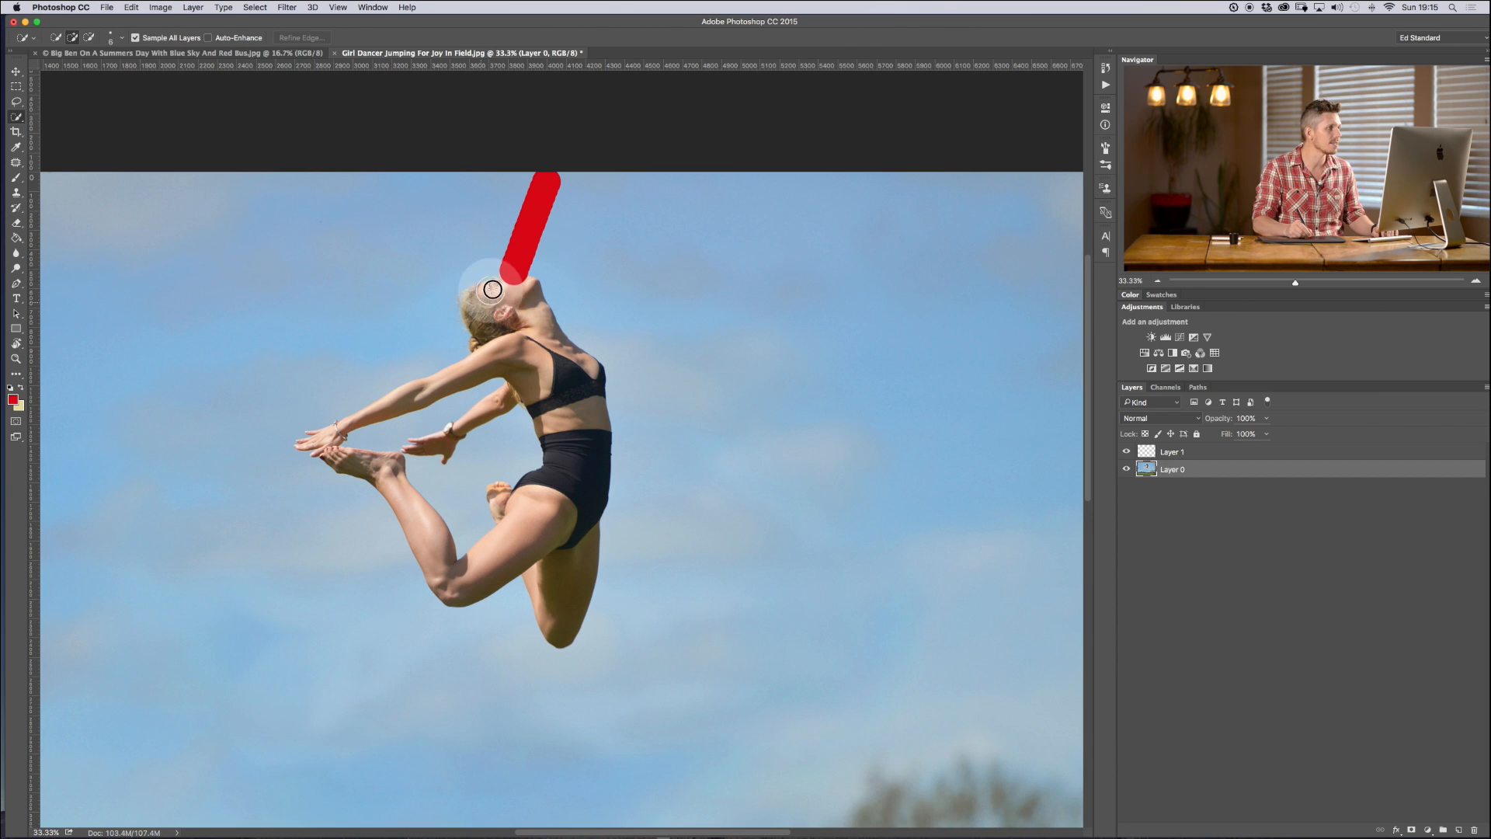
left_click_drag(492, 289, 539, 306)
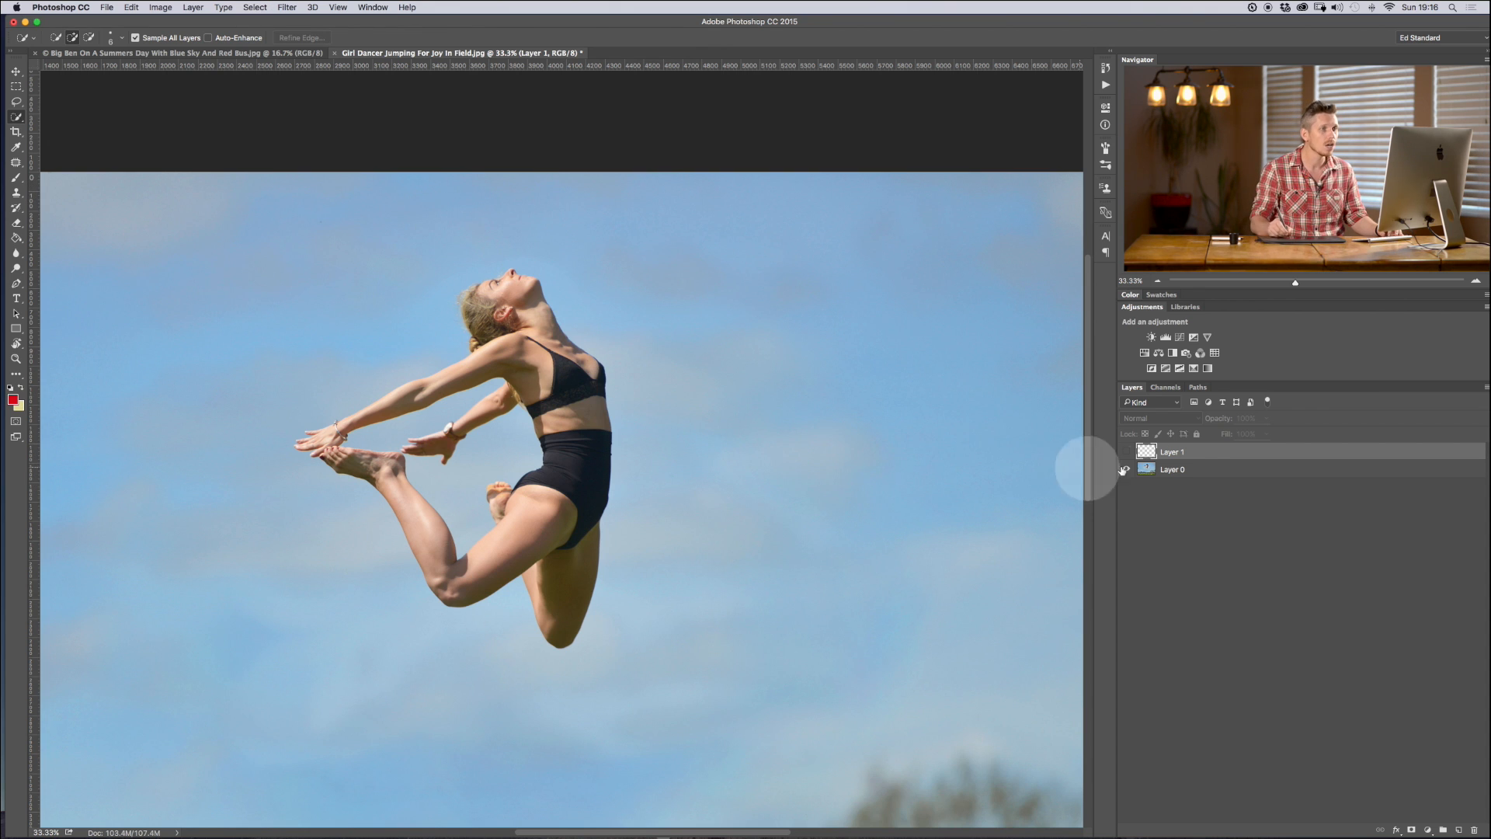
Step: Refine the dancer's selection edge with Smooth 100, Feather 3 px and Contrast 90%
left_click(1173, 470)
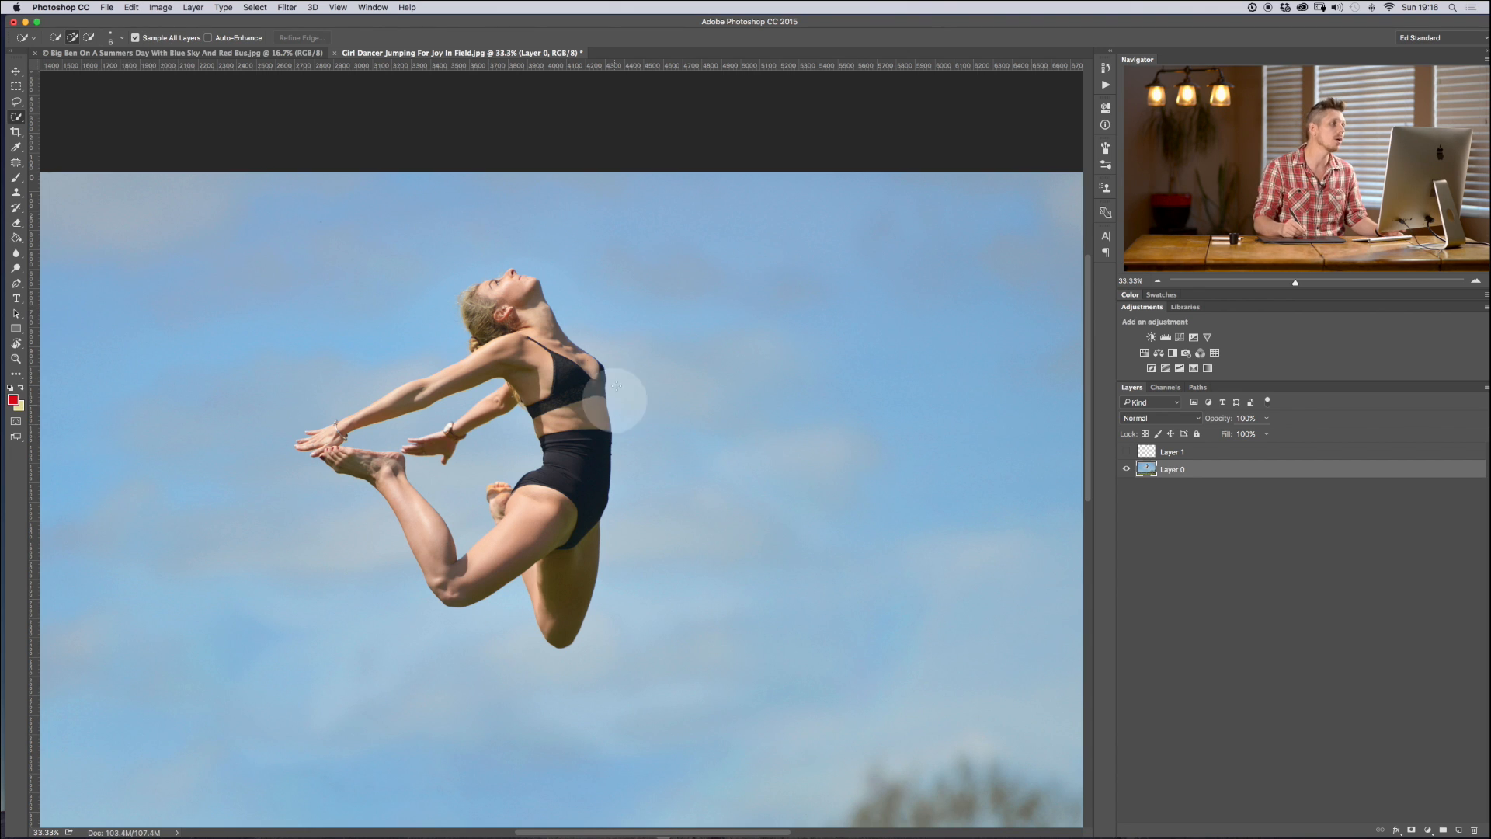
mouse_move(611, 415)
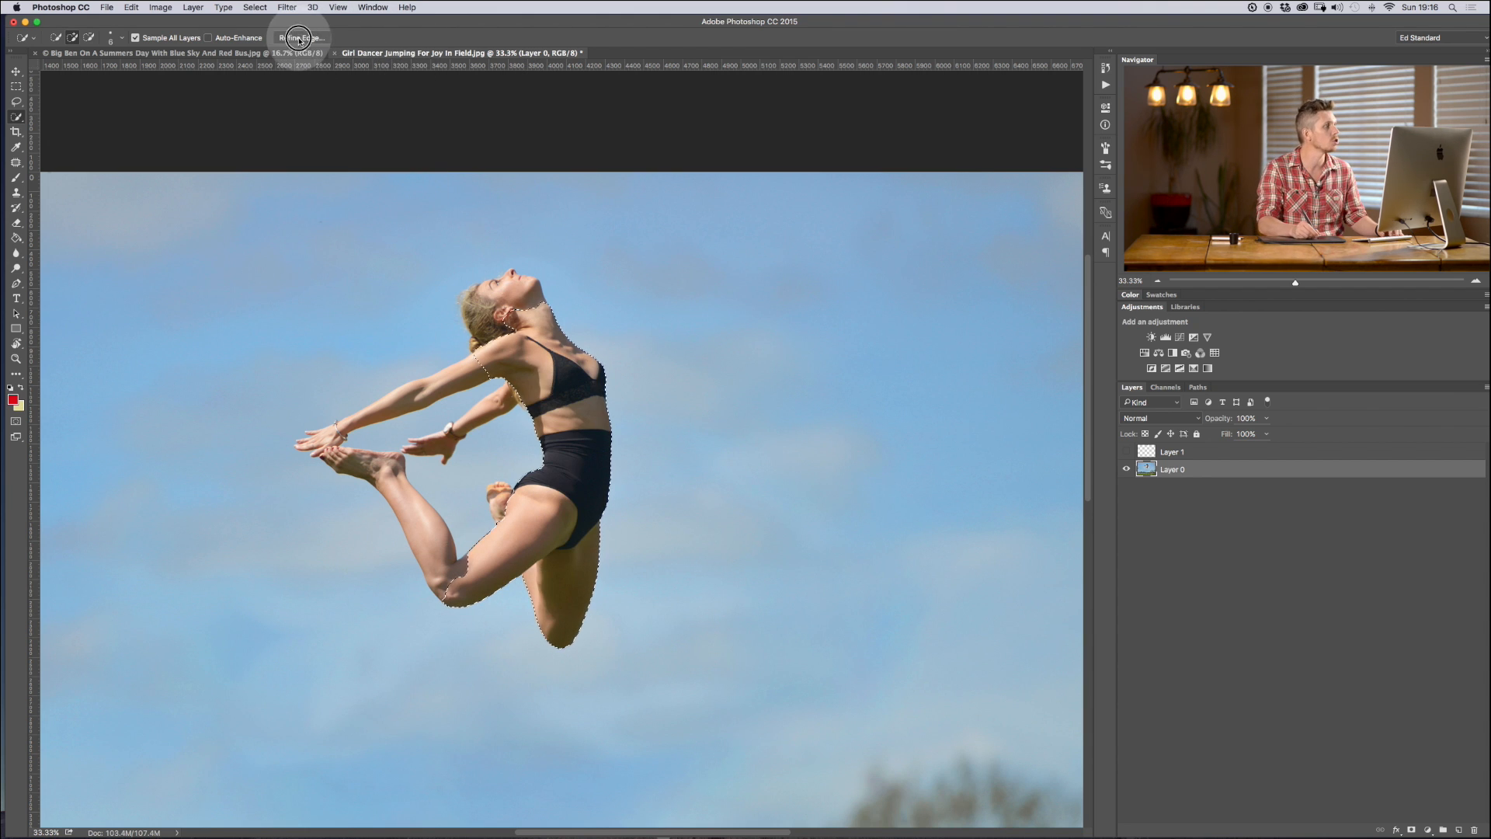
left_click(300, 38)
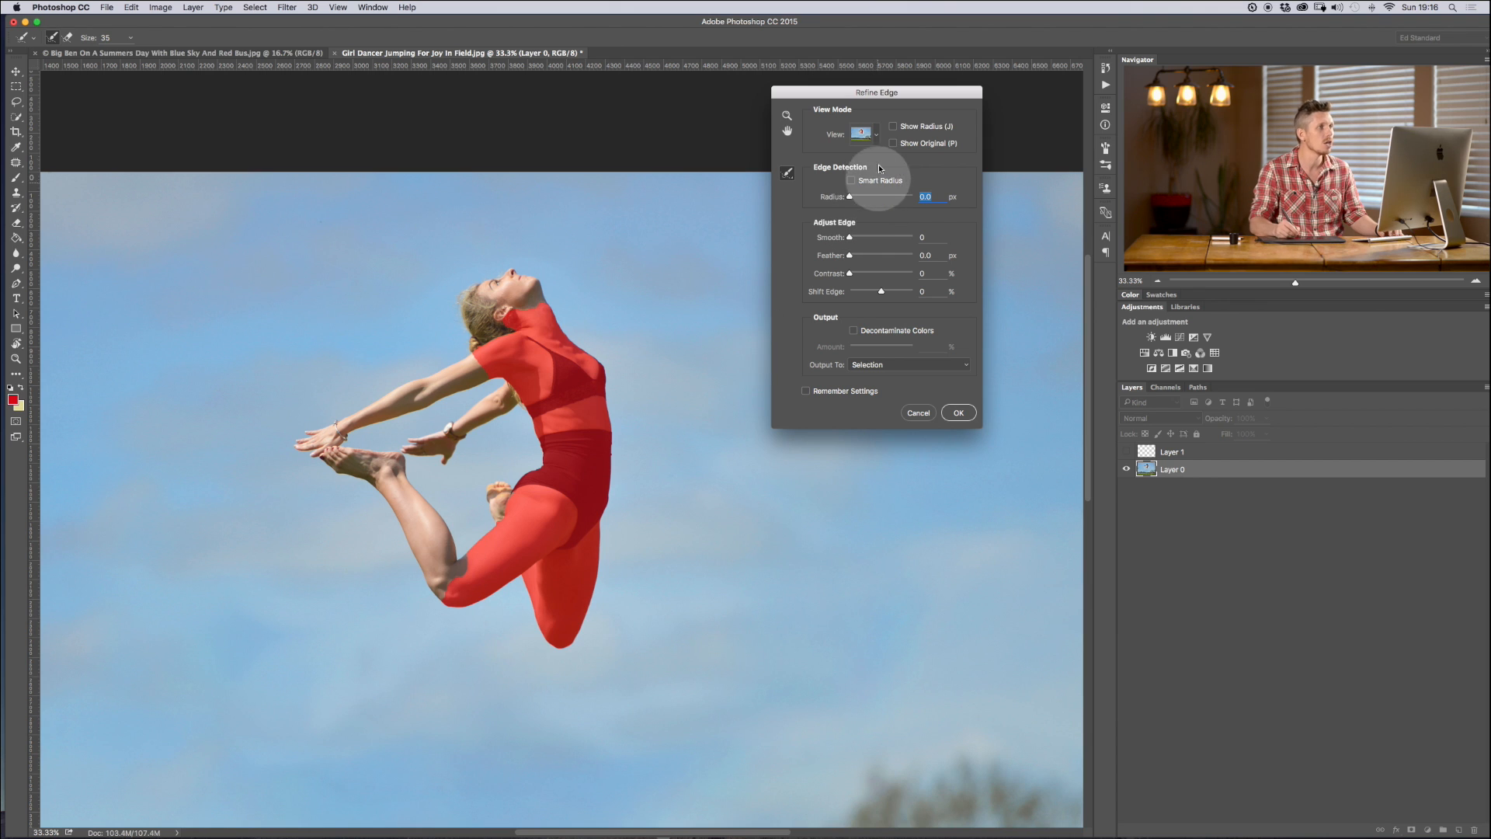
mouse_move(856, 425)
type("3")
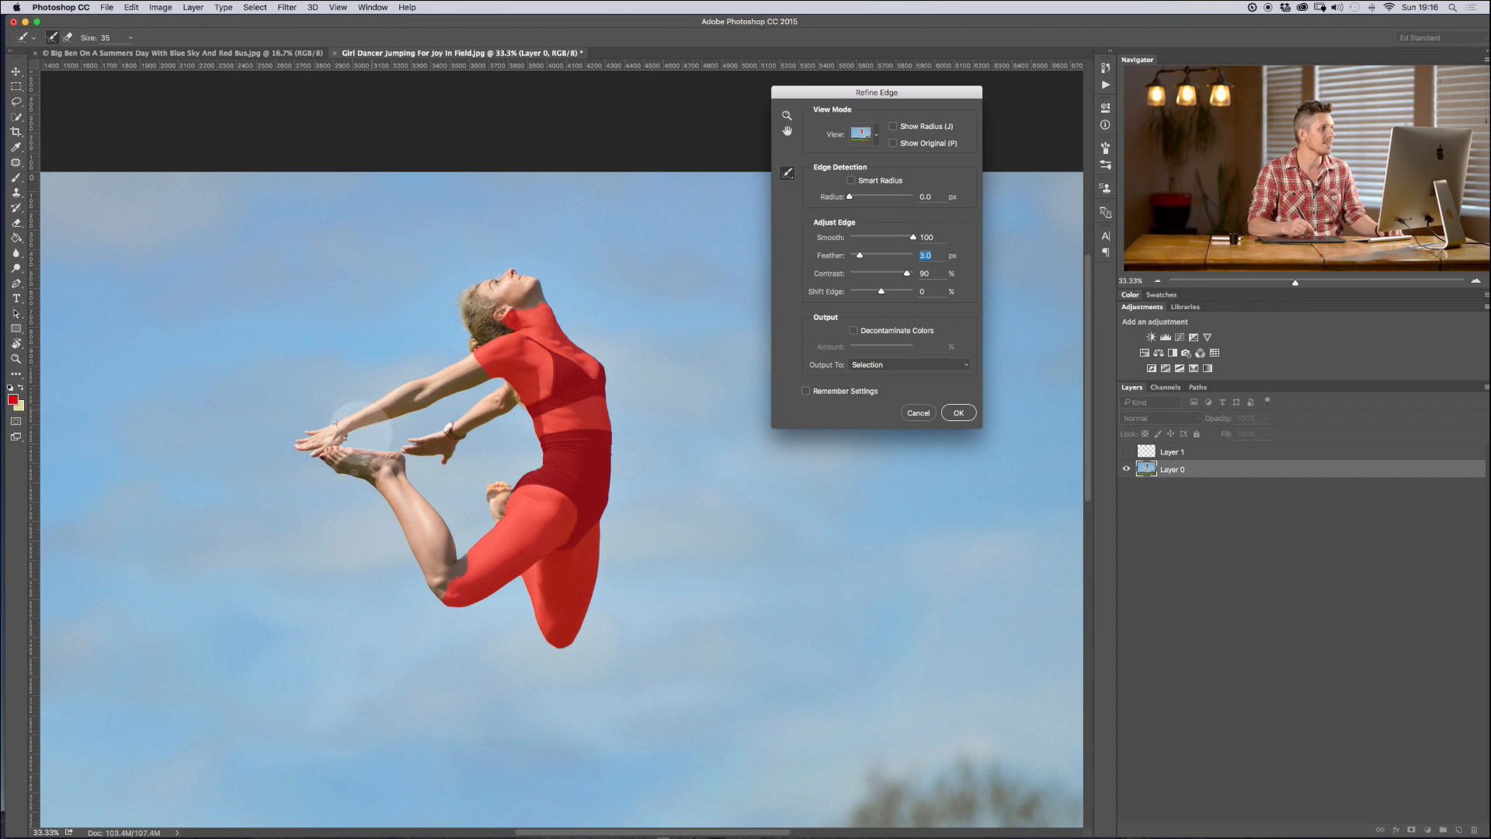
left_click(958, 411)
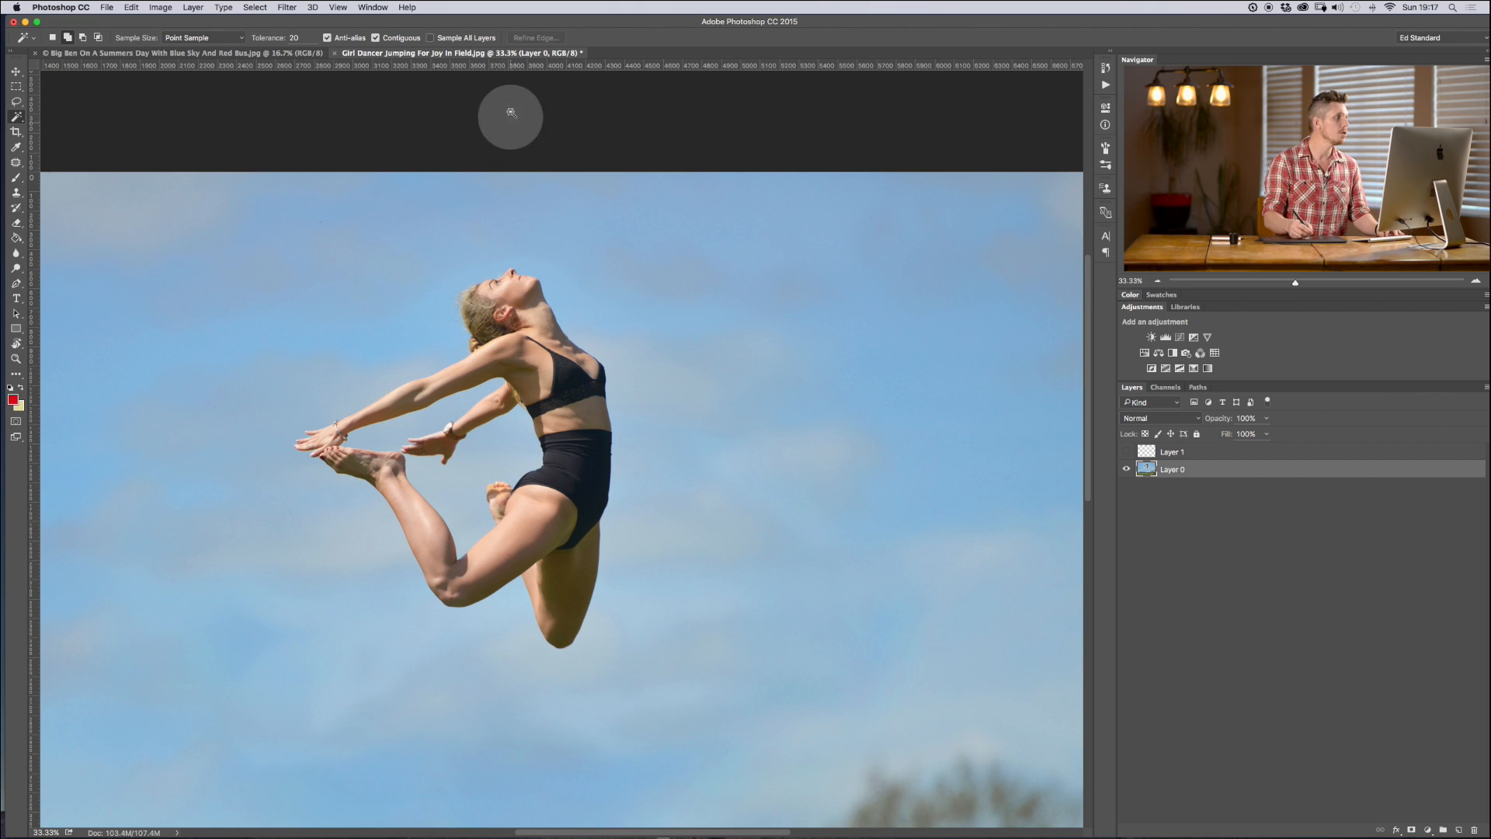
mouse_move(582, 325)
type("10")
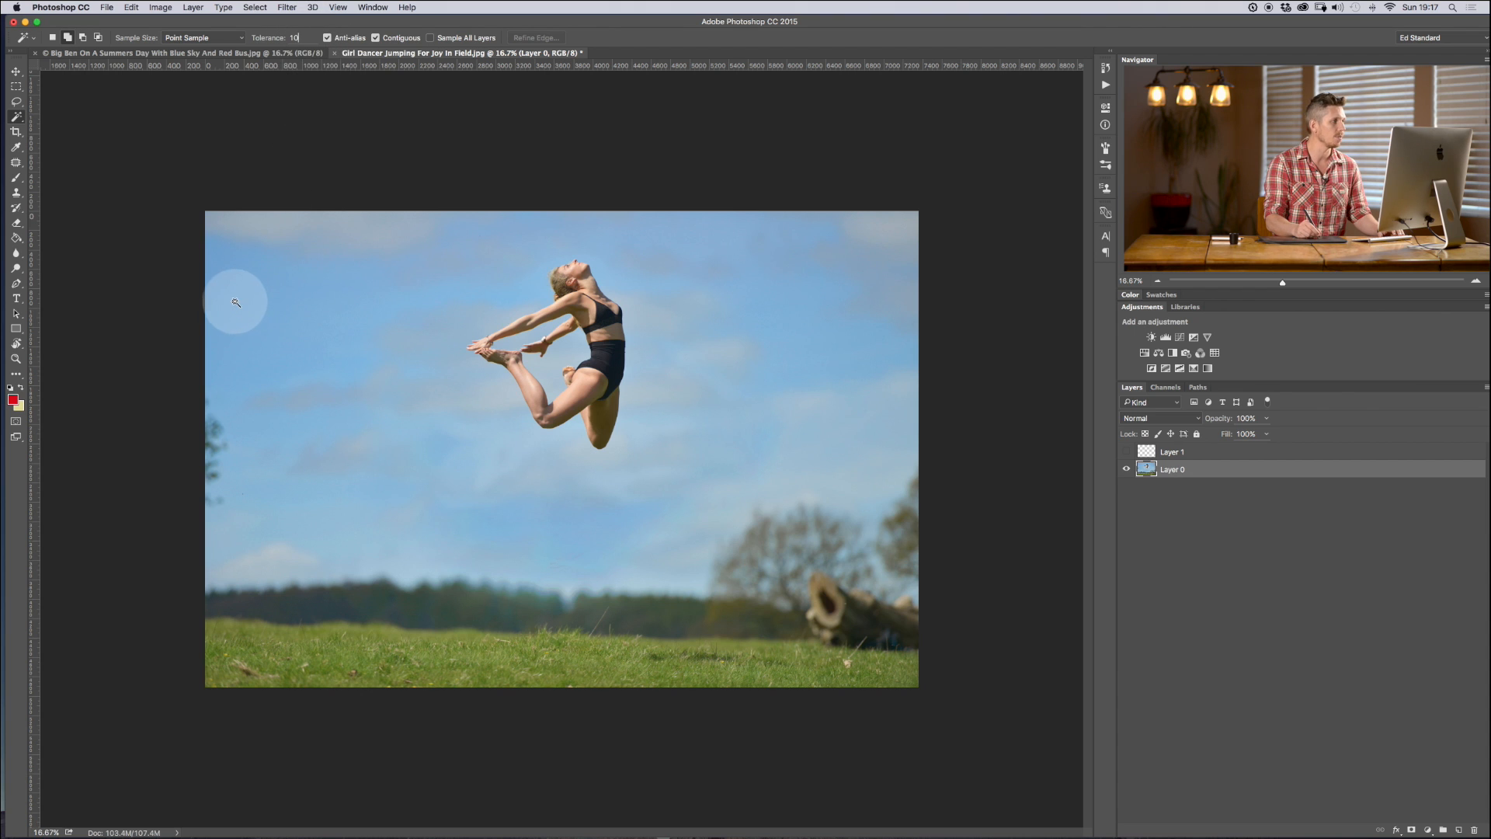
Step: Trial-select sky areas with the Magic Wand, then deselect
left_click(236, 302)
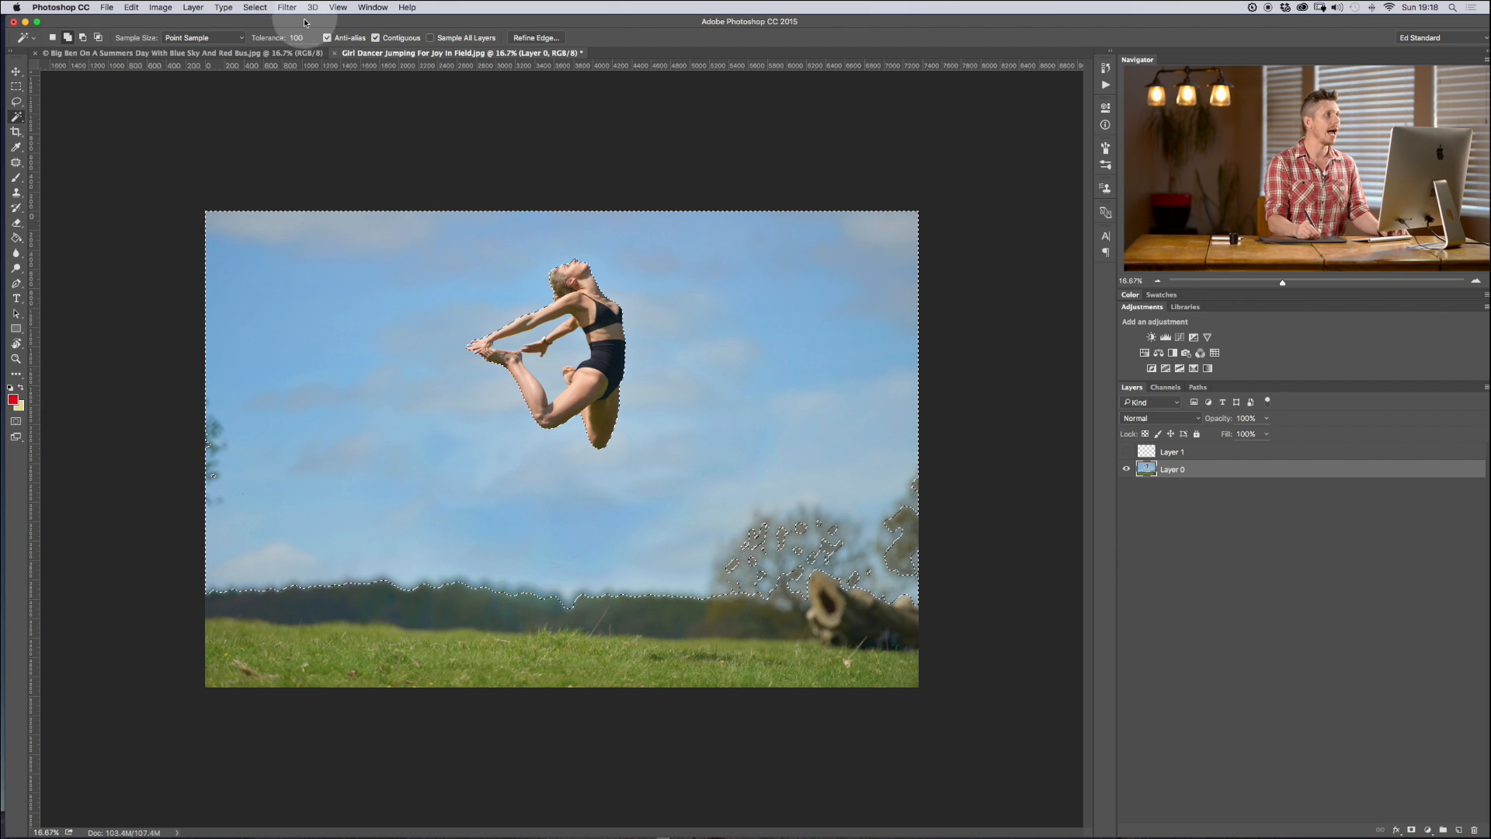
type("20")
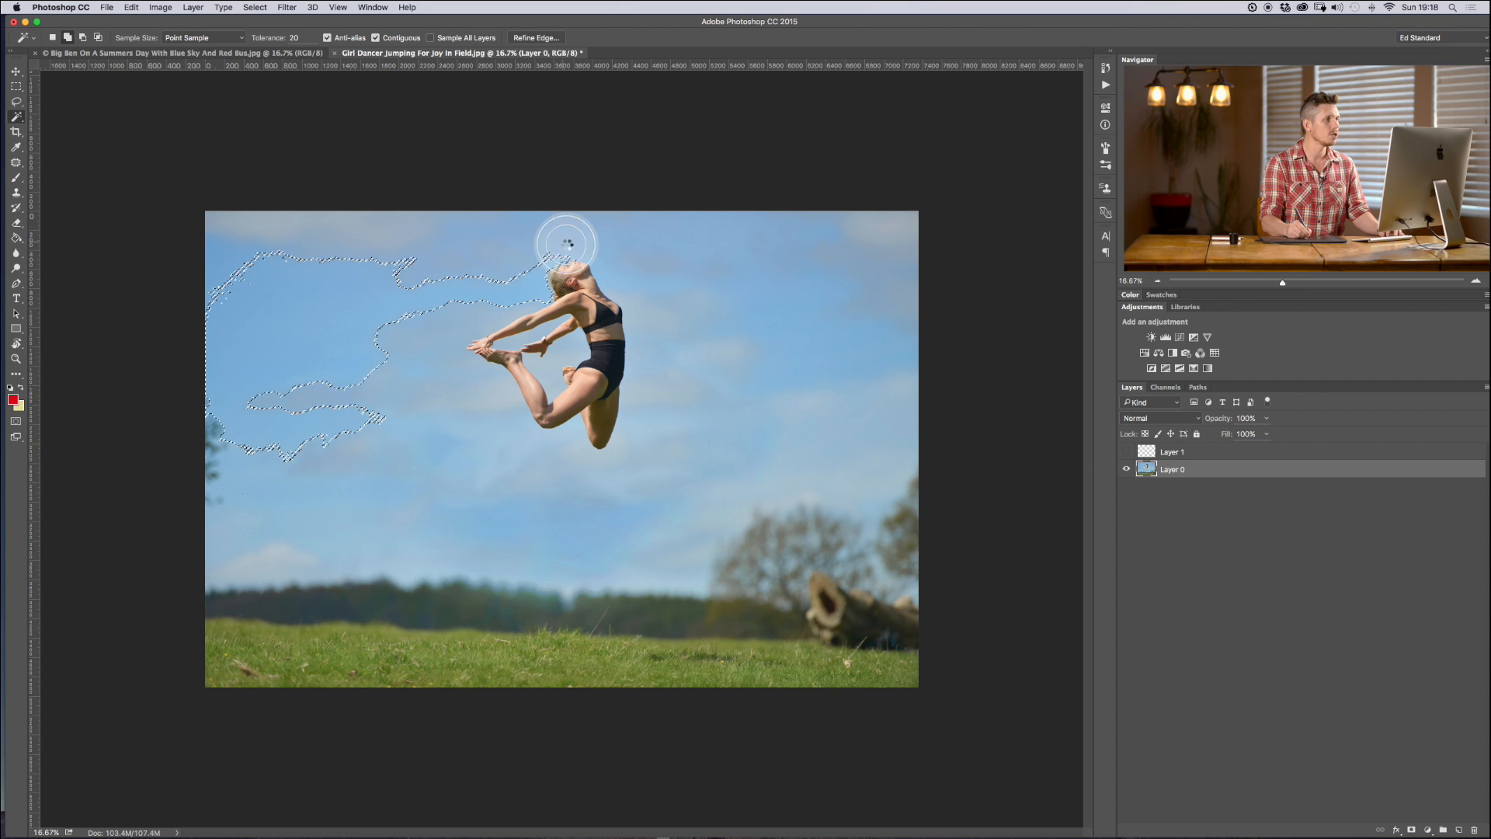
left_click(531, 293)
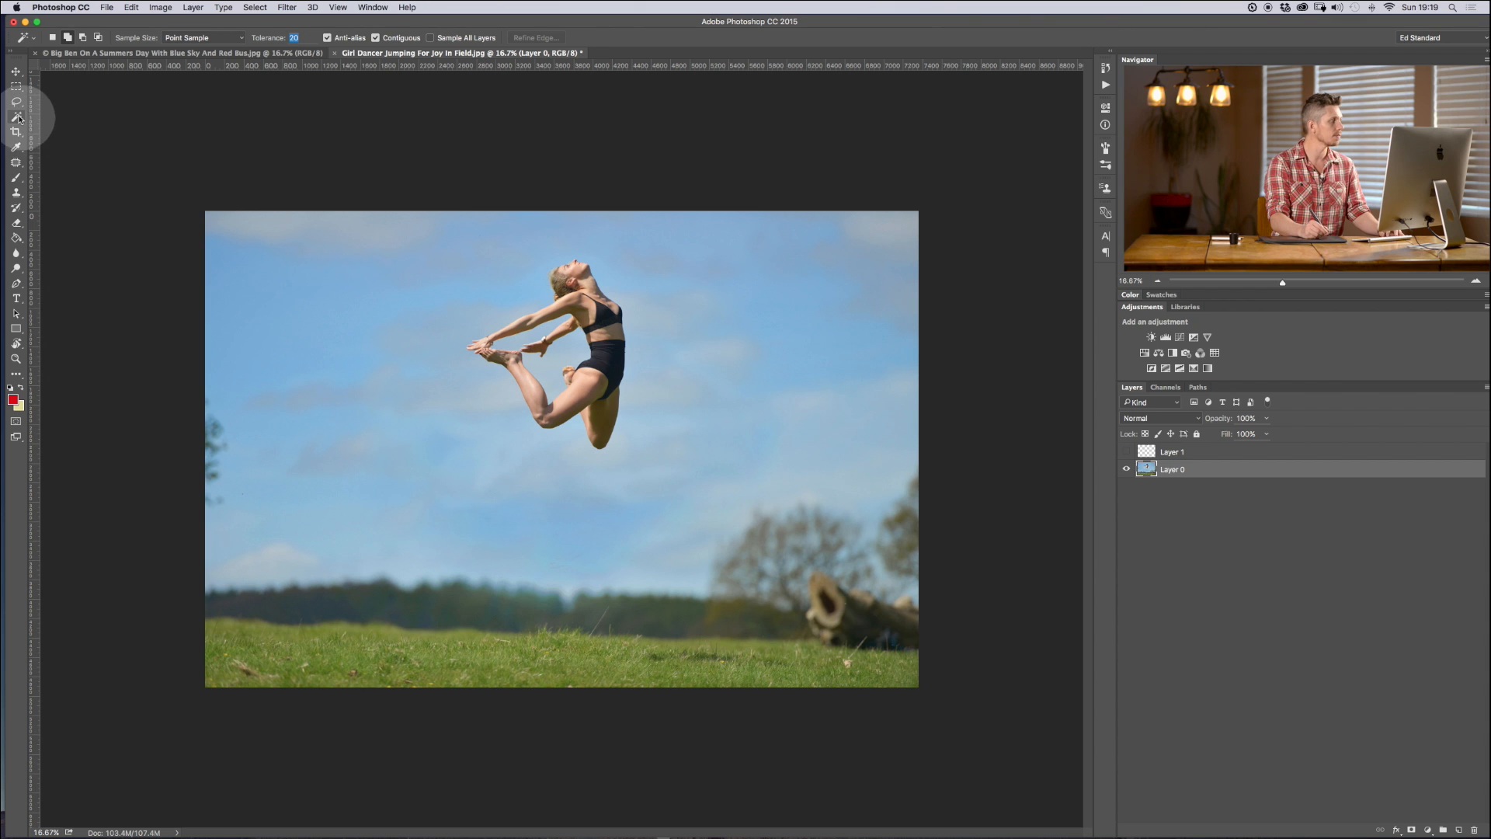
Step: Add the dancer's lower leg with Quick Selection and check it as a red Quick Mask
left_click(17, 101)
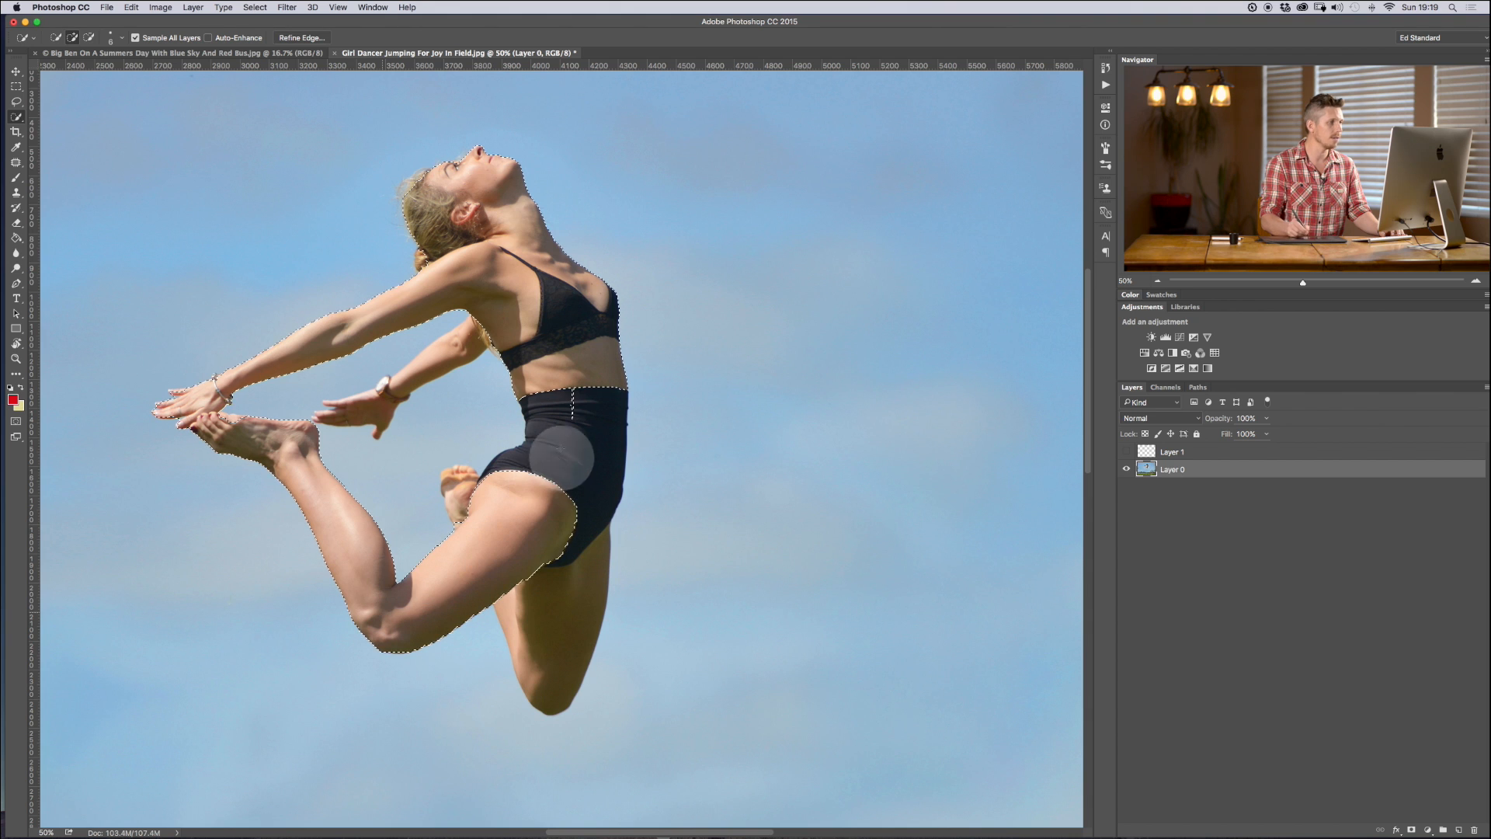
left_click_drag(542, 456, 557, 561)
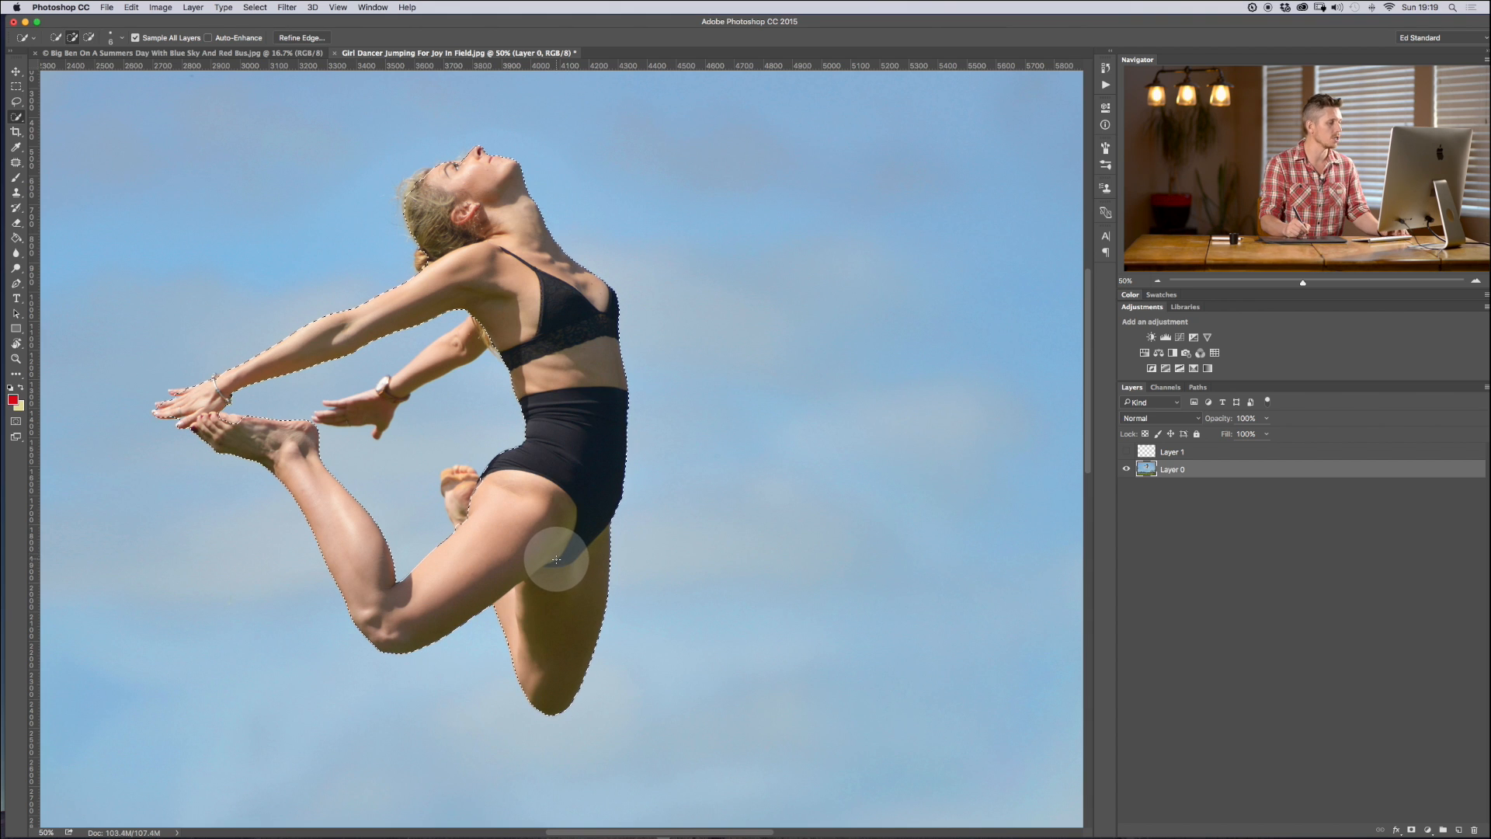
key("q")
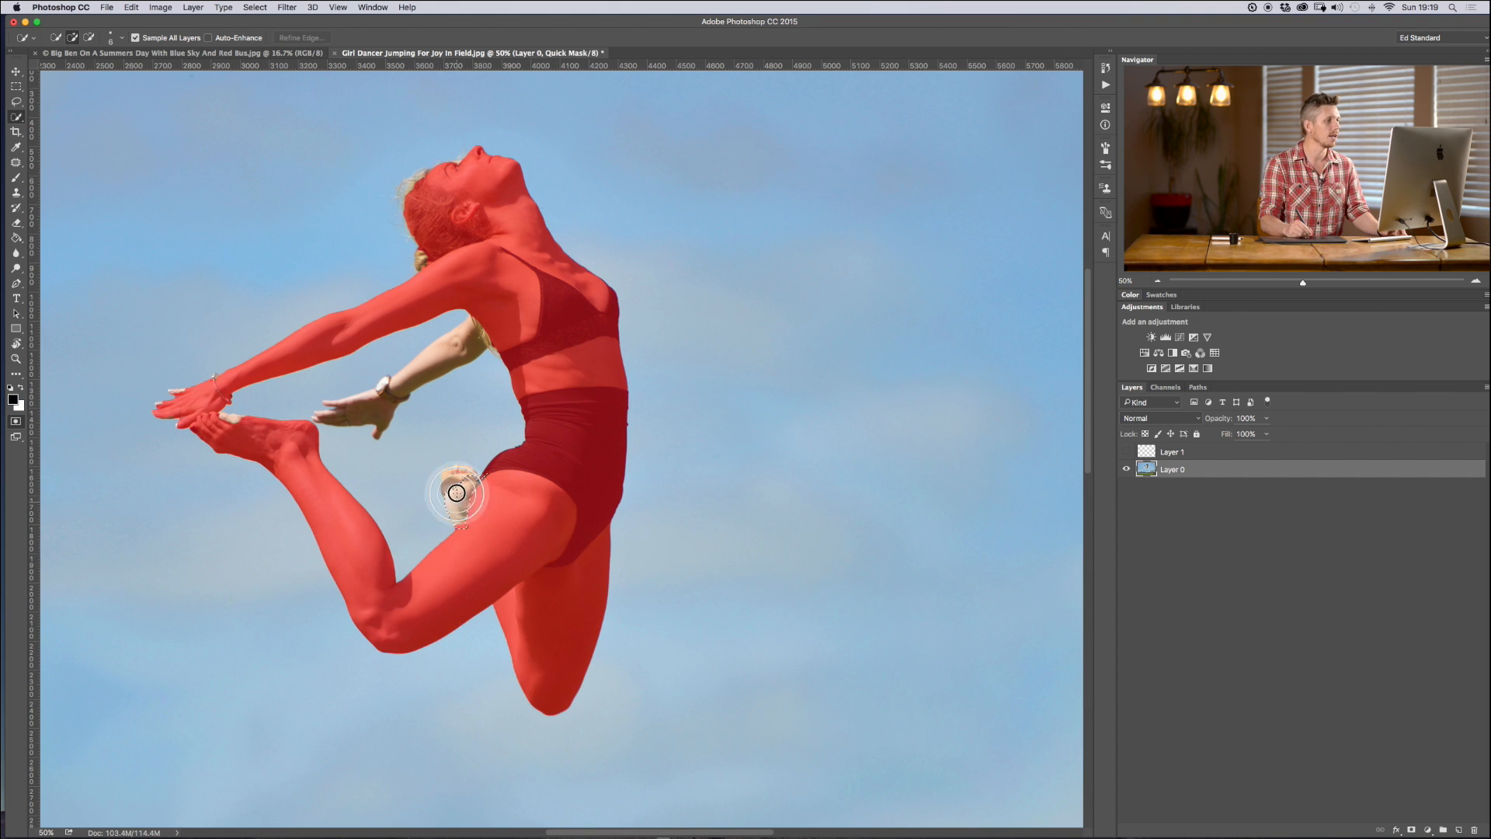
key("q")
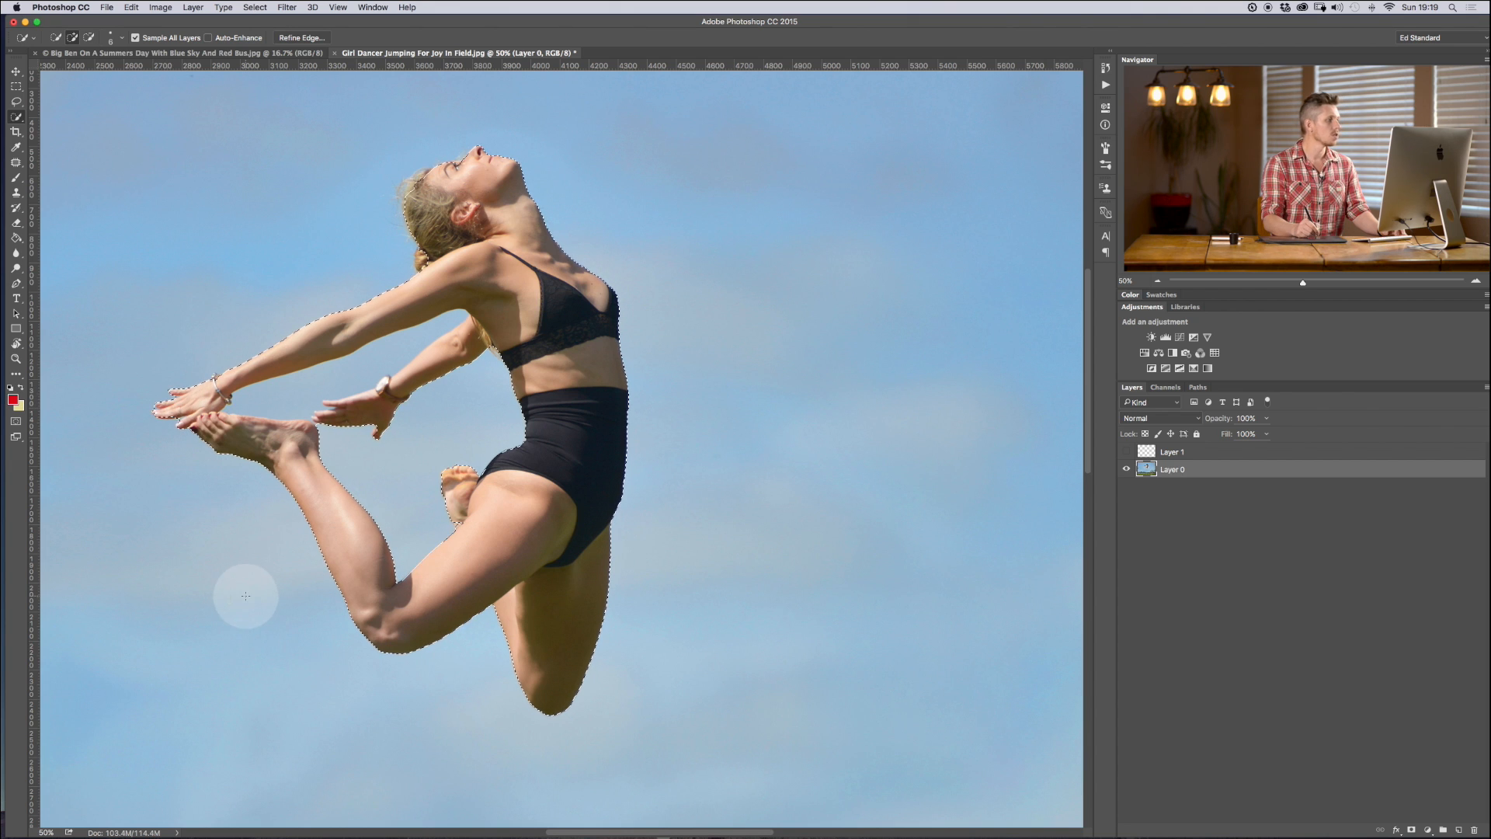
key("q")
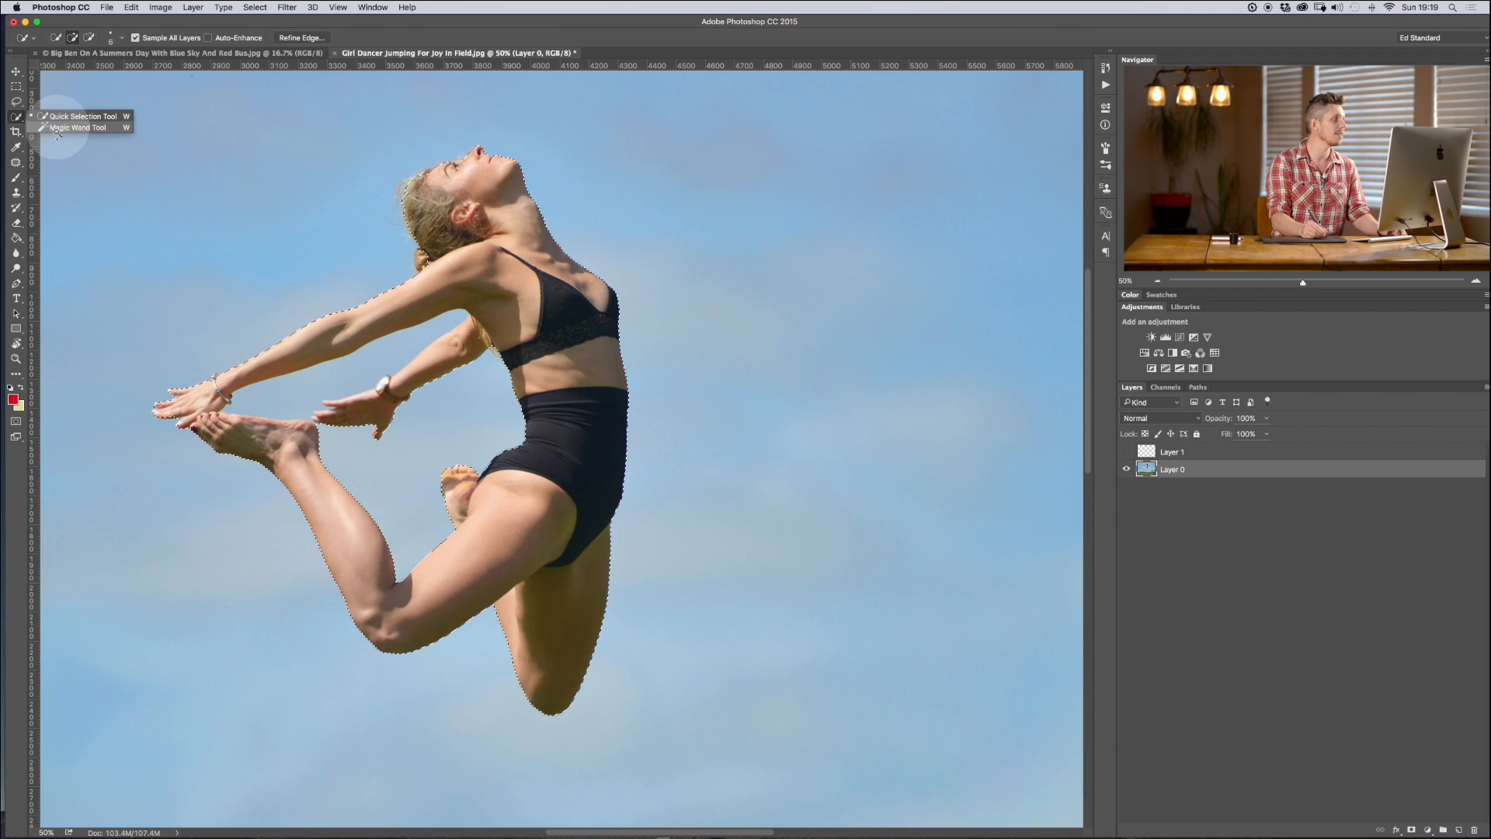
Step: Switch to the Magic Wand and toggle Quick Mask to refine the dancer's edges
left_click(79, 128)
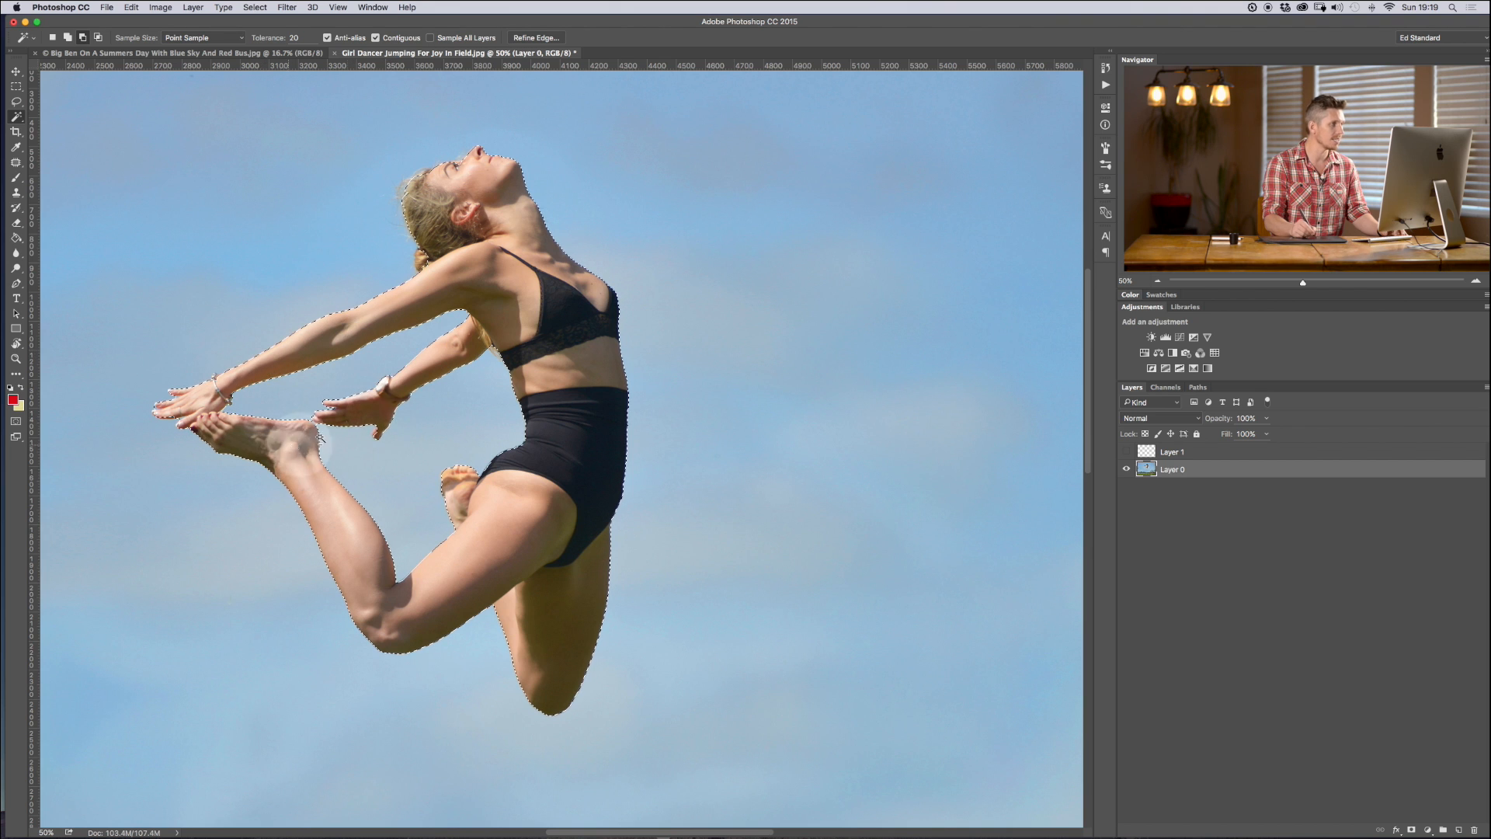
key("q")
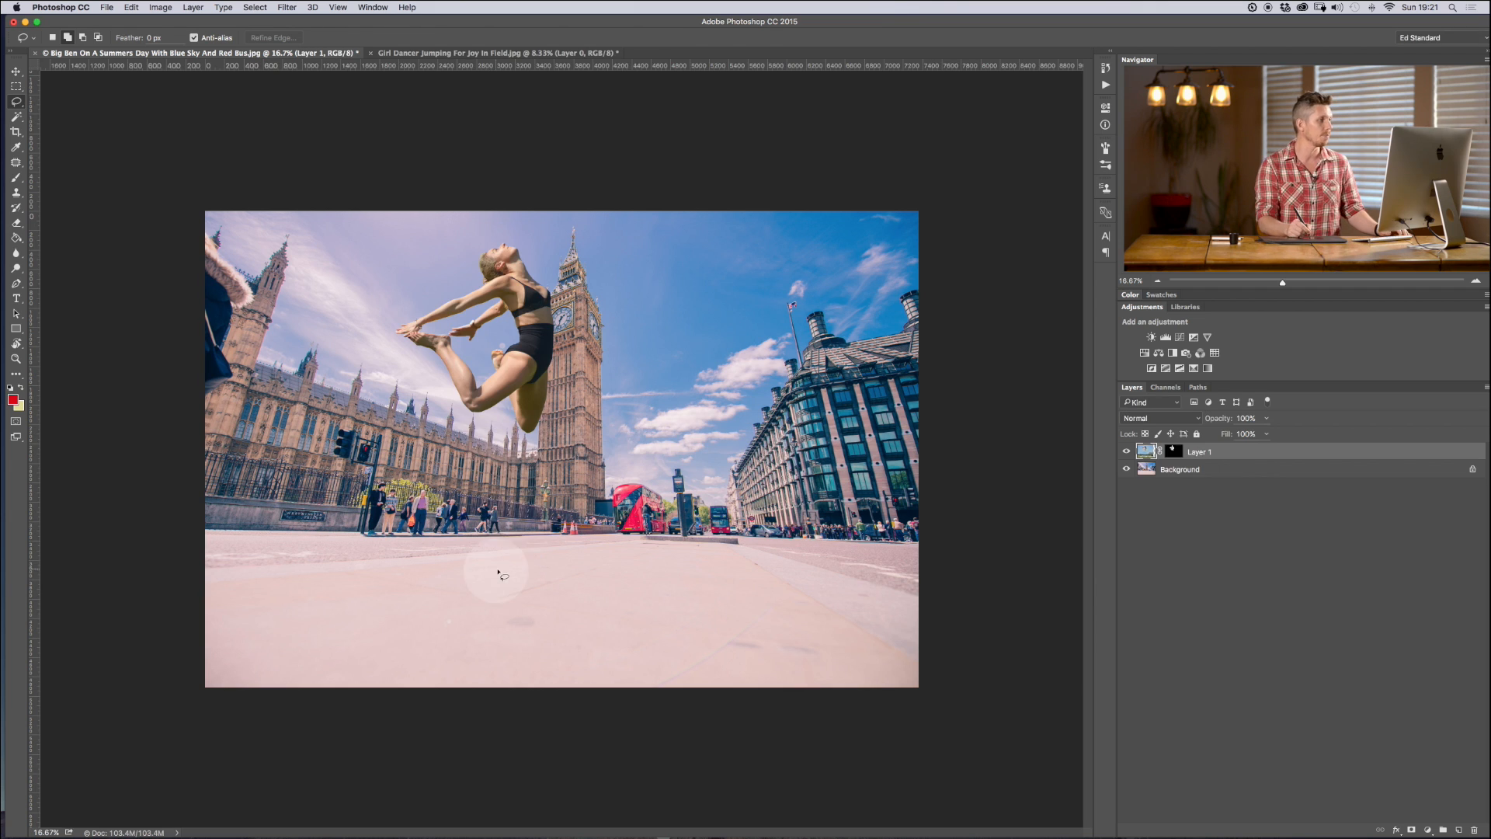
Step: Shrink the dancer, place her in the sky right of Big Ben, and apply the transform
left_click(16, 71)
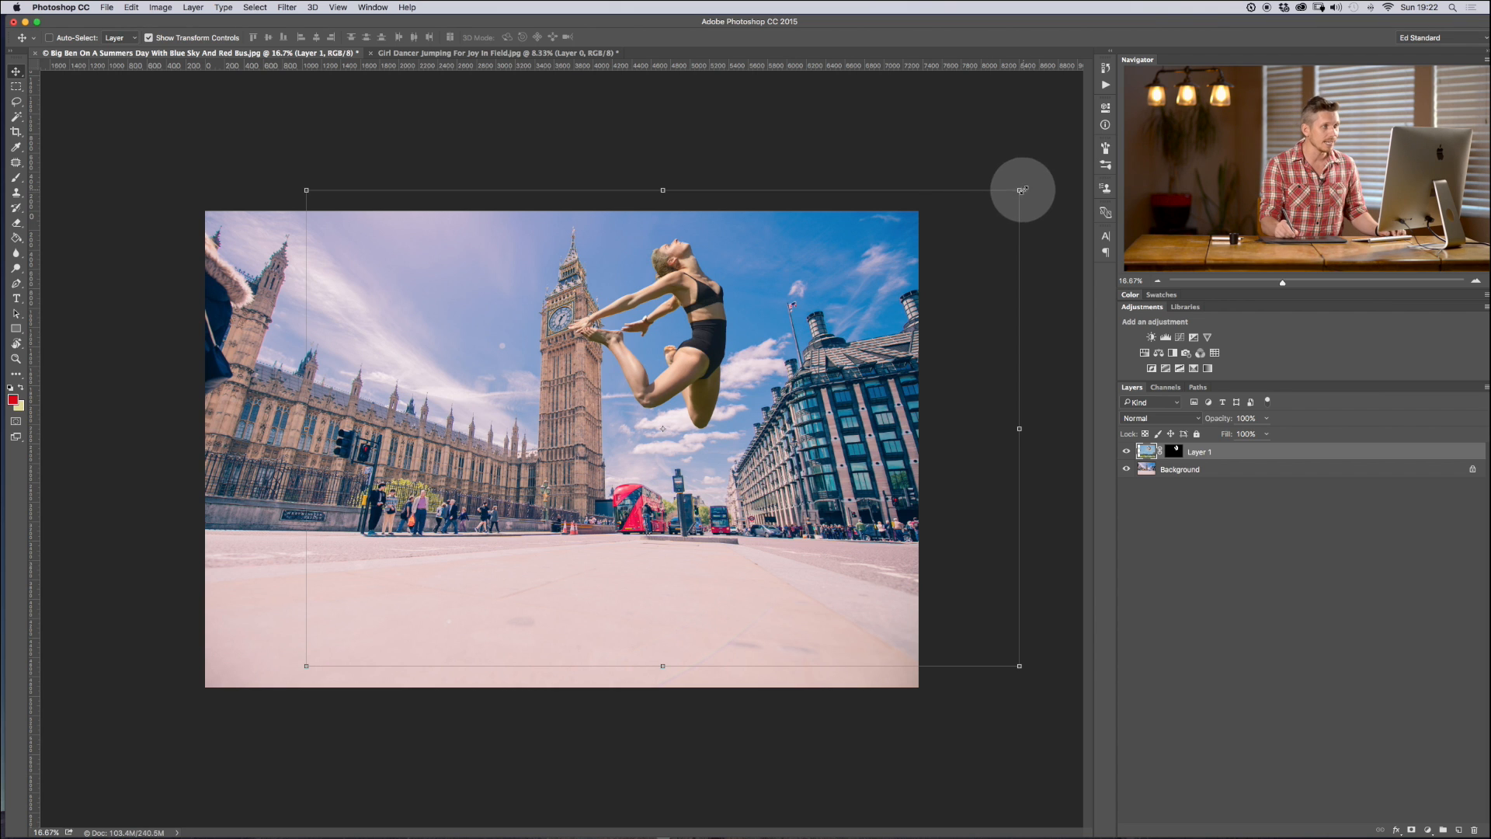
left_click_drag(1020, 189, 919, 257)
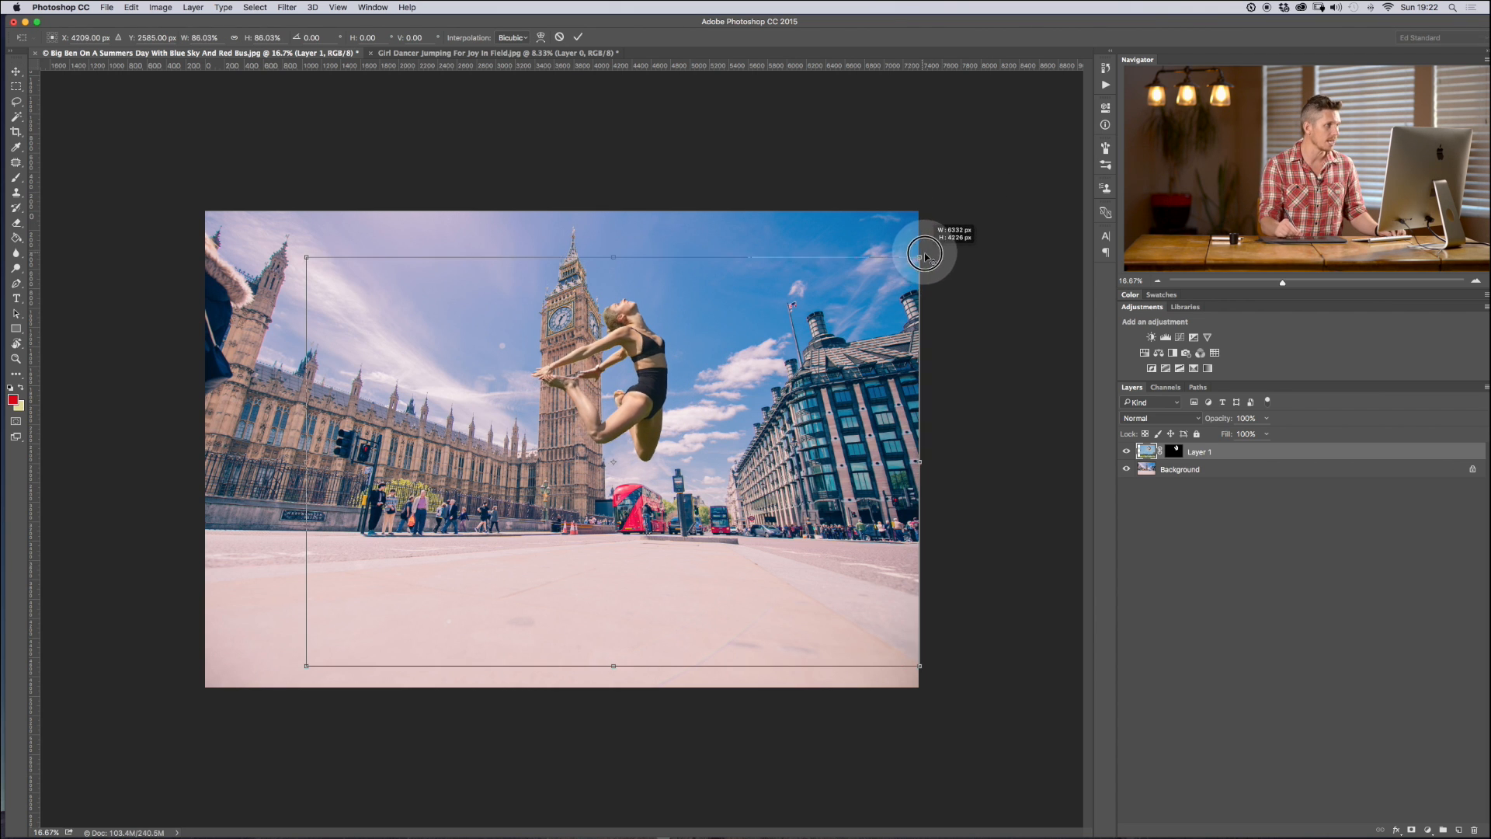
left_click_drag(923, 255, 737, 314)
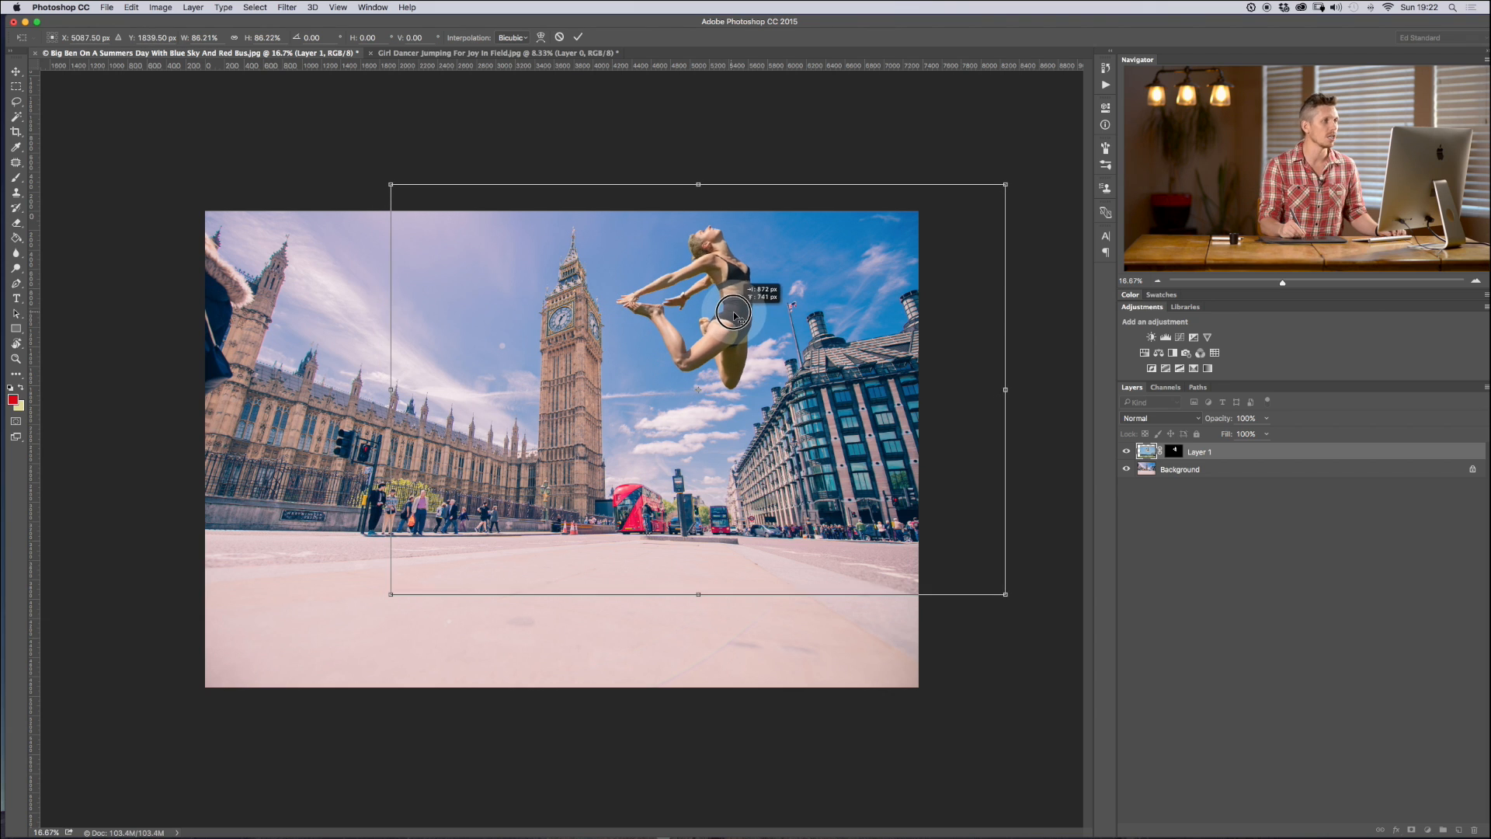
left_click_drag(732, 319, 728, 328)
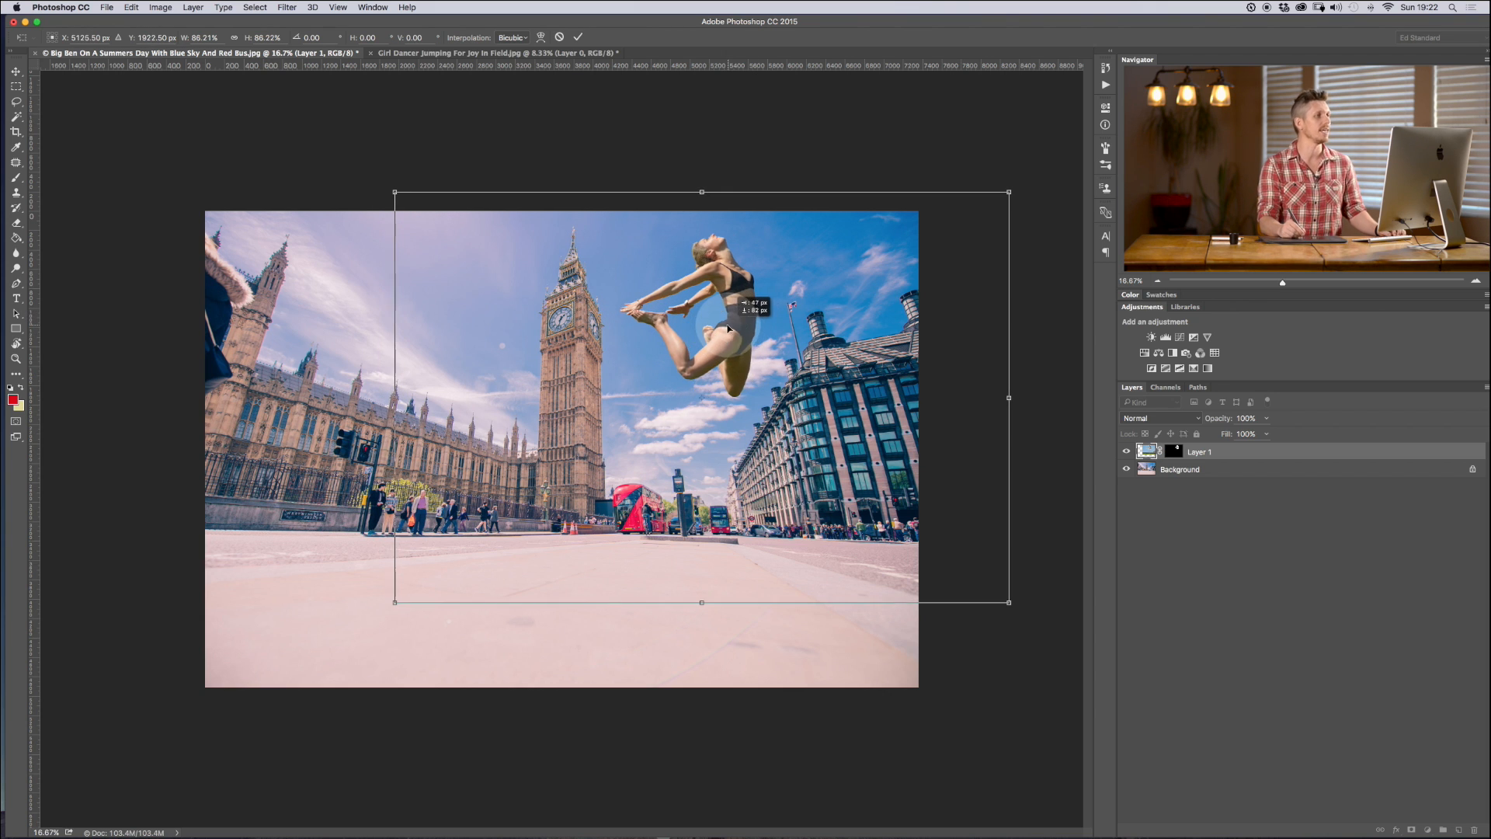
key("Return")
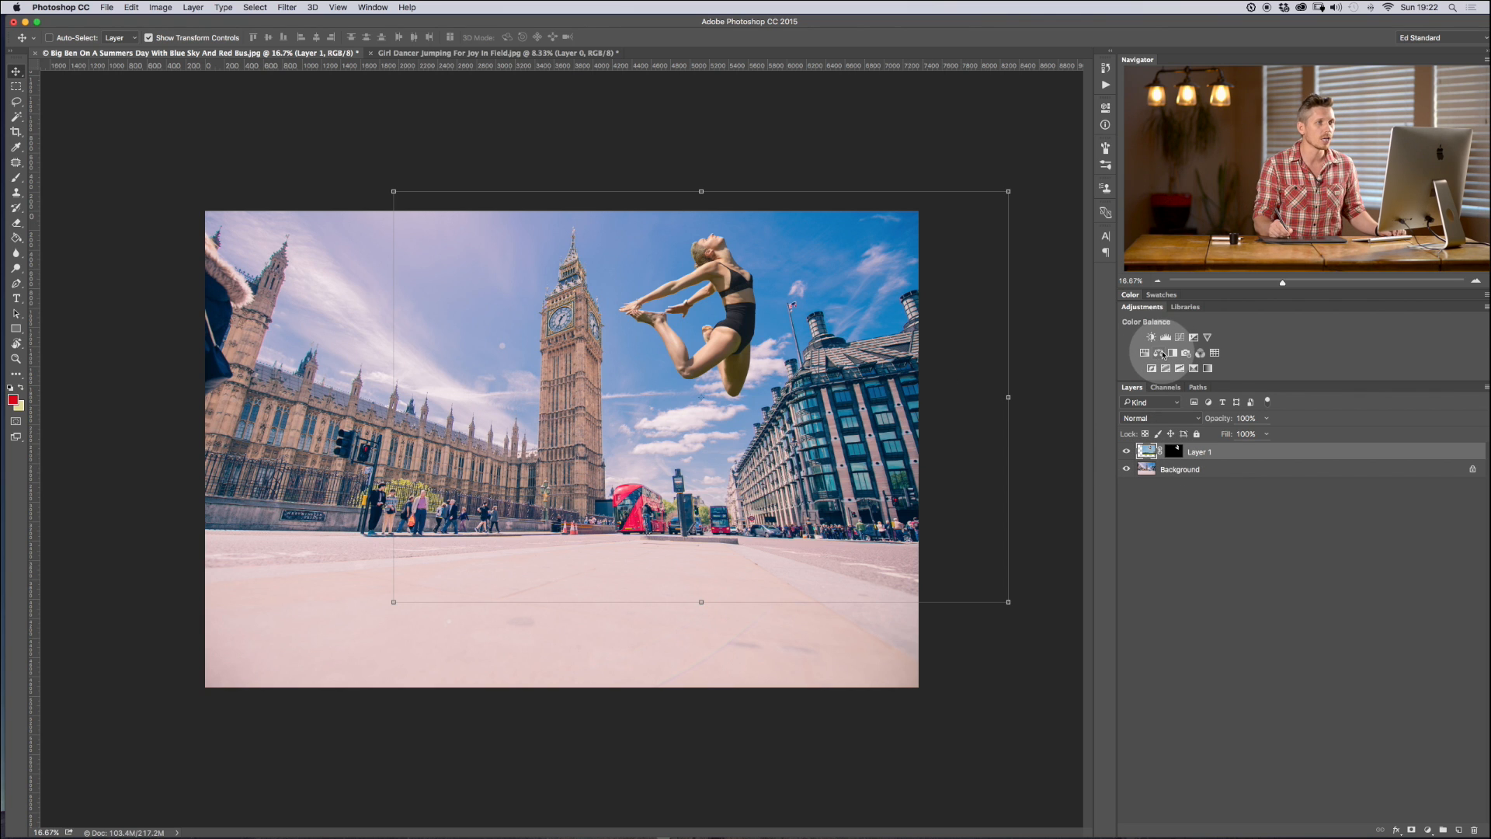
Step: Add a Color Balance layer with midtones Cyan-Red -24 and Magenta-Green -34
left_click(1160, 352)
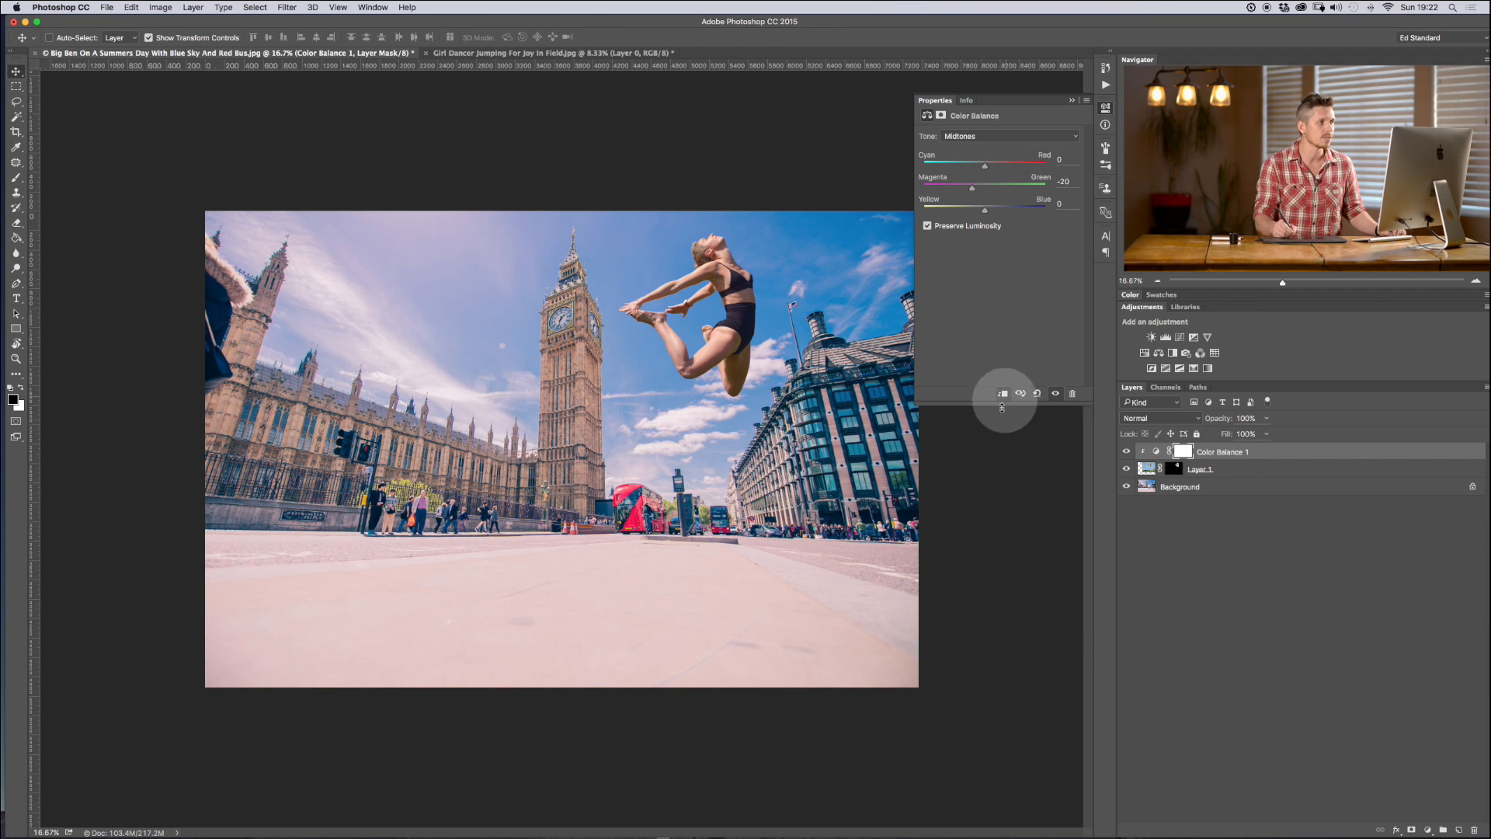
mouse_move(971, 190)
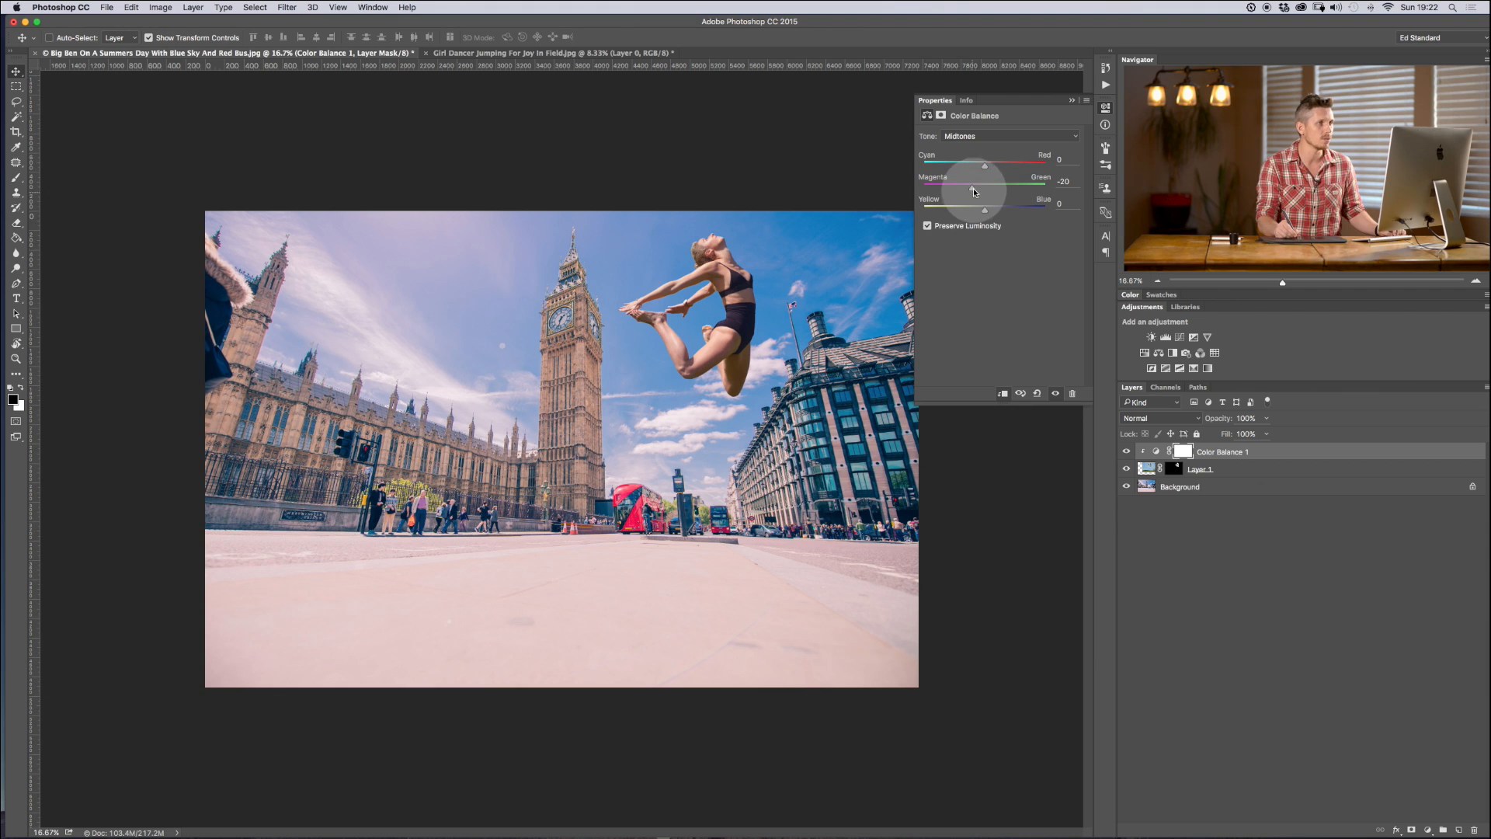
left_click_drag(984, 191, 970, 191)
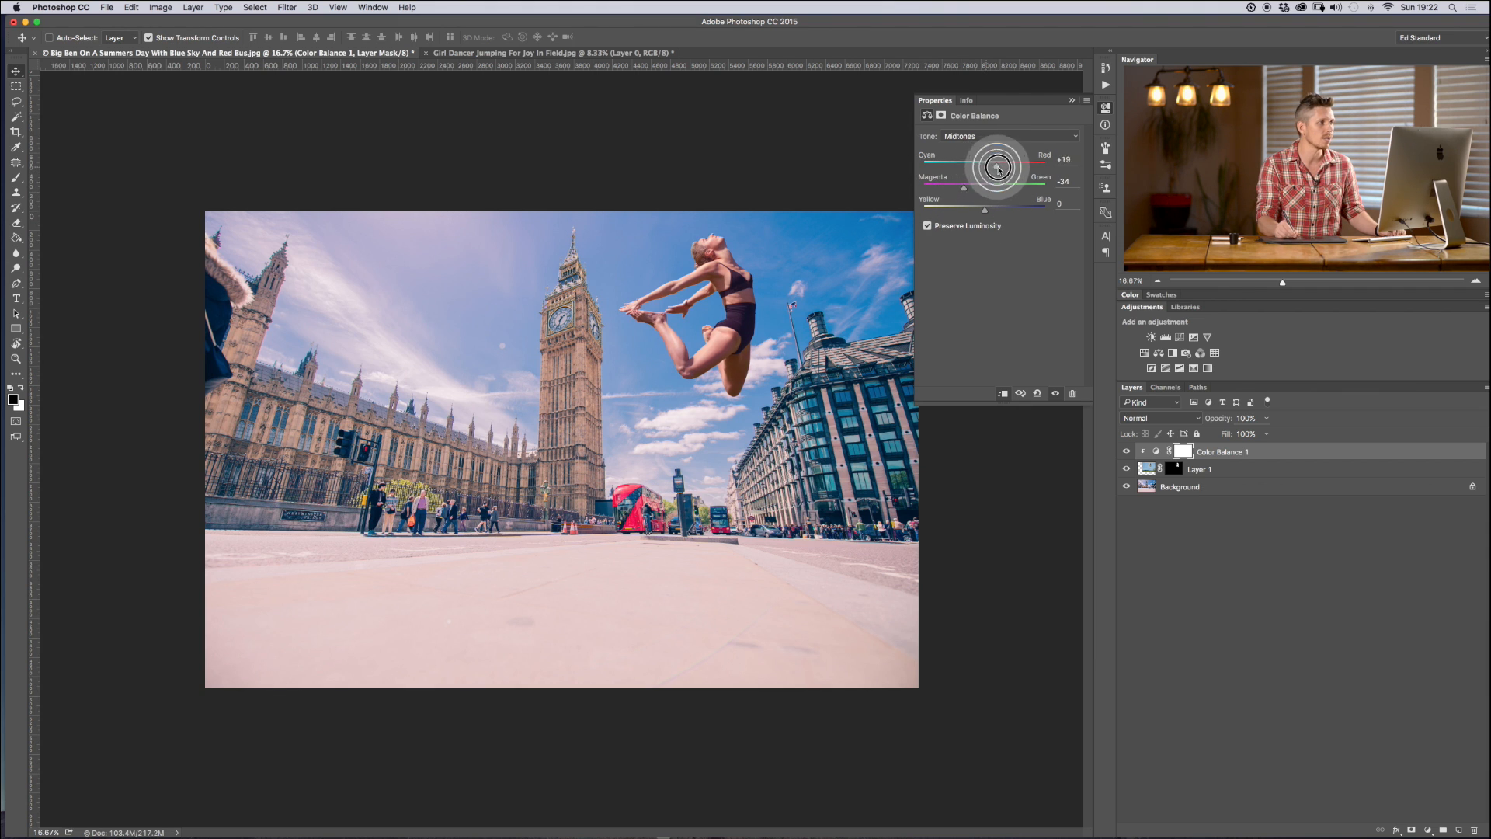
left_click_drag(999, 159, 970, 158)
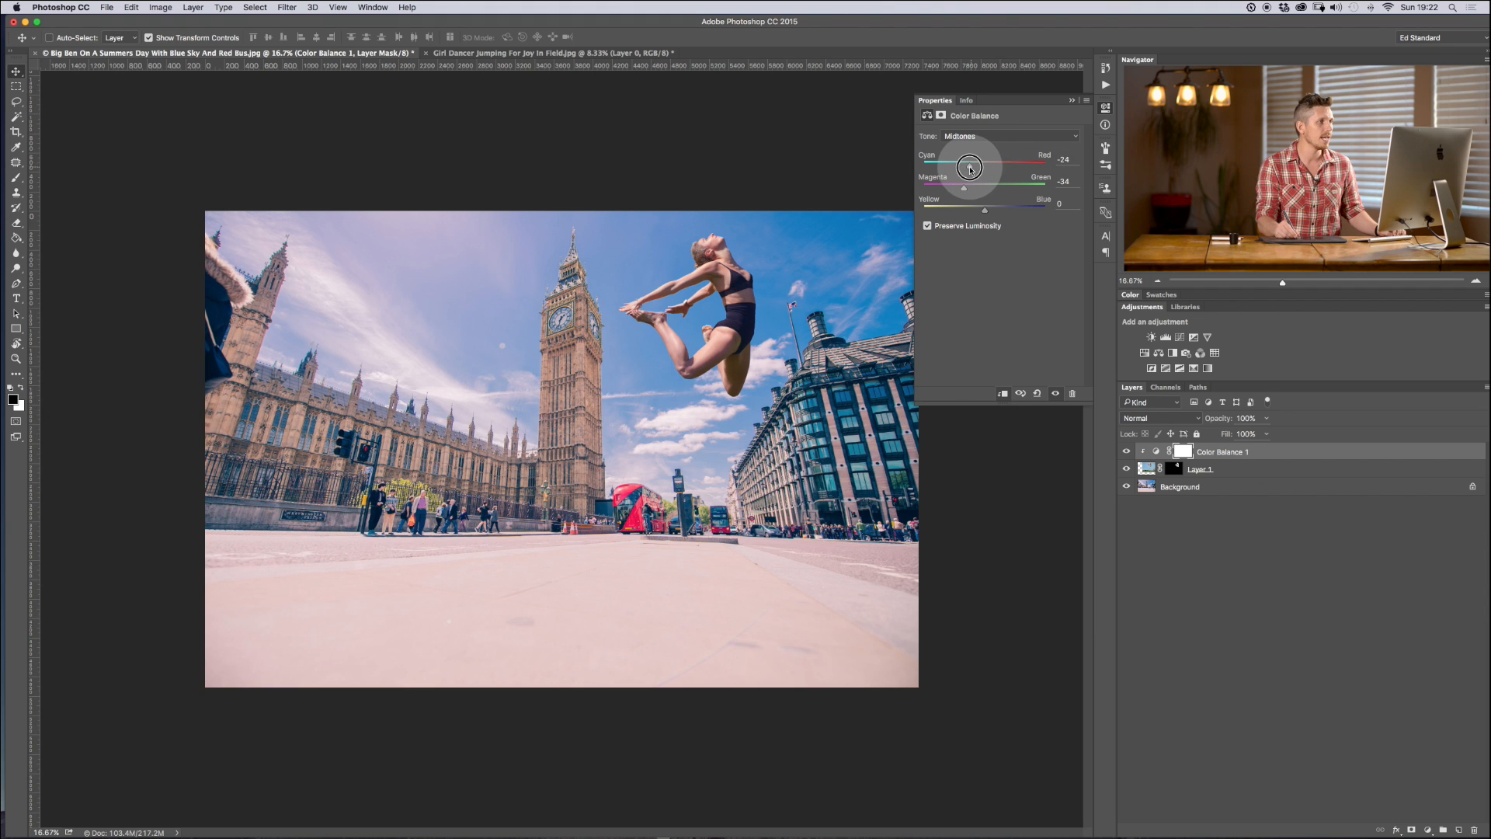
left_click_drag(963, 187, 961, 187)
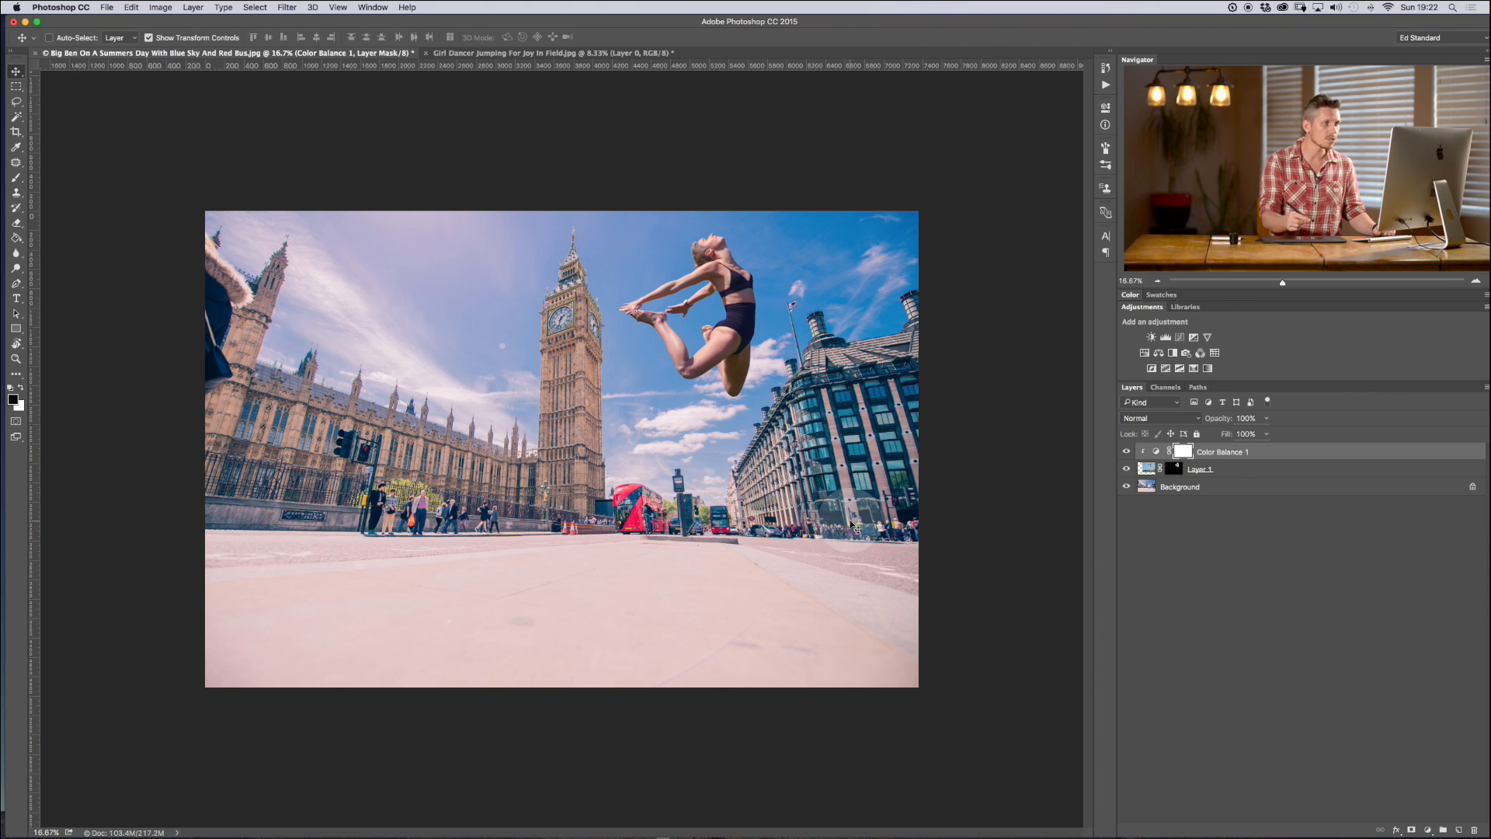
mouse_move(908, 427)
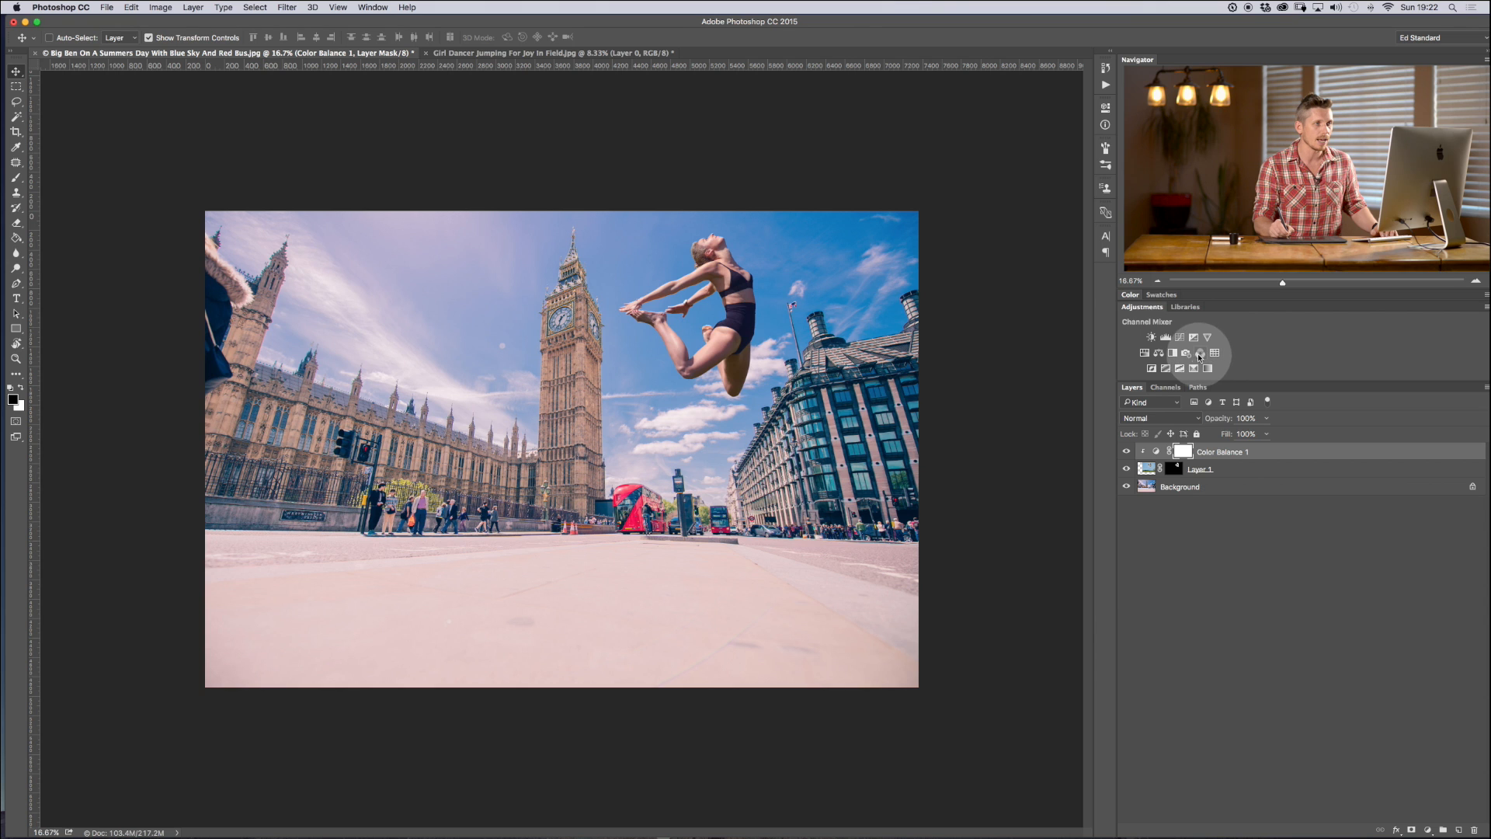
Step: Add a Warming Filter (85) Photo Filter at 56% density, then select the Background layer
left_click(1200, 353)
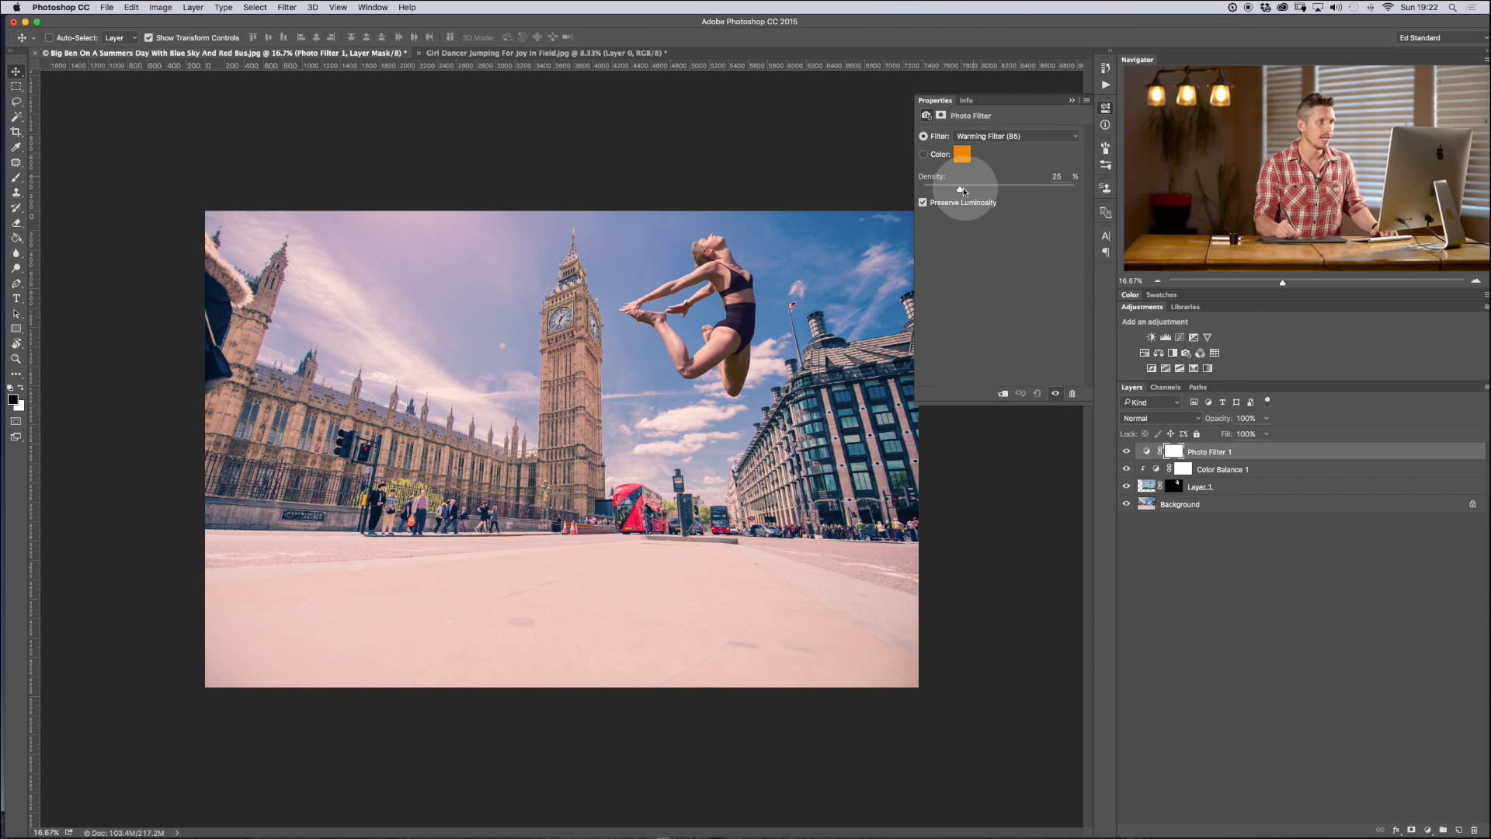
left_click_drag(961, 190, 1003, 190)
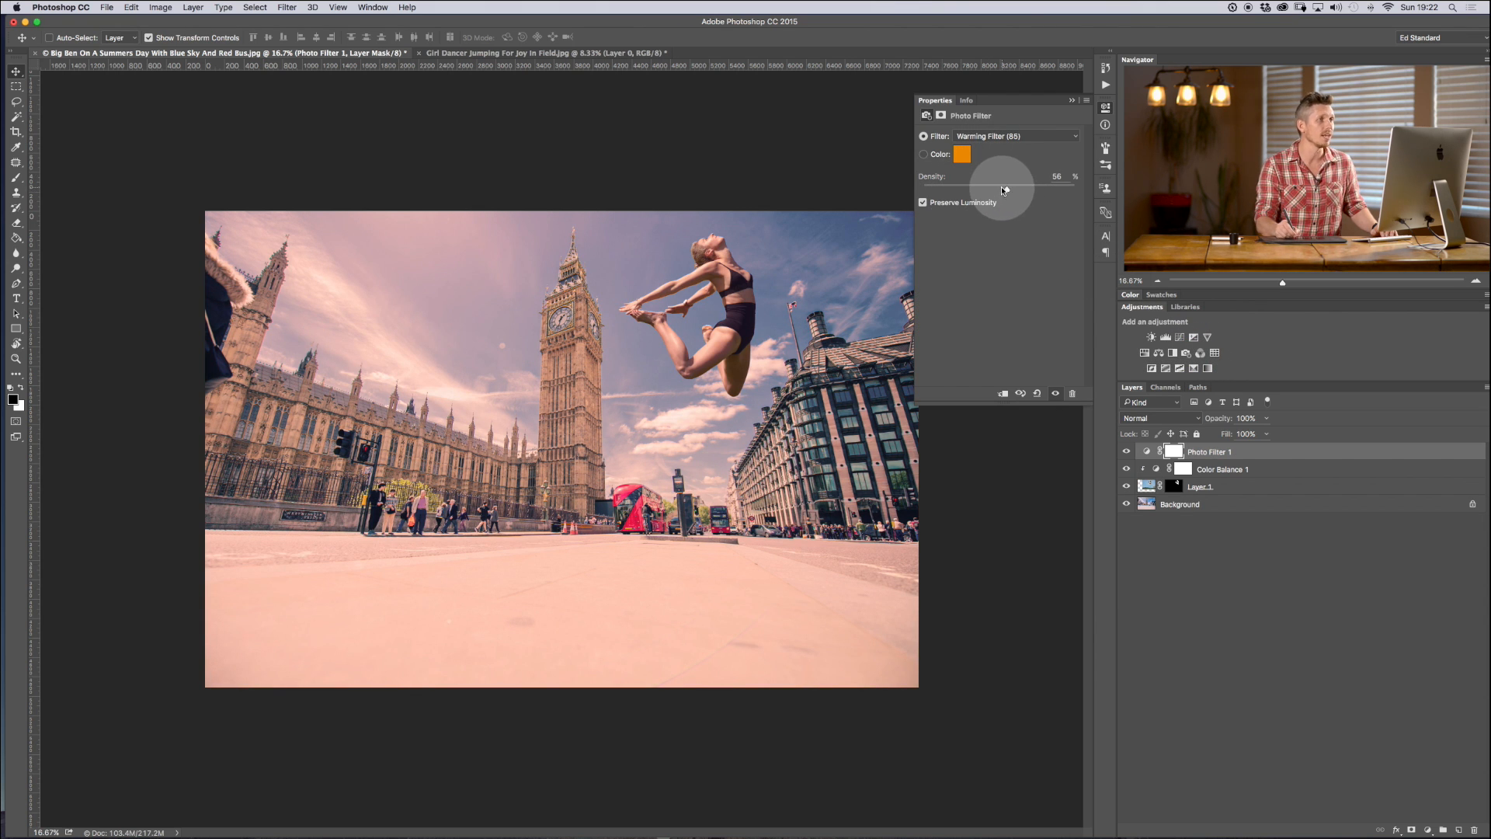
left_click_drag(1003, 190, 999, 180)
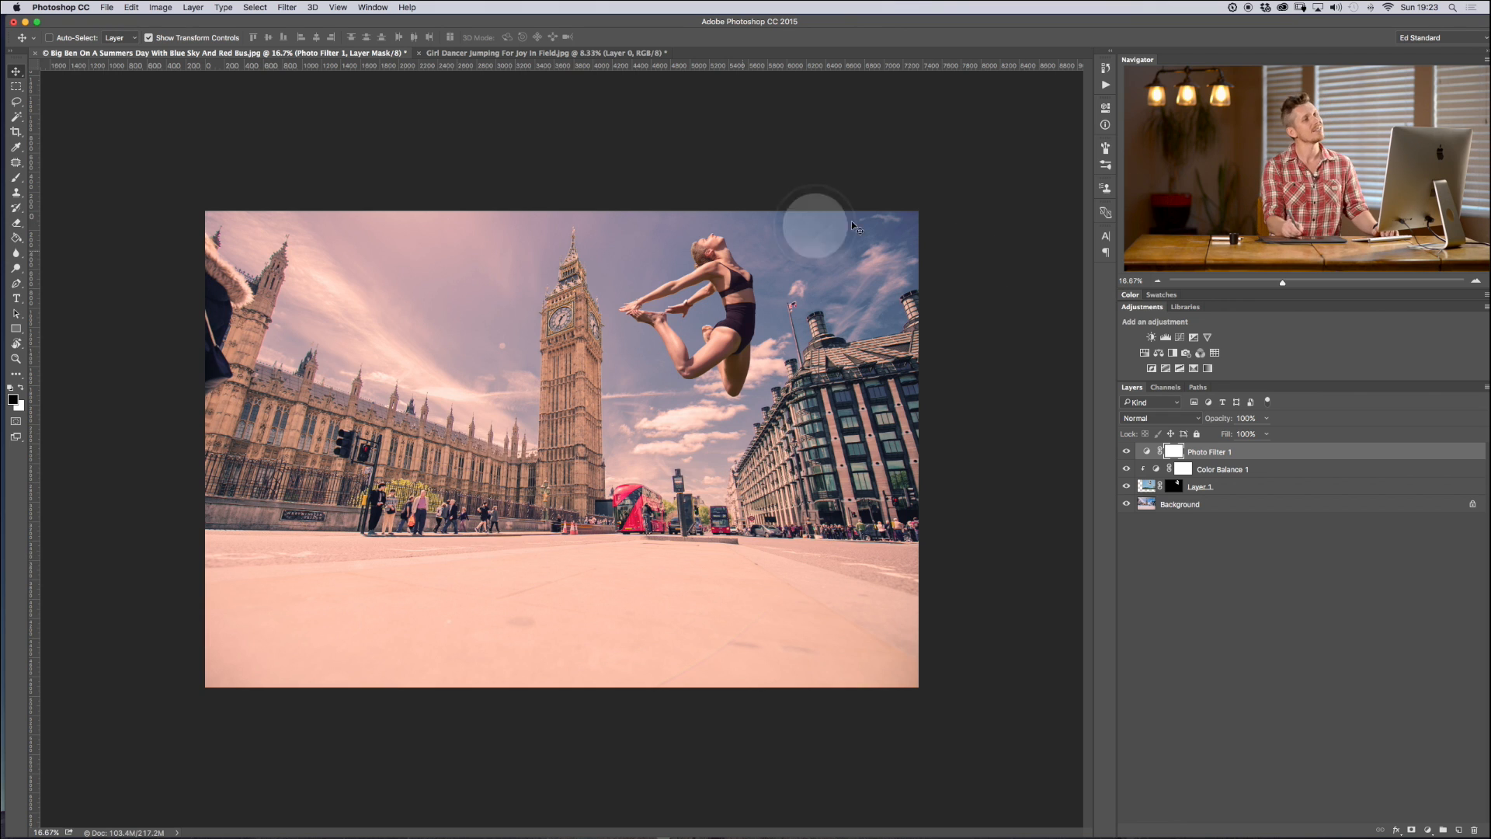
left_click(1198, 504)
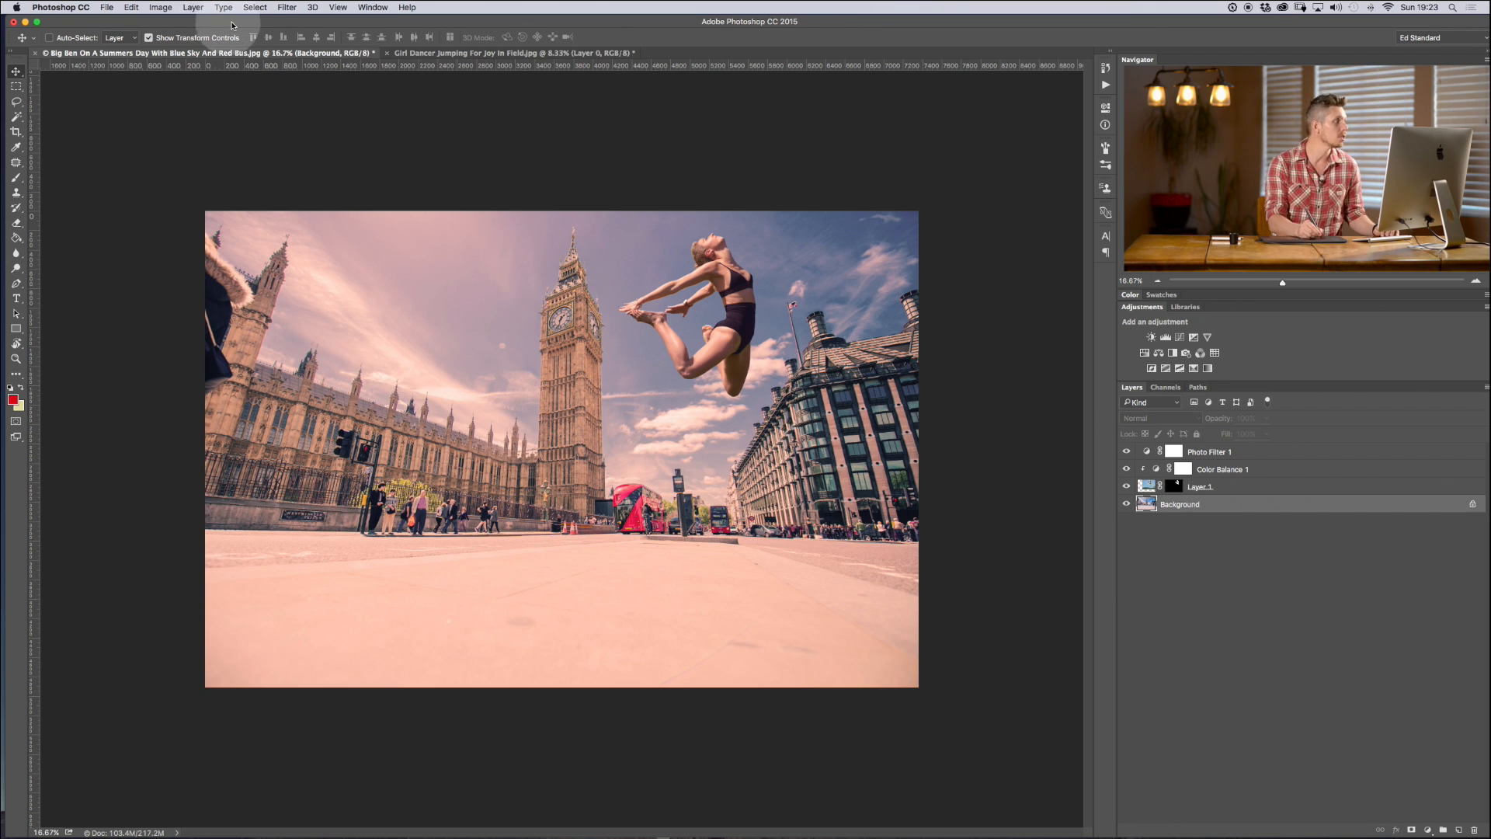
Step: Apply an 11 px Tilt-Shift blur to the Background, keeping the street line sharp
left_click(287, 8)
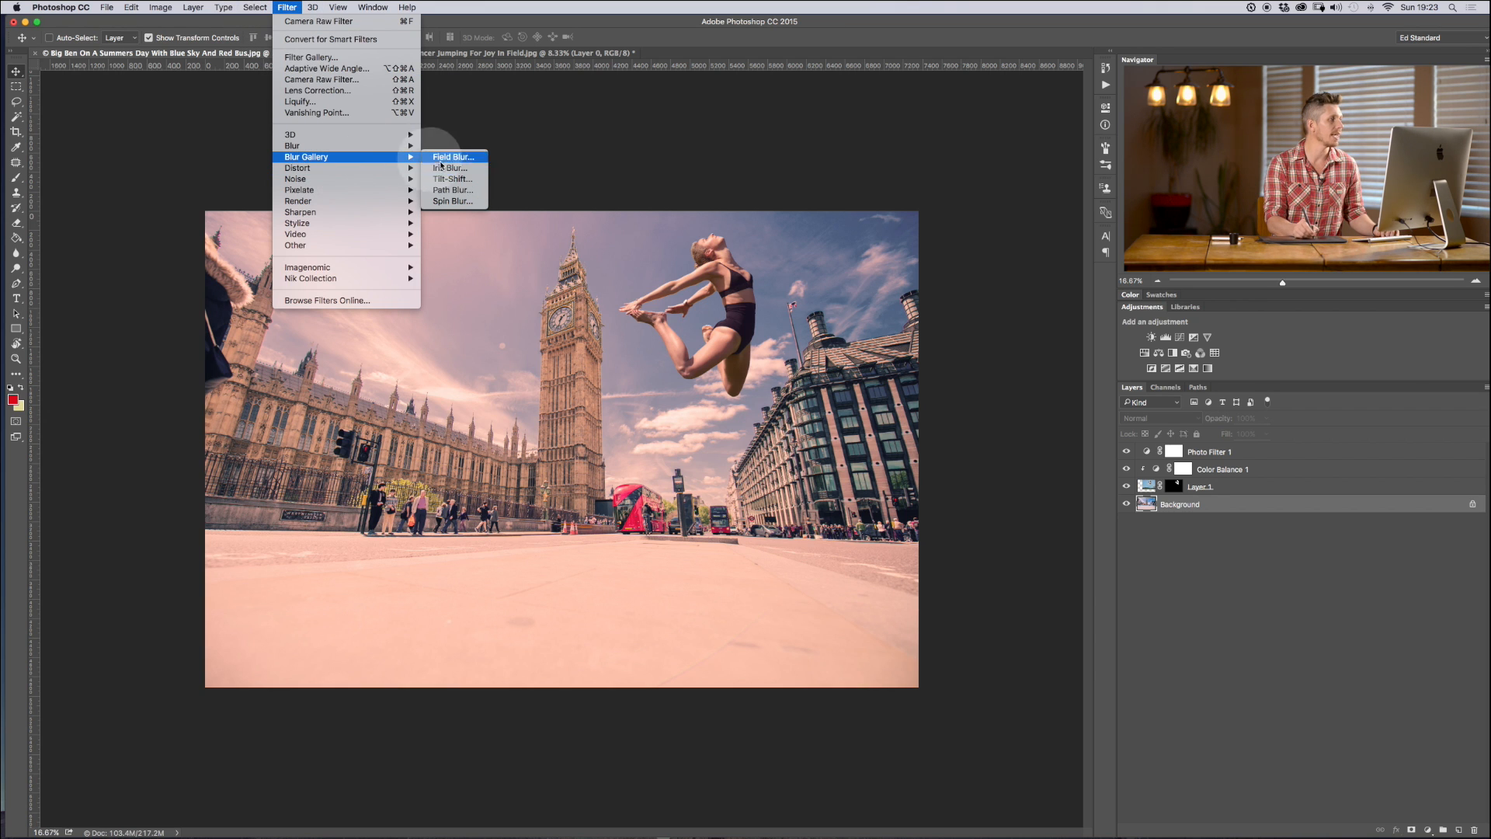
left_click(452, 178)
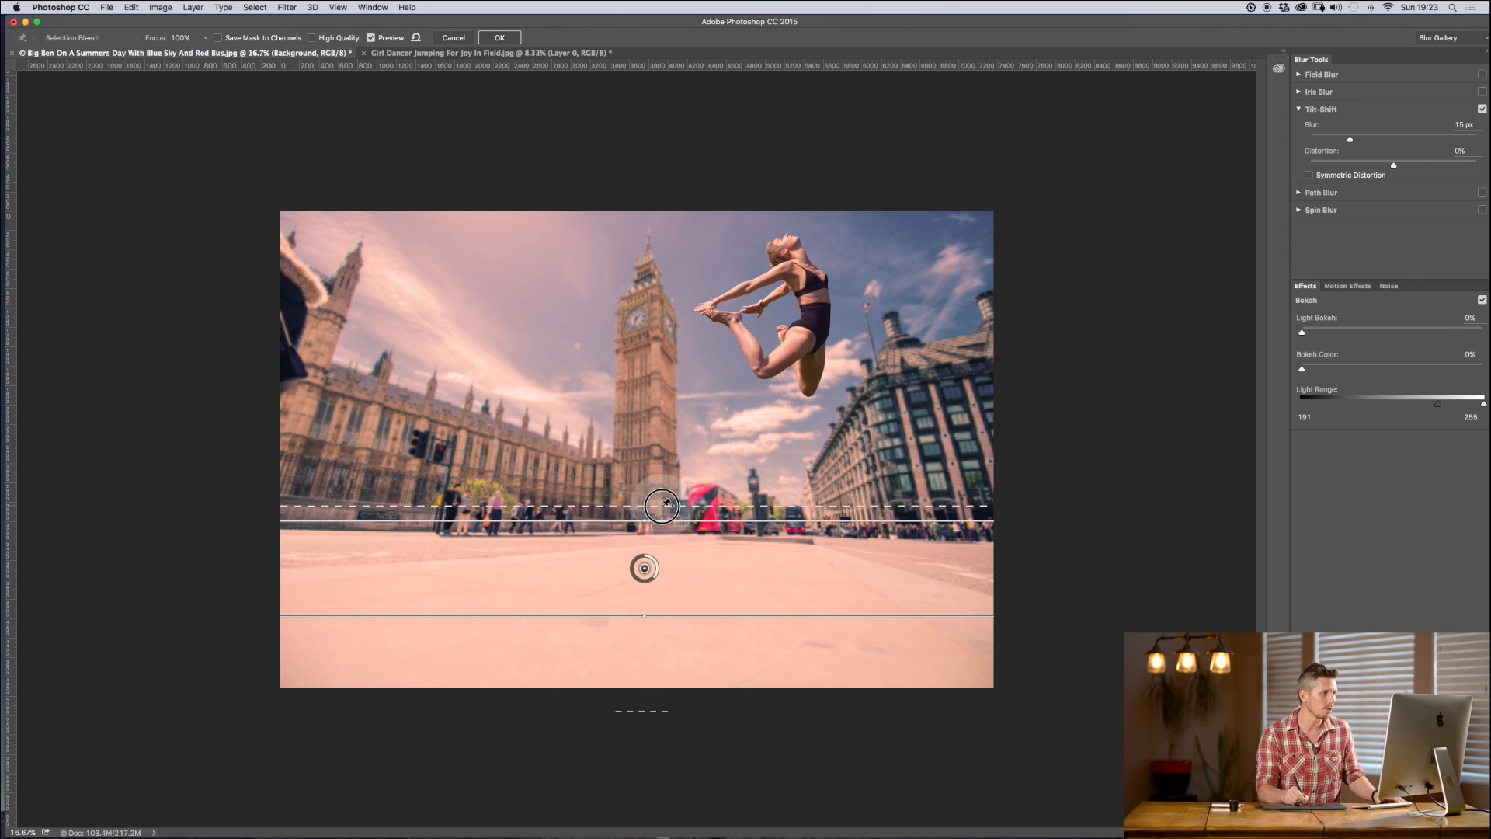
left_click_drag(664, 508, 652, 533)
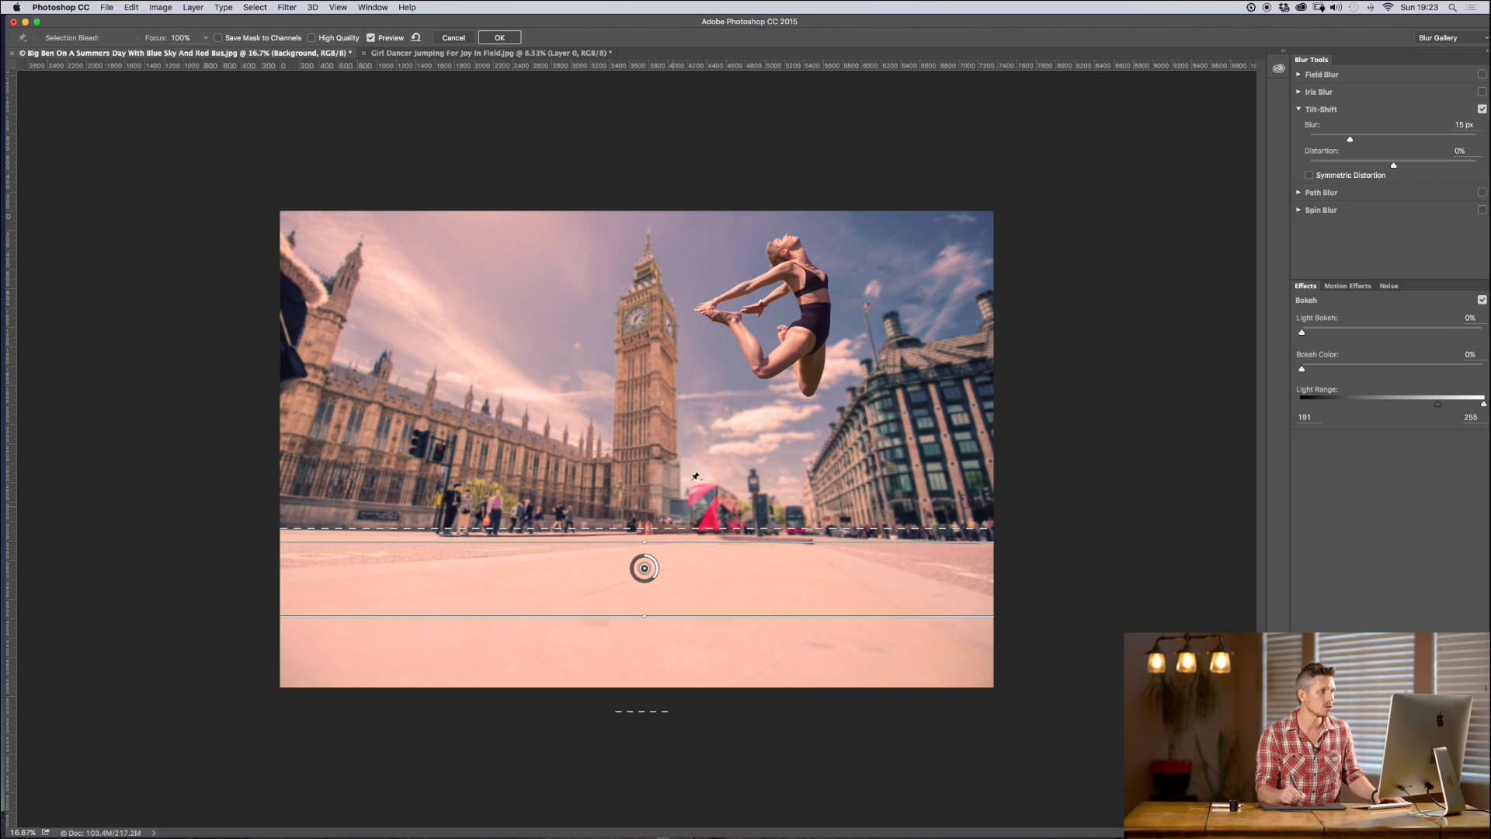
left_click_drag(694, 475, 742, 520)
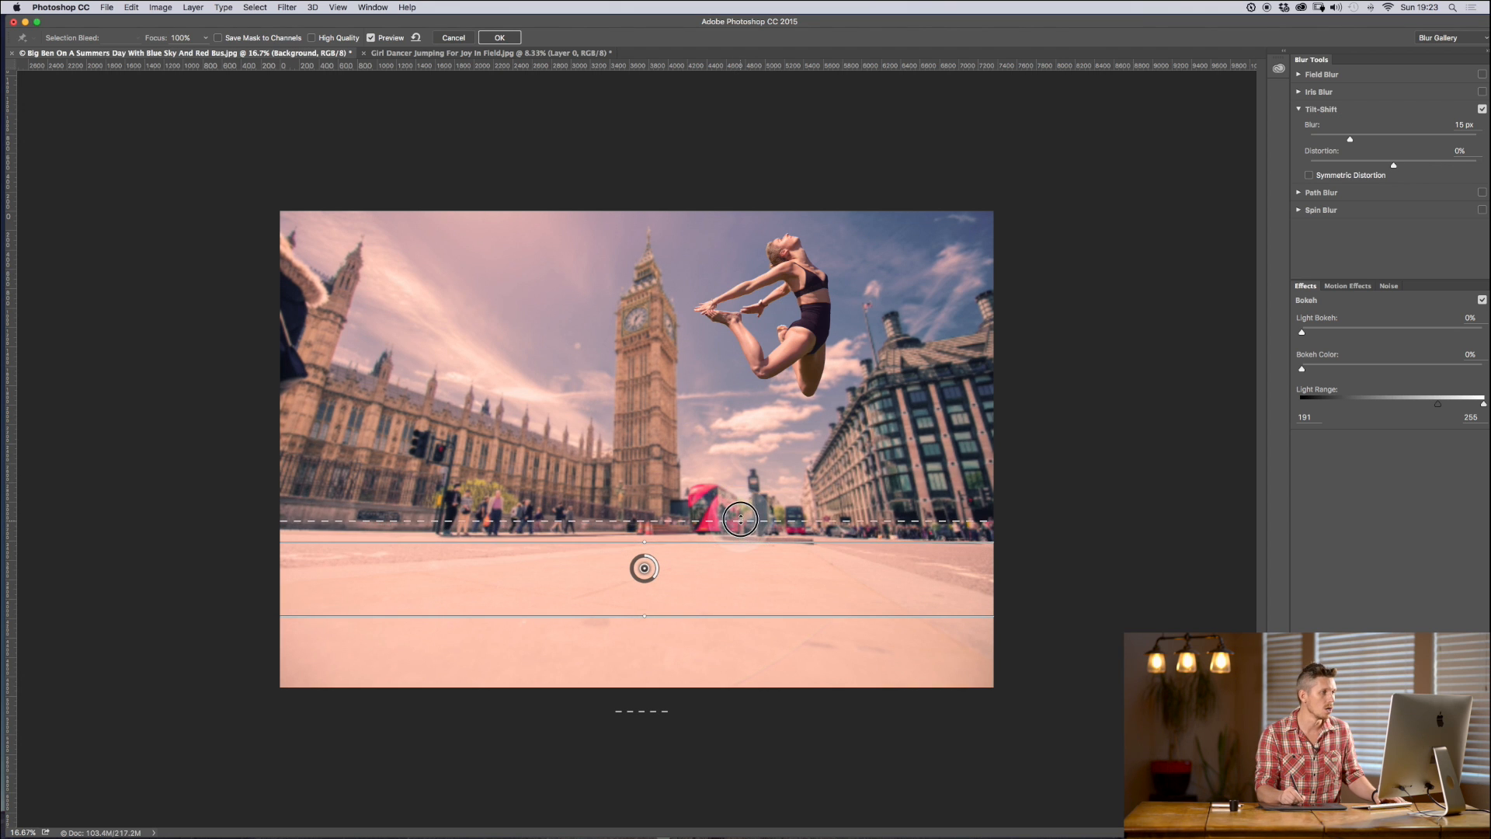
left_click_drag(740, 519, 720, 556)
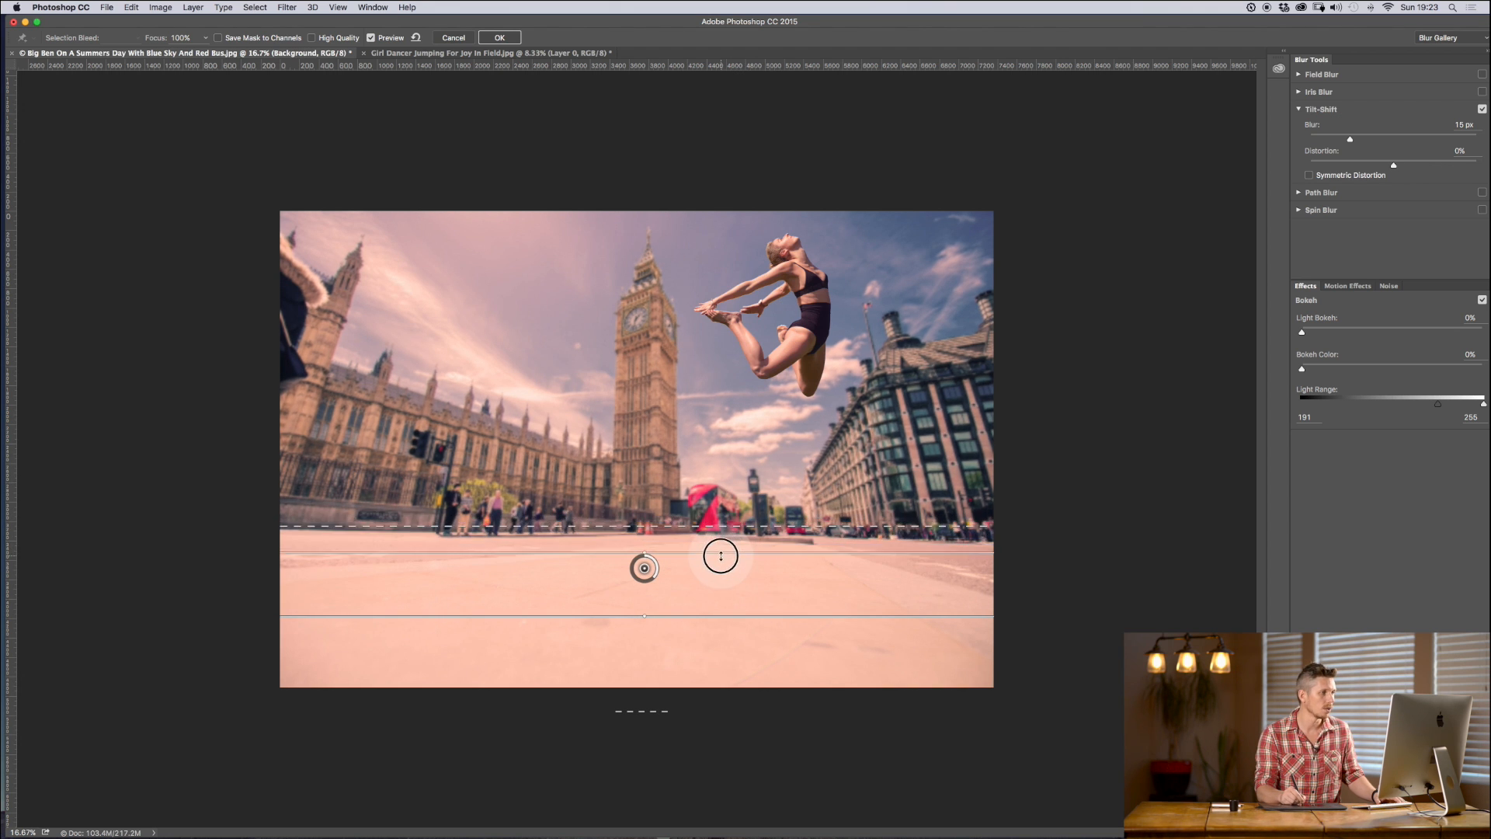
left_click_drag(720, 555, 732, 526)
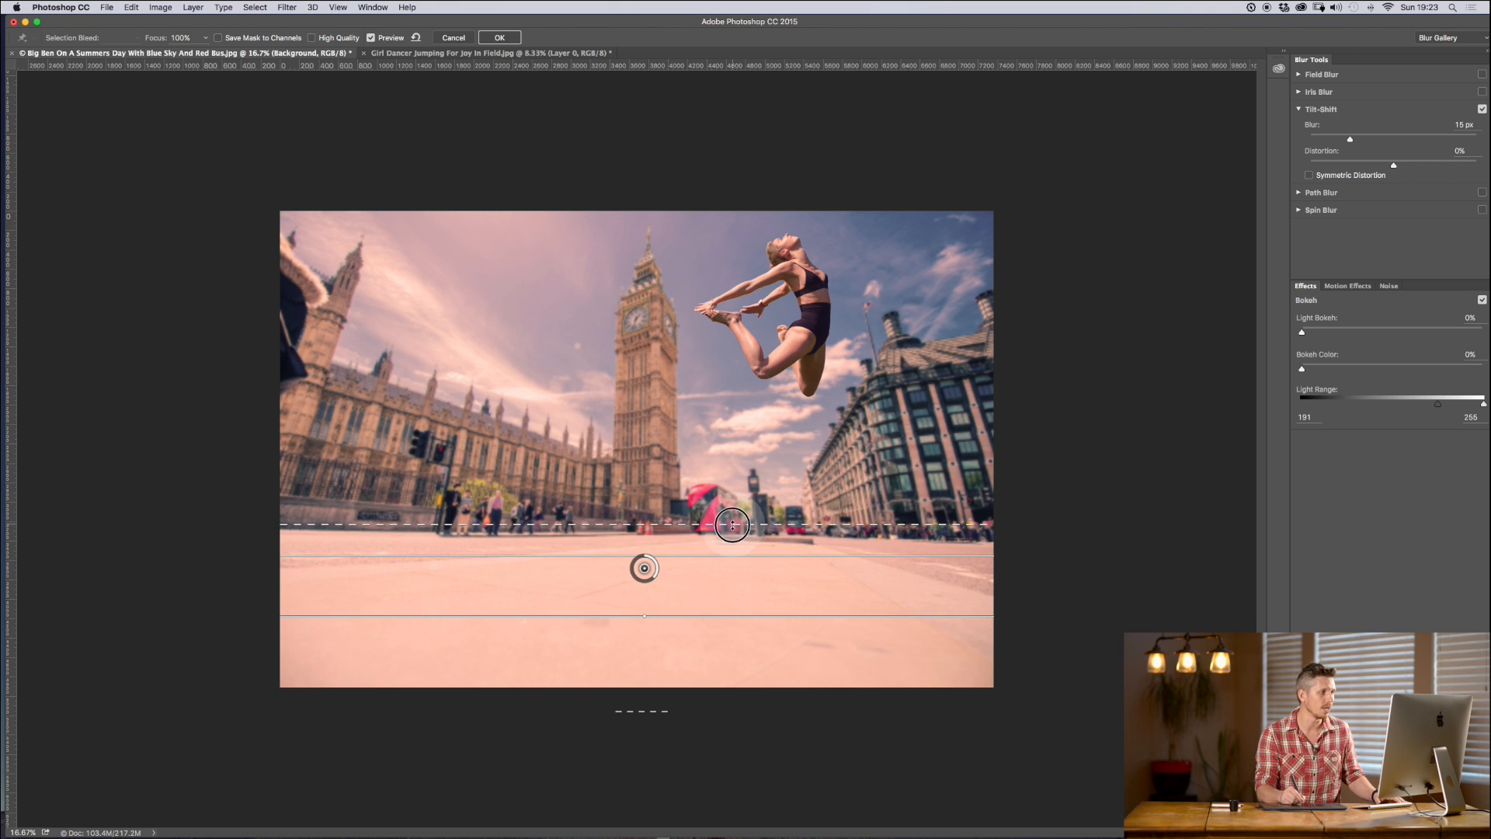
left_click_drag(1350, 139, 1332, 139)
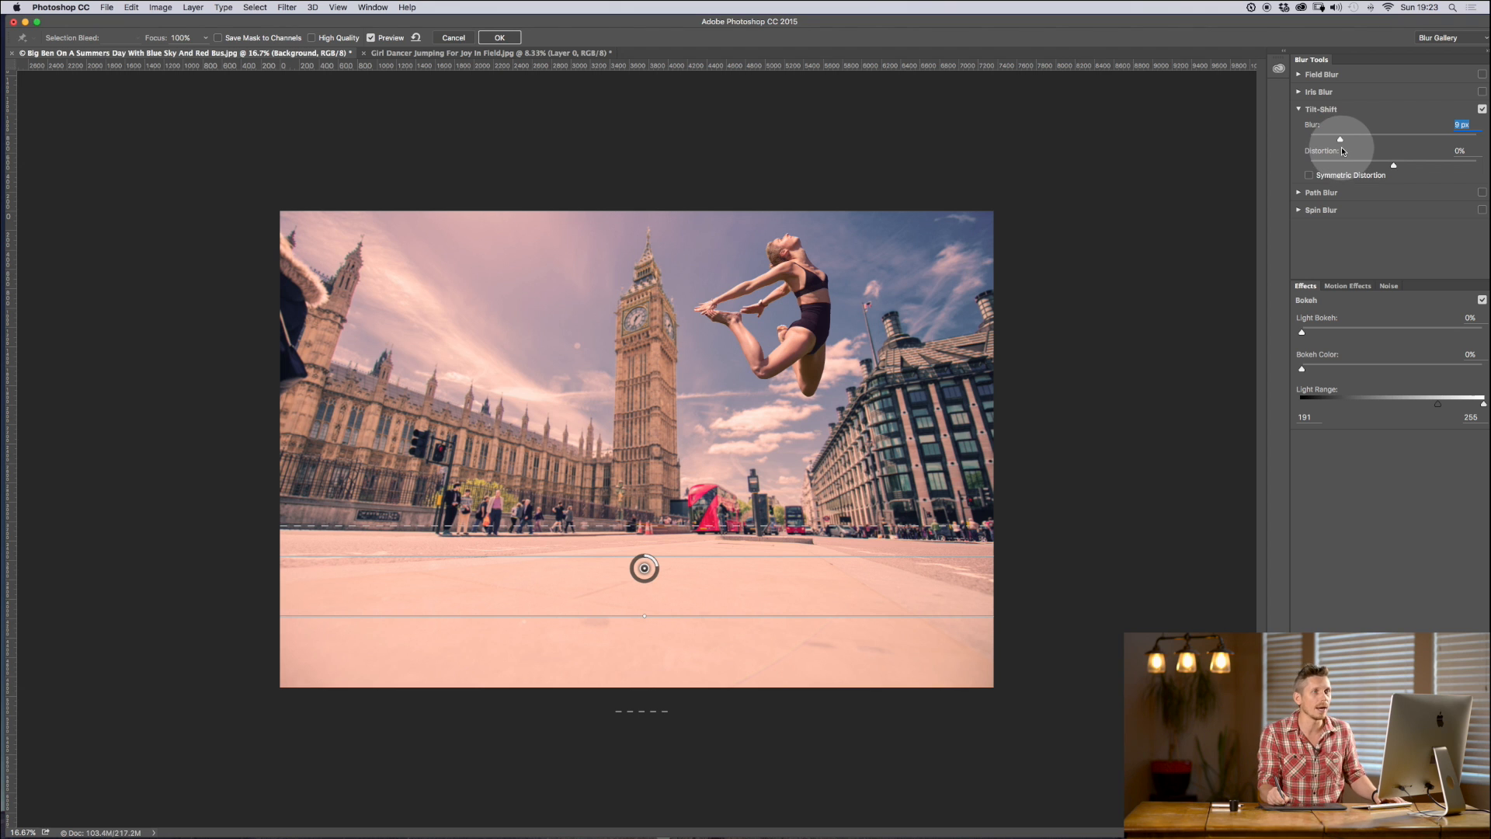
left_click_drag(1342, 139, 1346, 139)
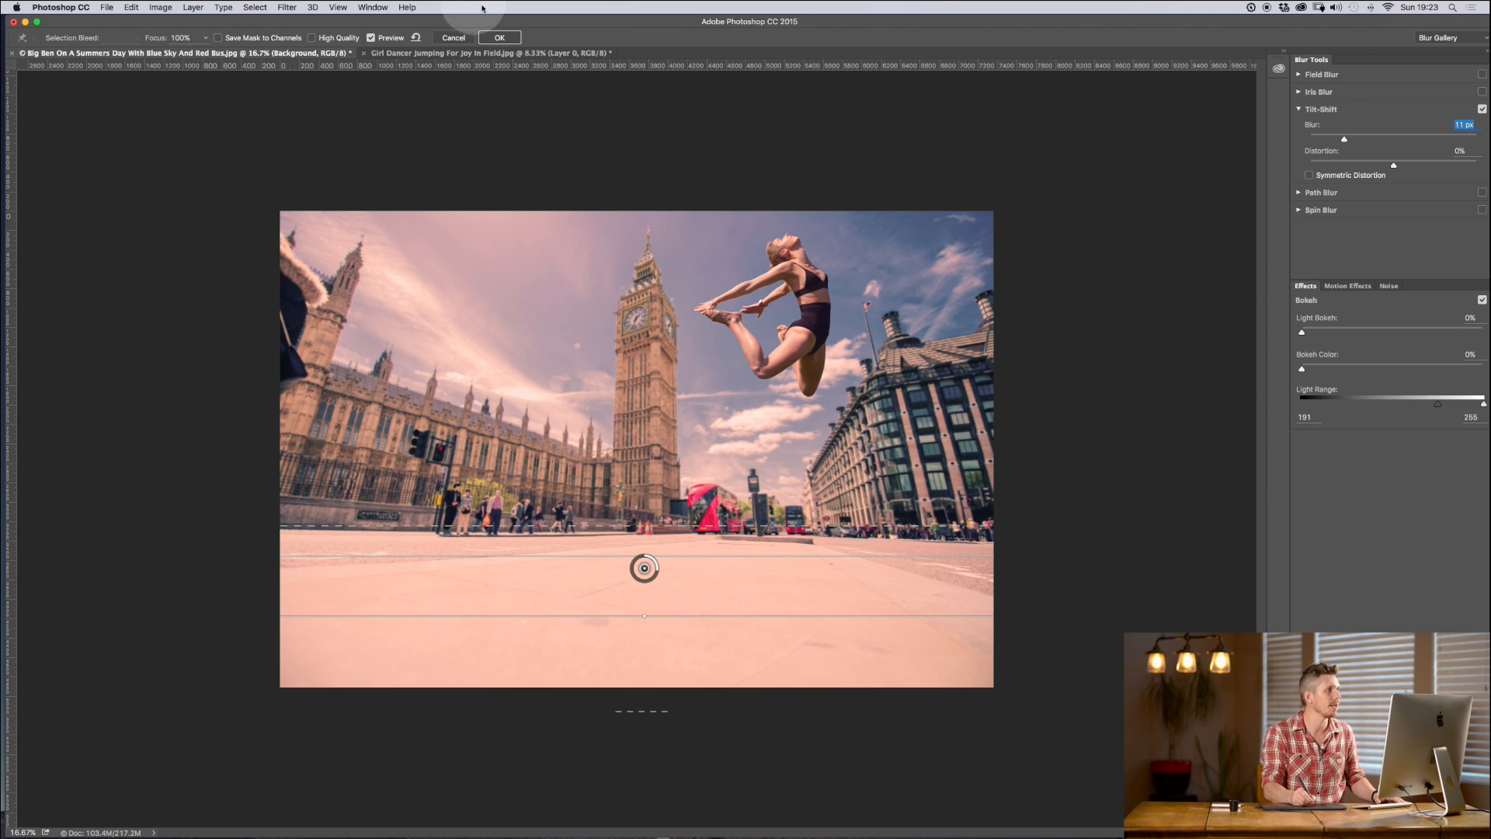
left_click(499, 37)
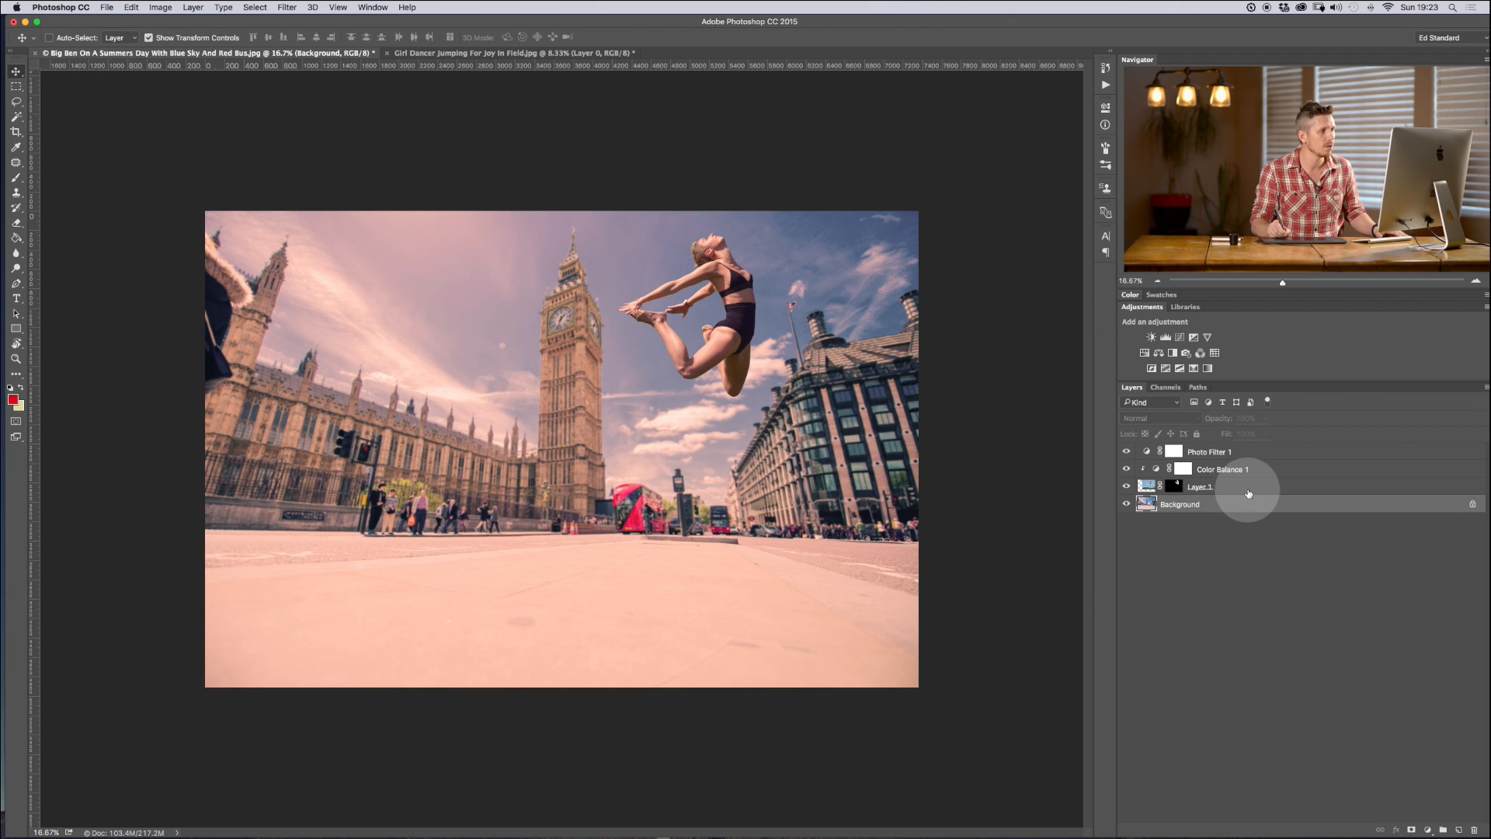
left_click(1200, 487)
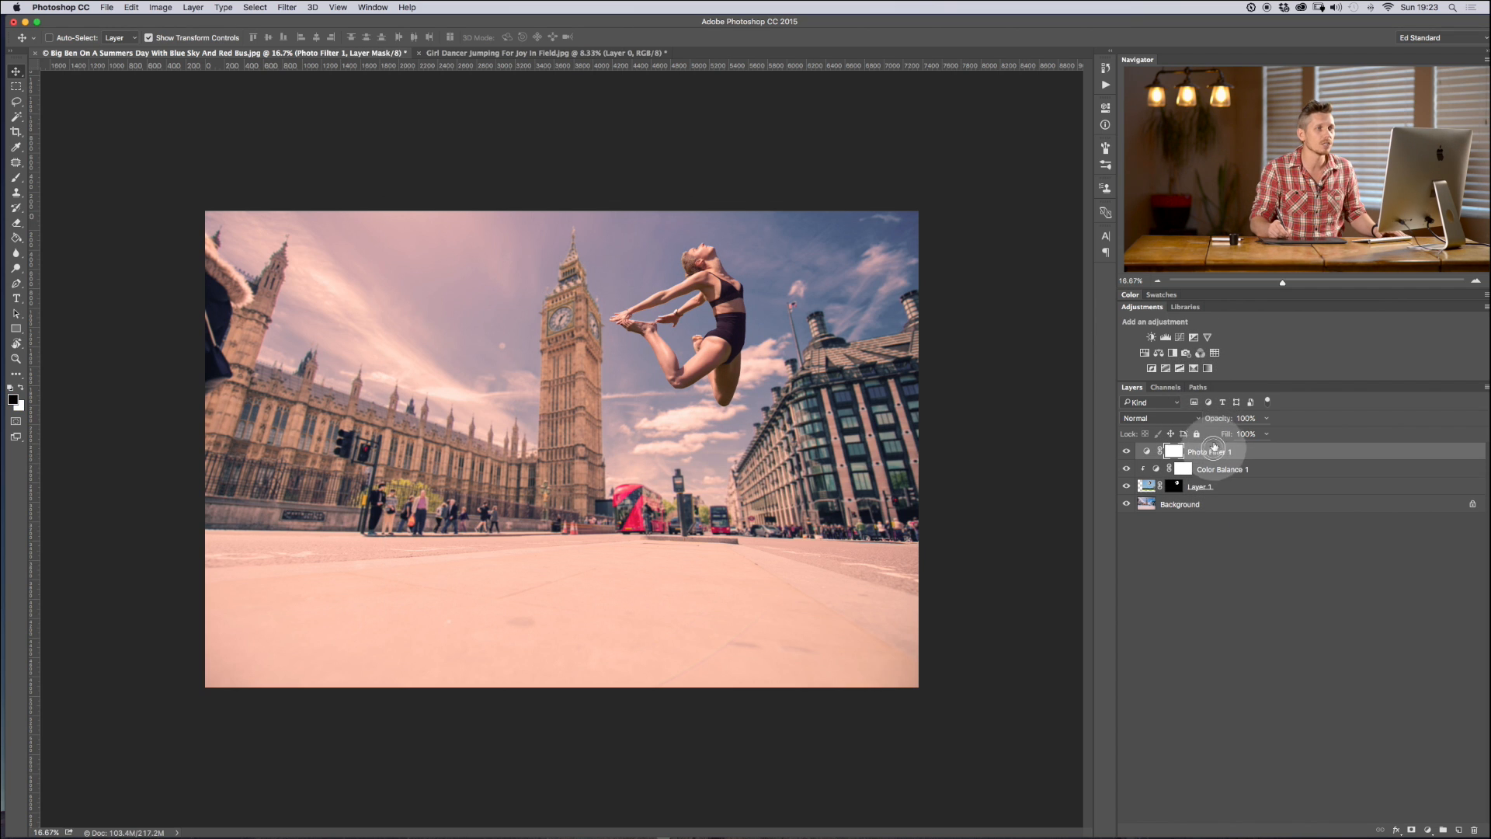
Step: Tweak the Black & White colour mix and lower that layer's opacity to about 18%
left_click(1194, 338)
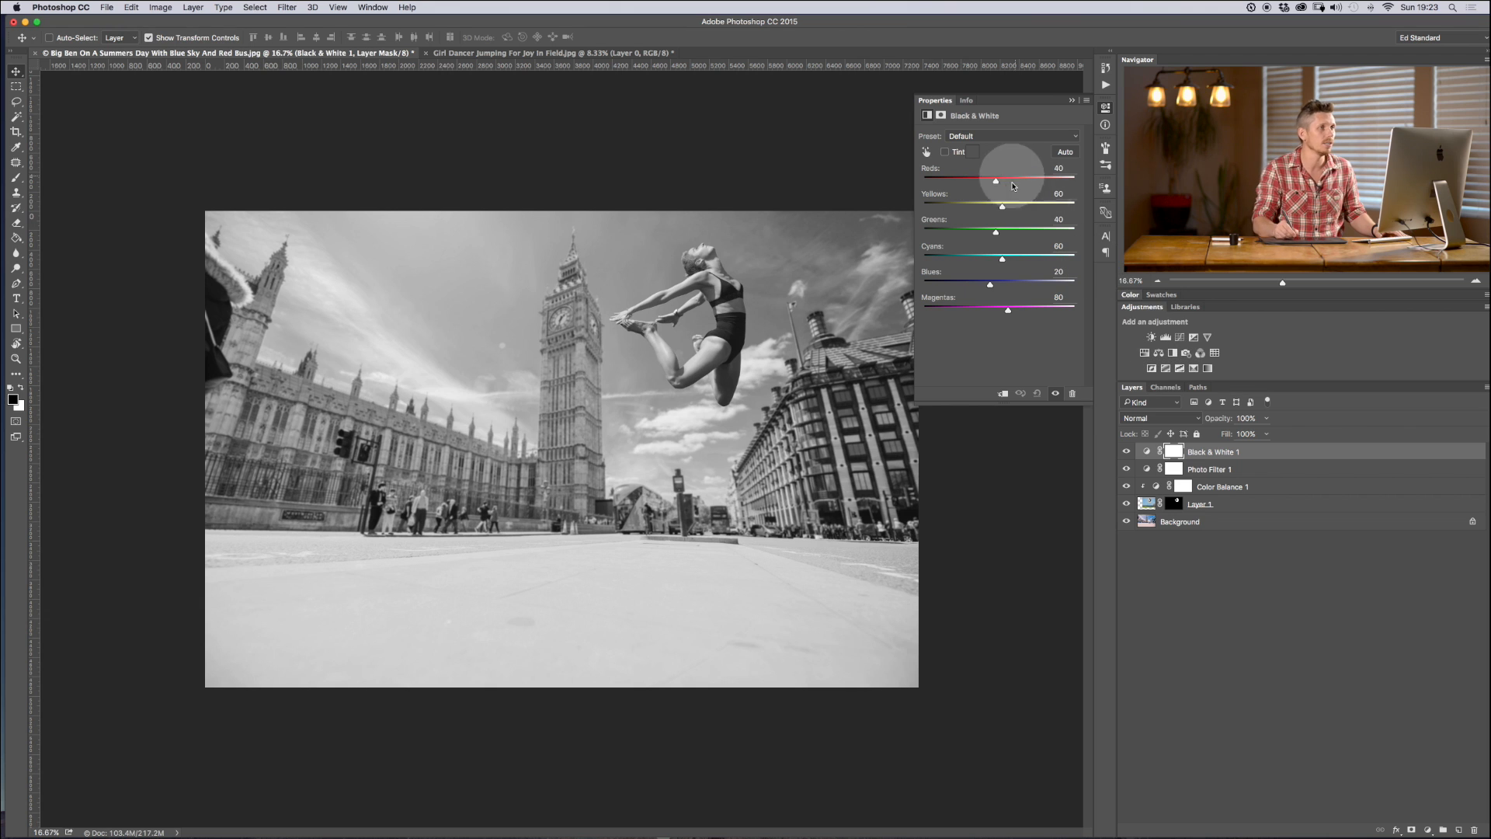
left_click_drag(996, 179, 1007, 180)
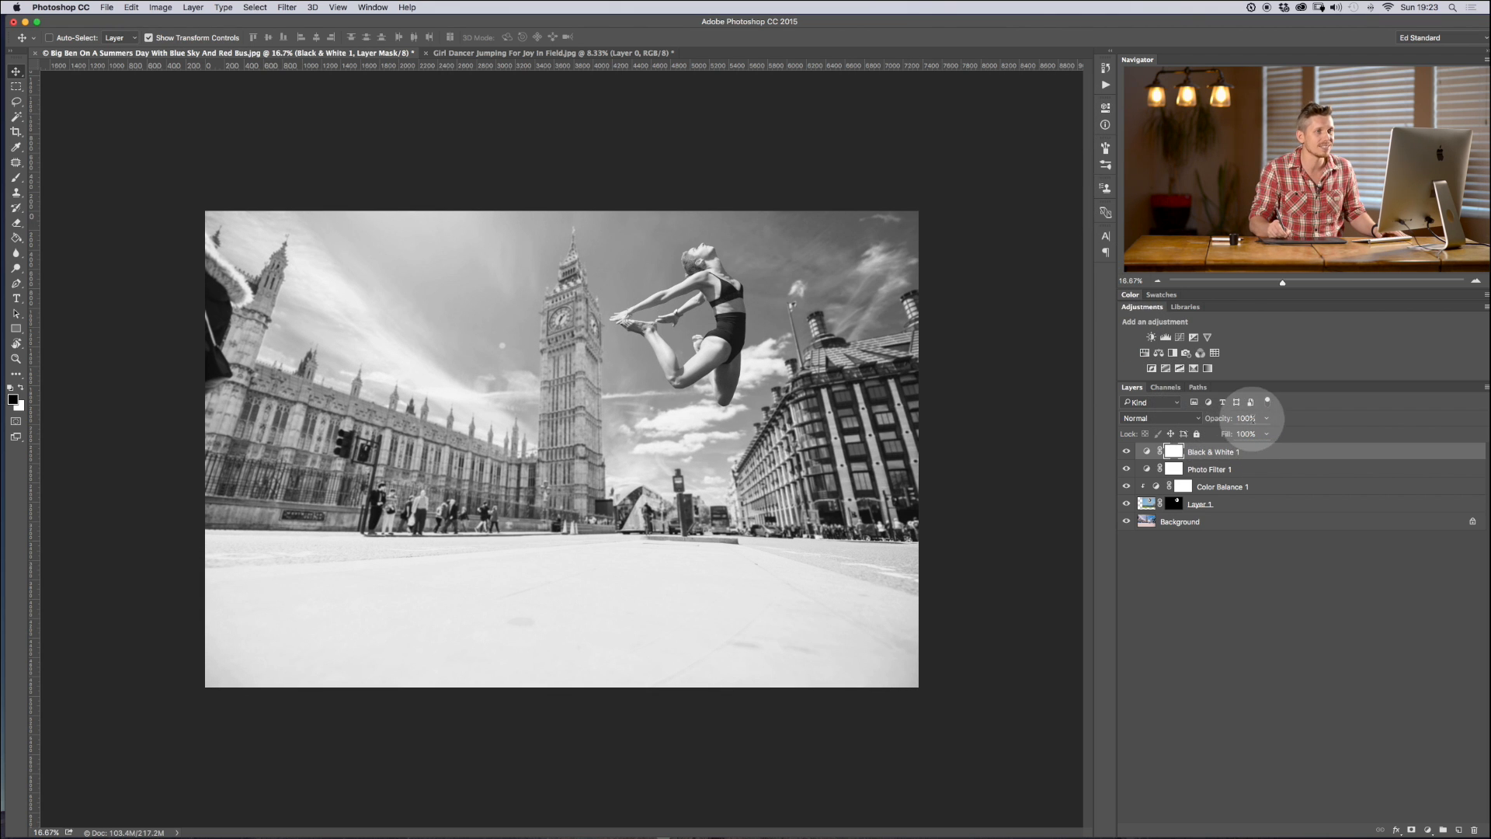
left_click_drag(1250, 418, 1217, 419)
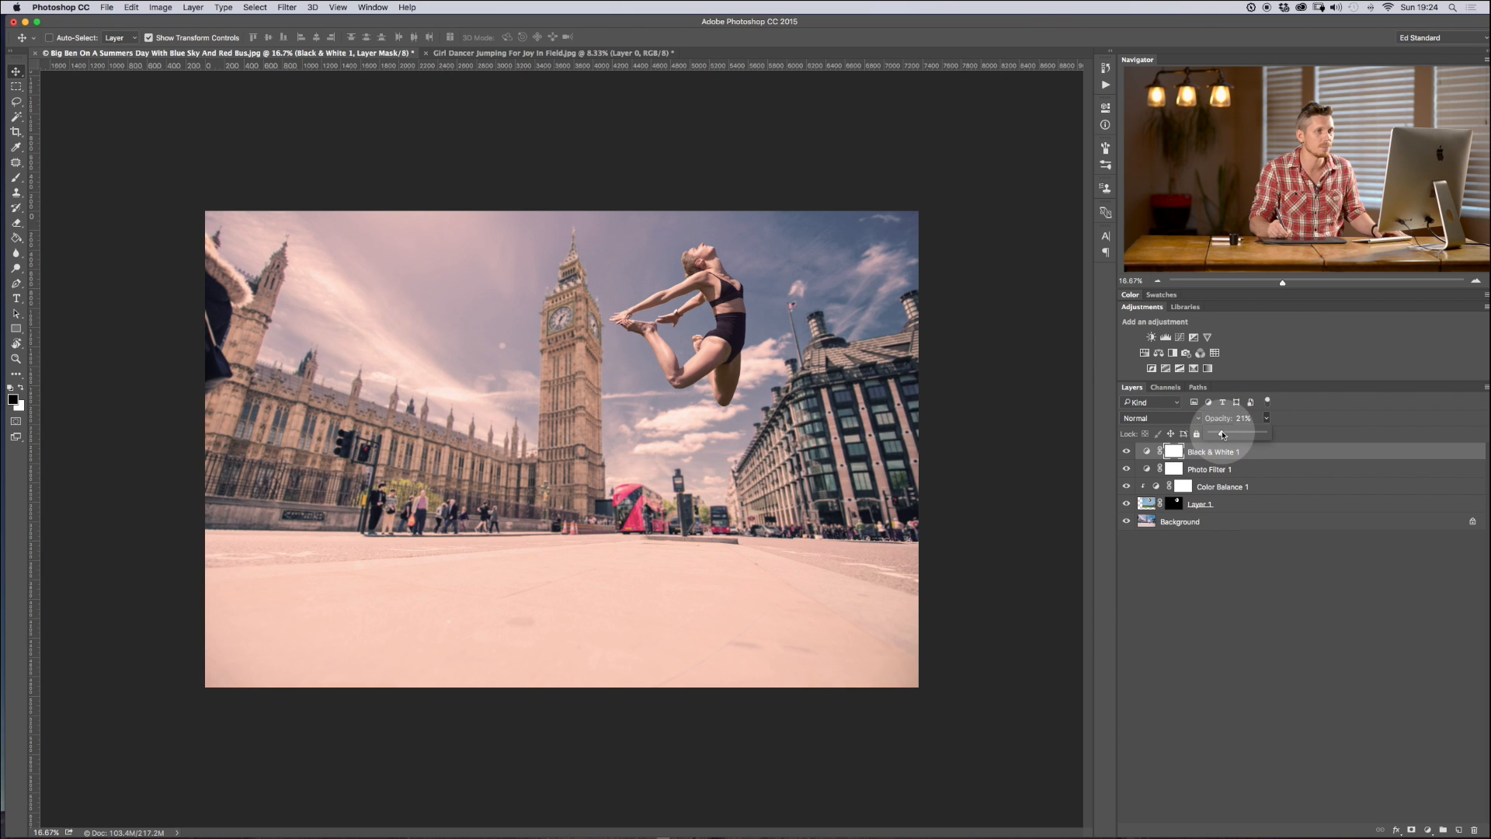
left_click_drag(1237, 433, 1221, 433)
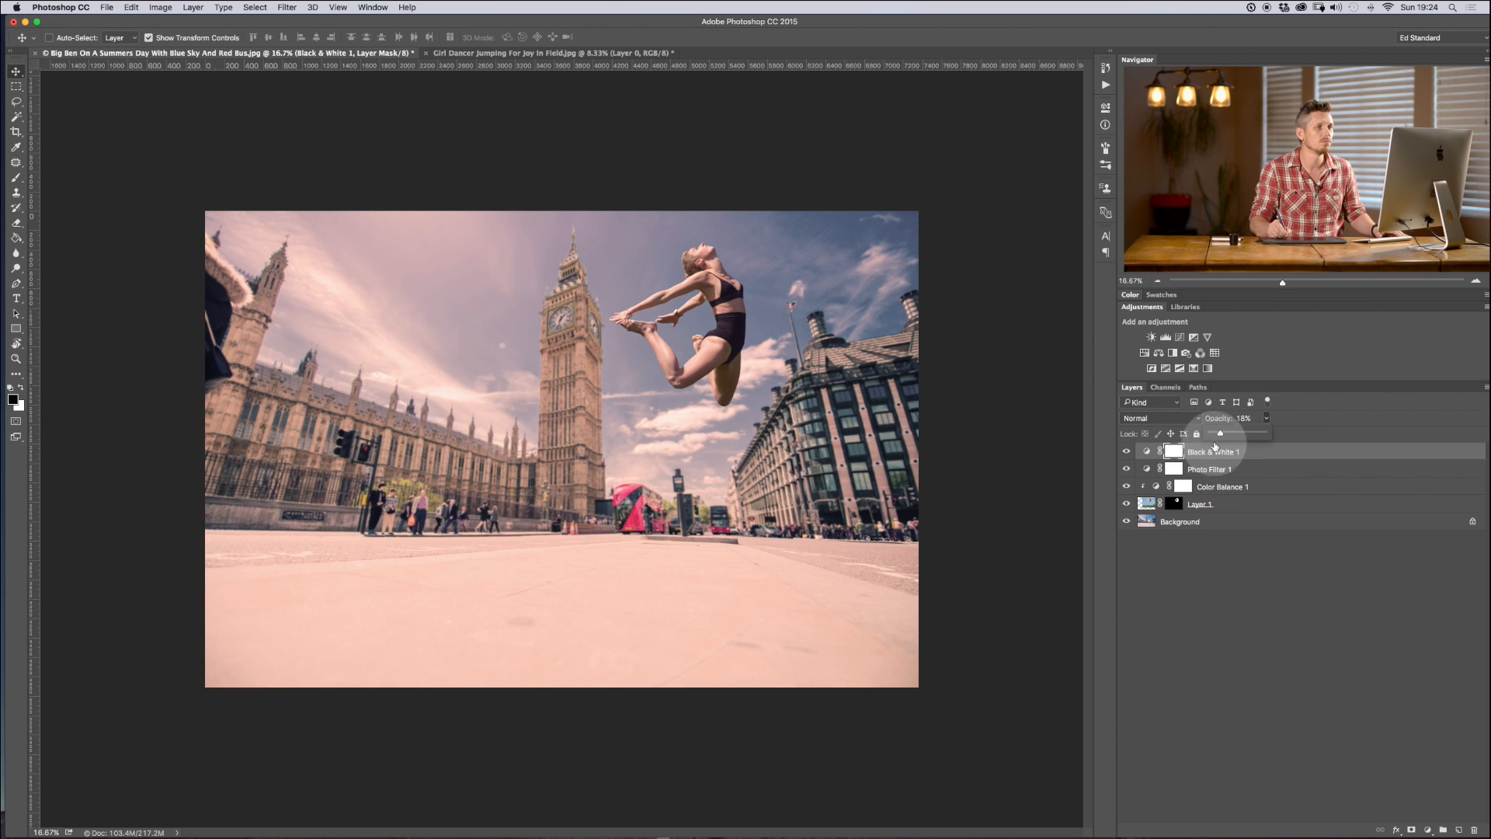
left_click_drag(1234, 434, 1220, 433)
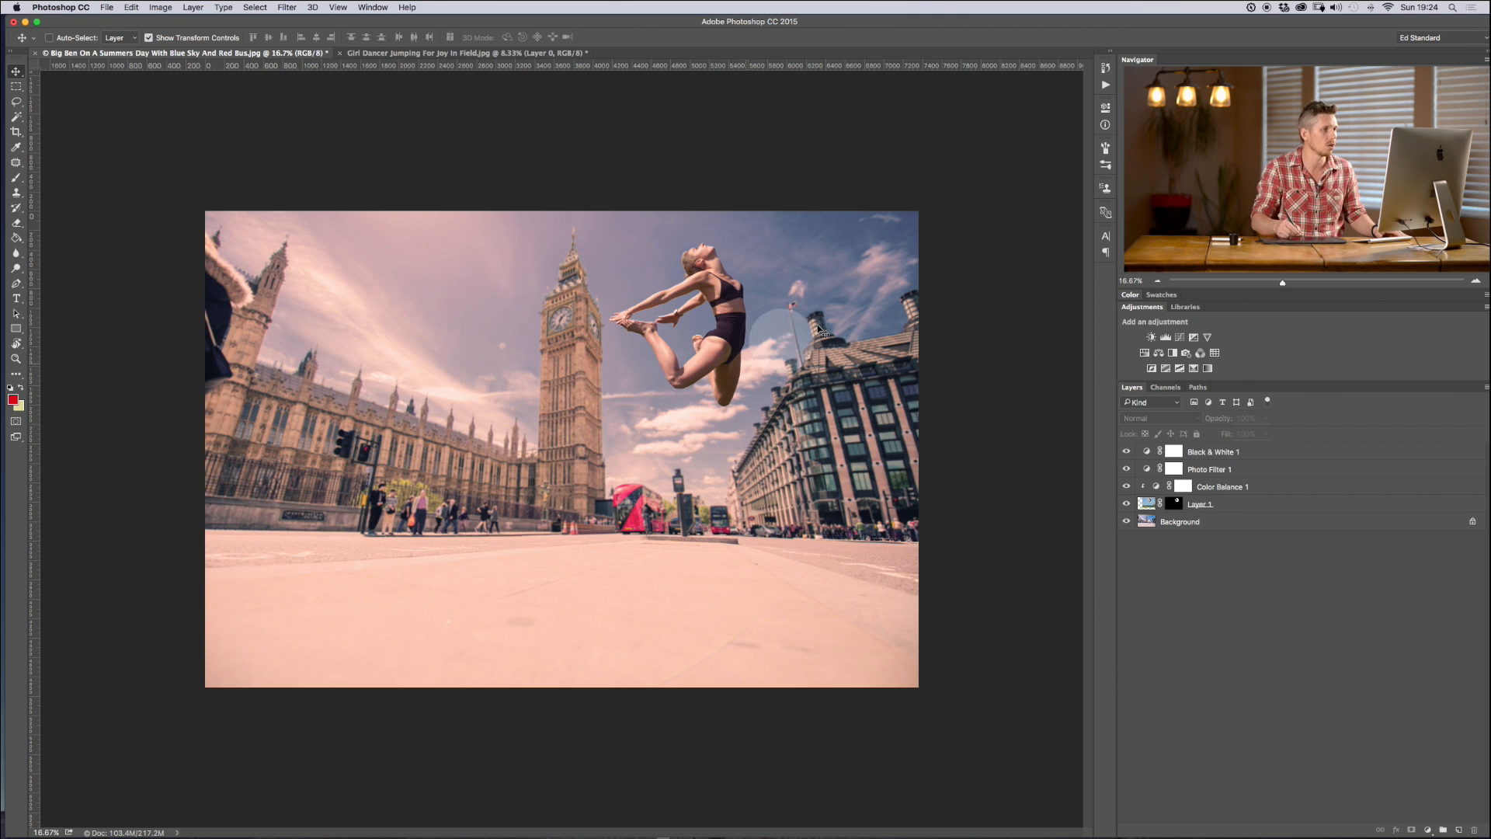
Step: Try a teal custom colour for the Photo Filter
left_click(1210, 468)
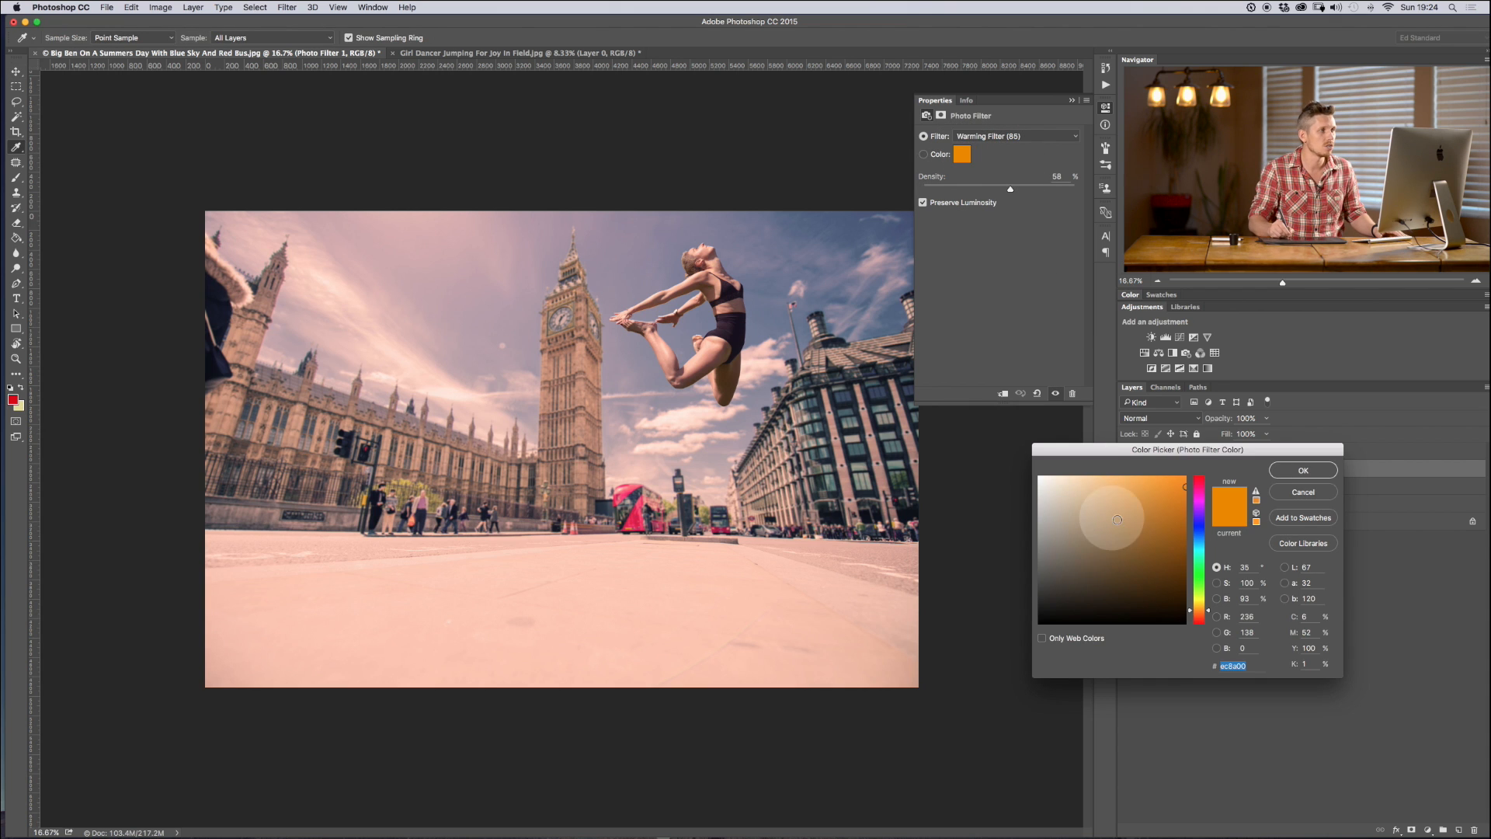
left_click(1132, 537)
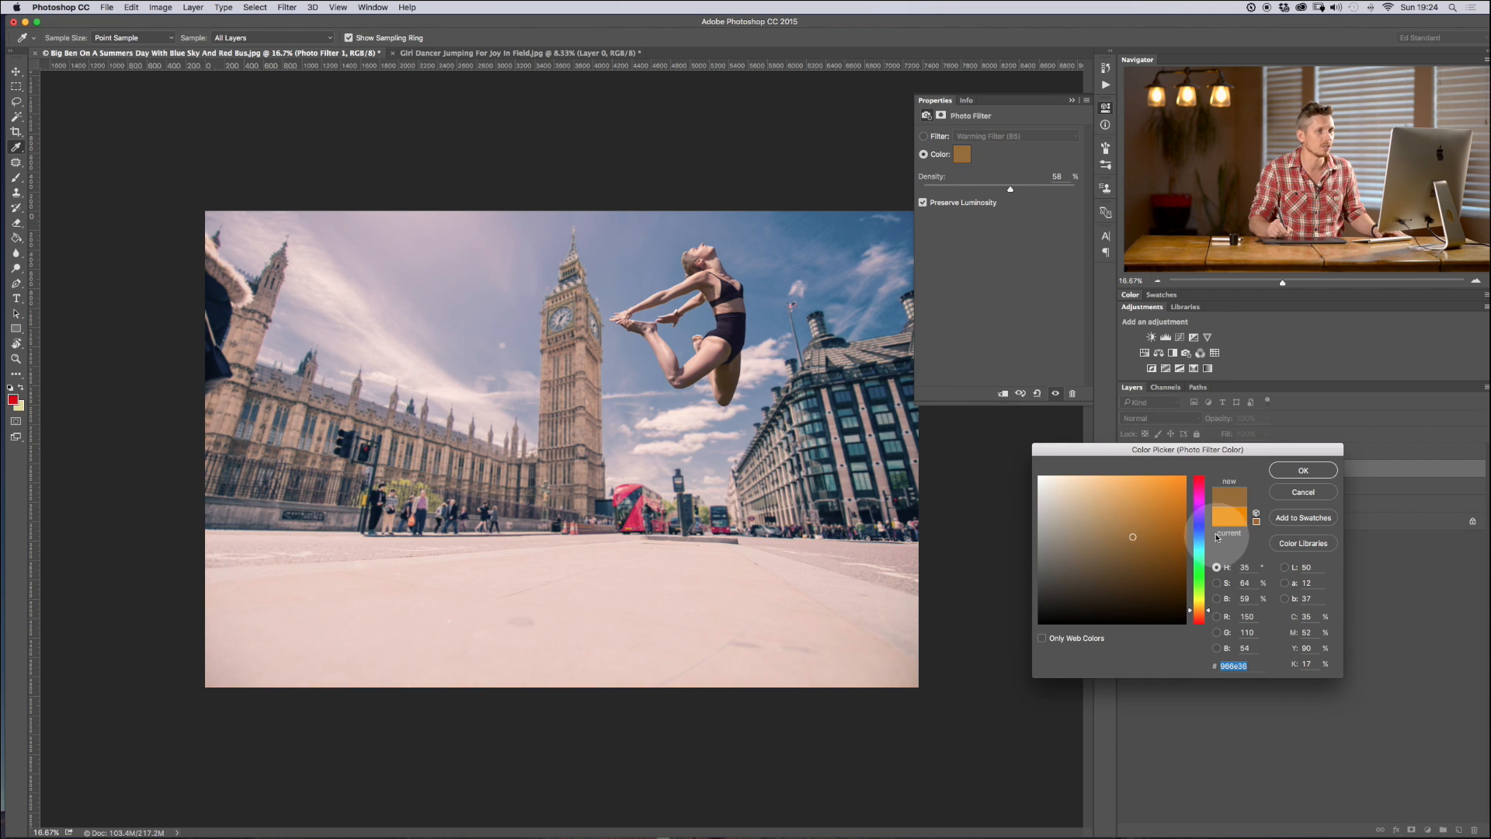
left_click(1203, 551)
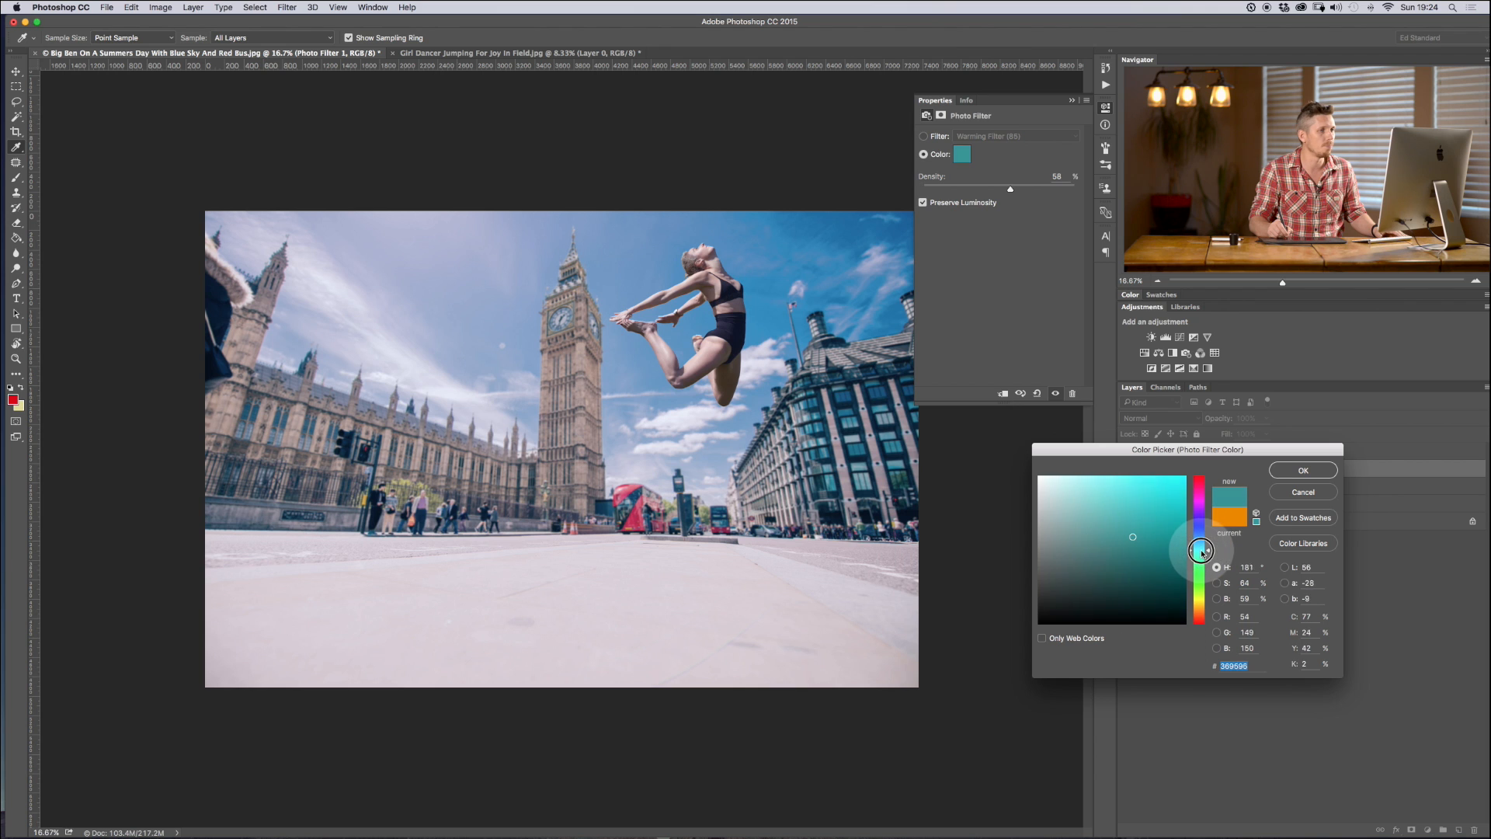
left_click_drag(1202, 550, 1190, 551)
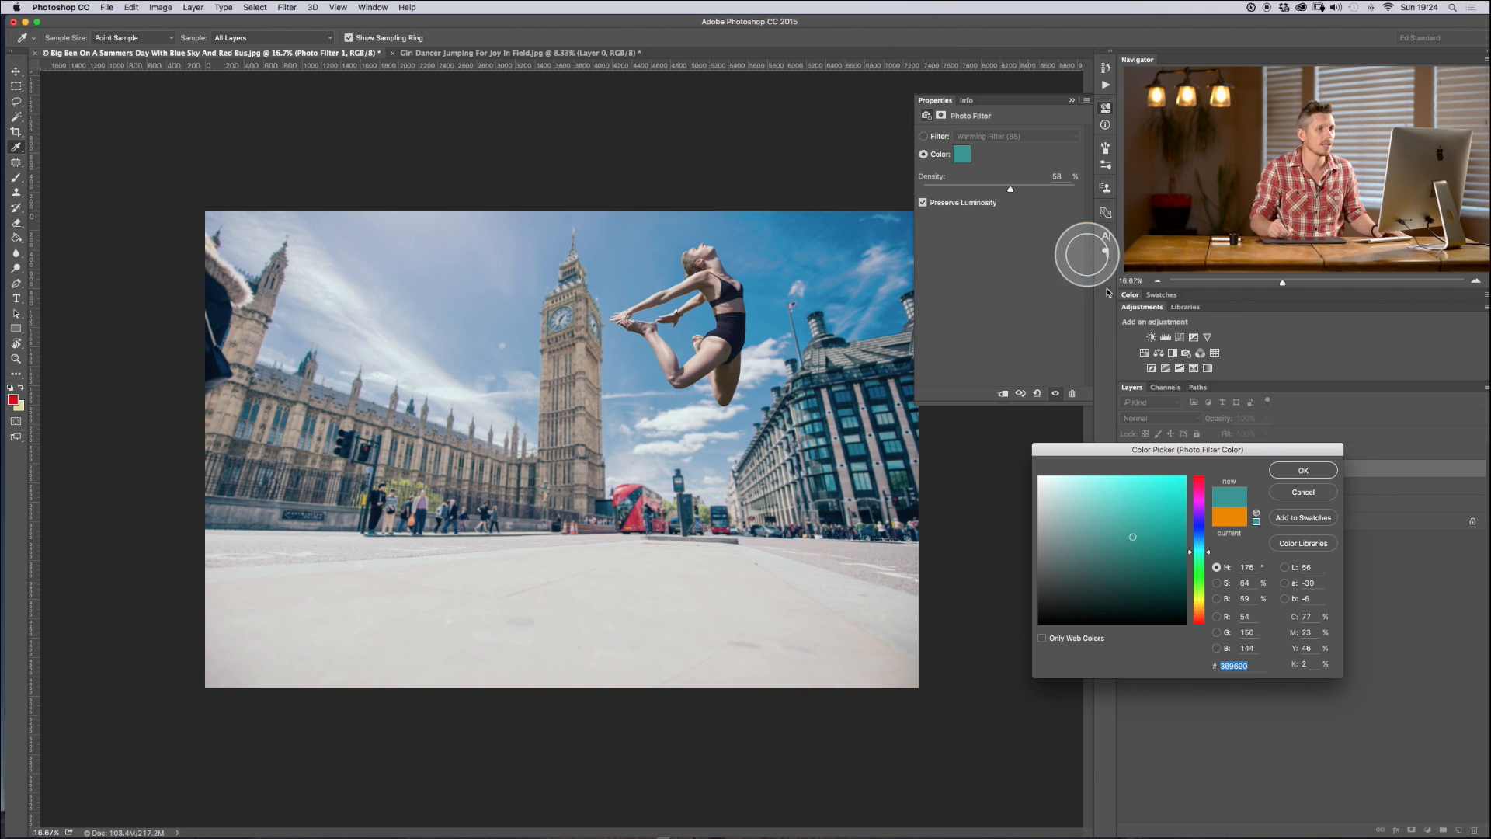
left_click(1304, 470)
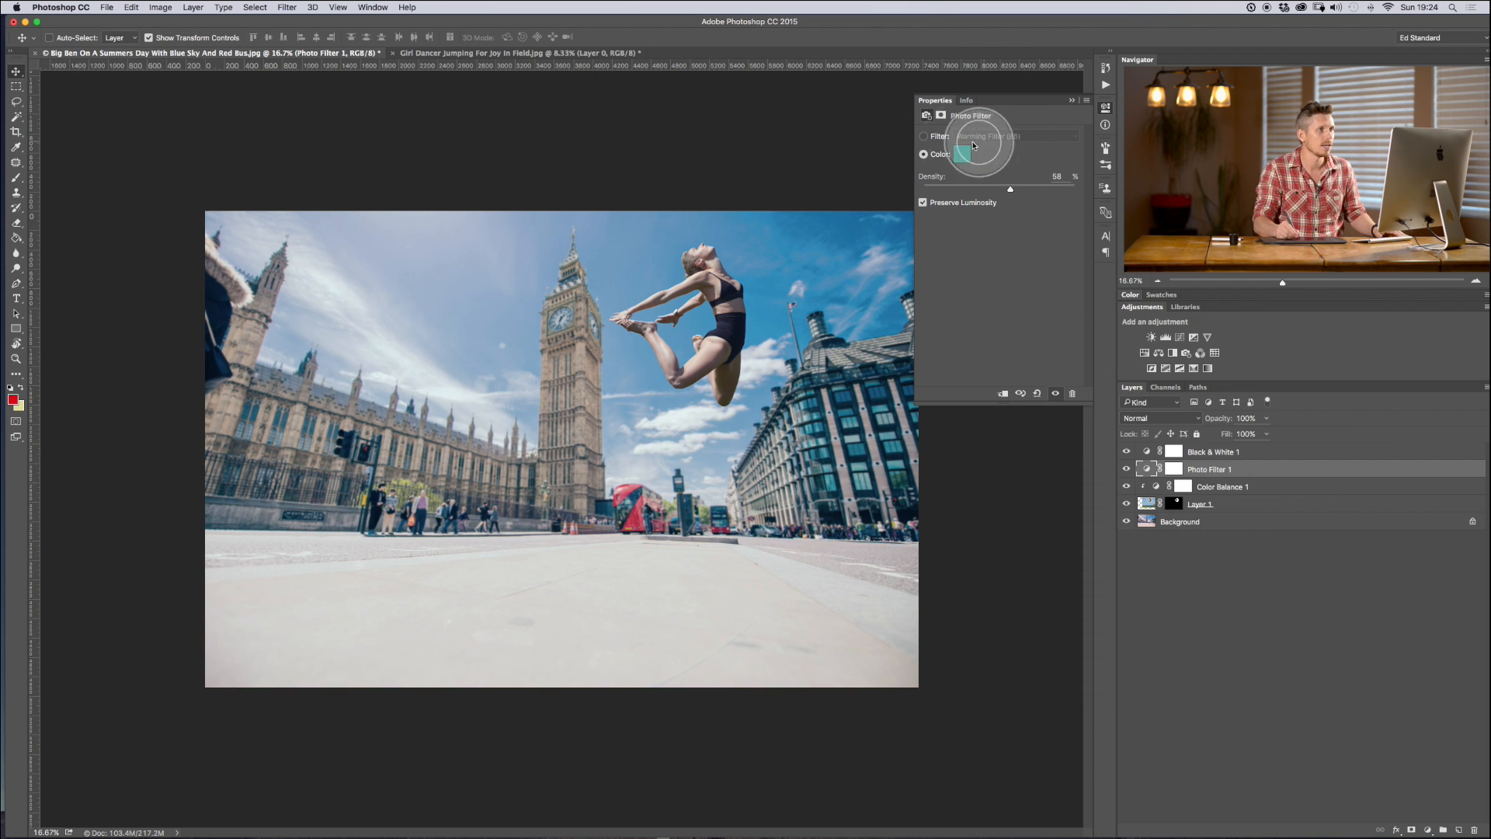
Step: Switch the Photo Filter to Cooling Filter (80) at 20% density
left_click(1013, 136)
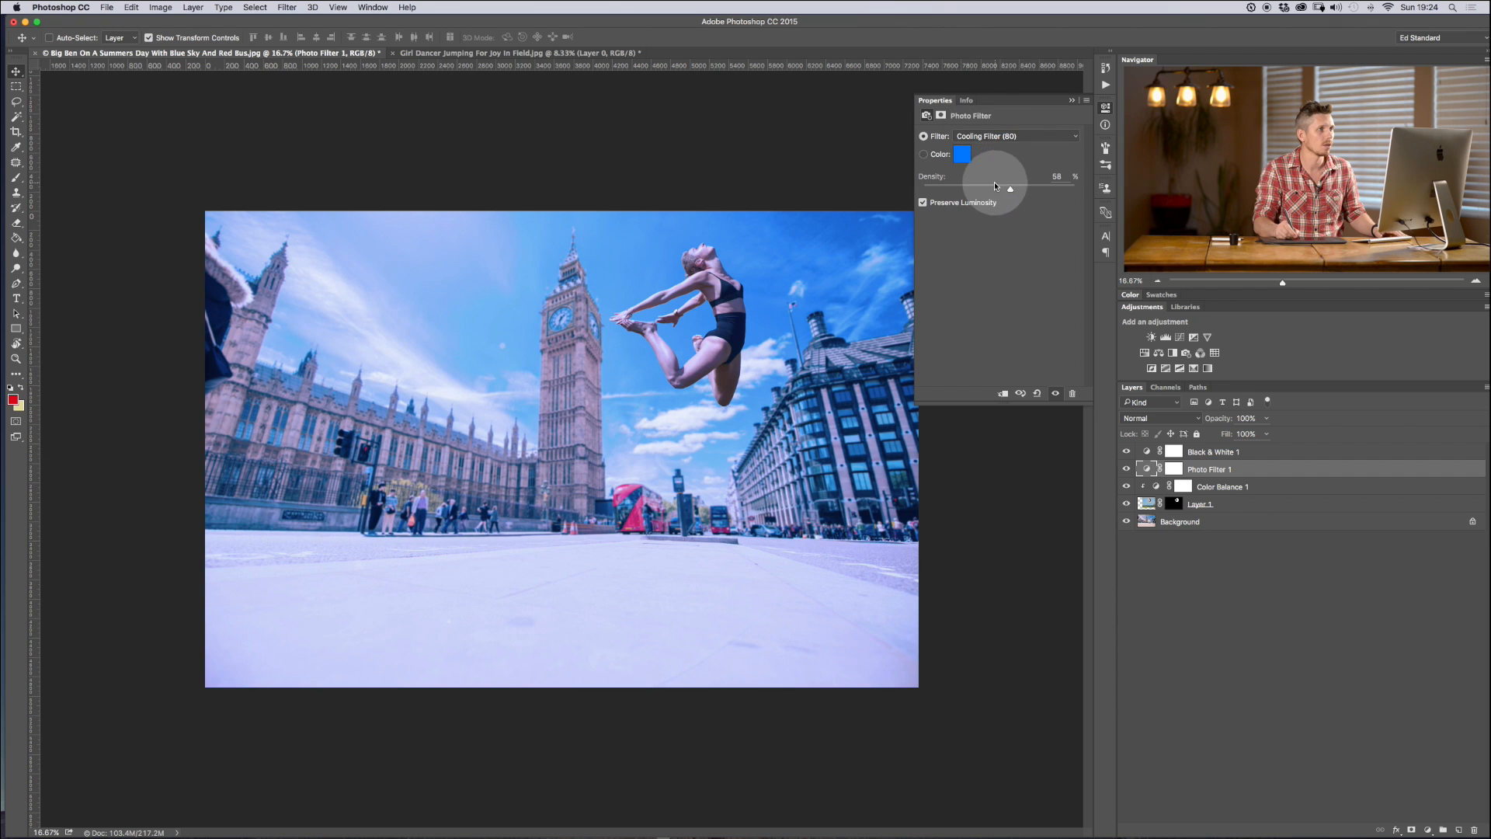
left_click_drag(1012, 187, 950, 187)
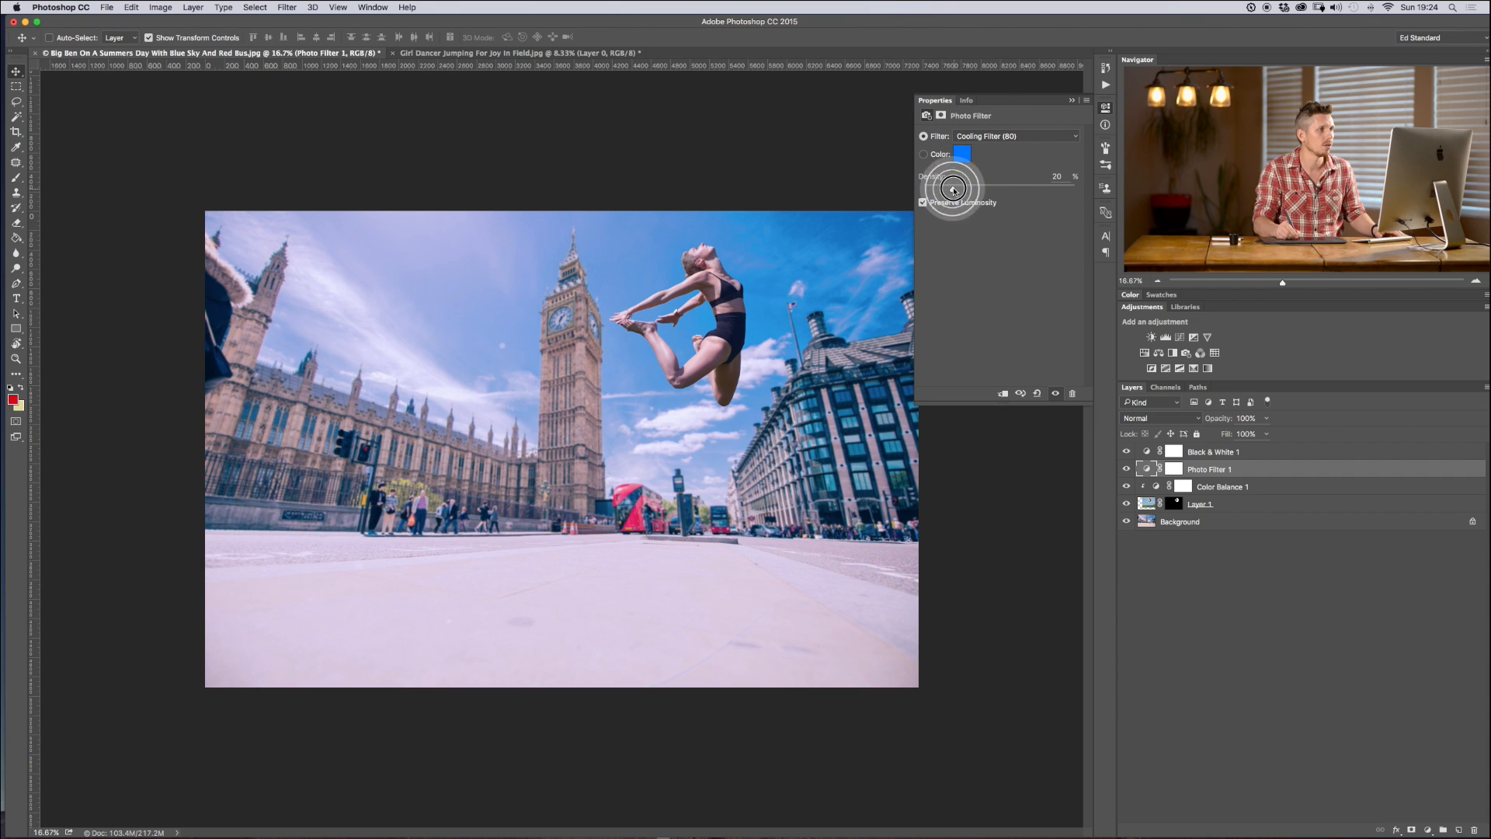
left_click(1209, 402)
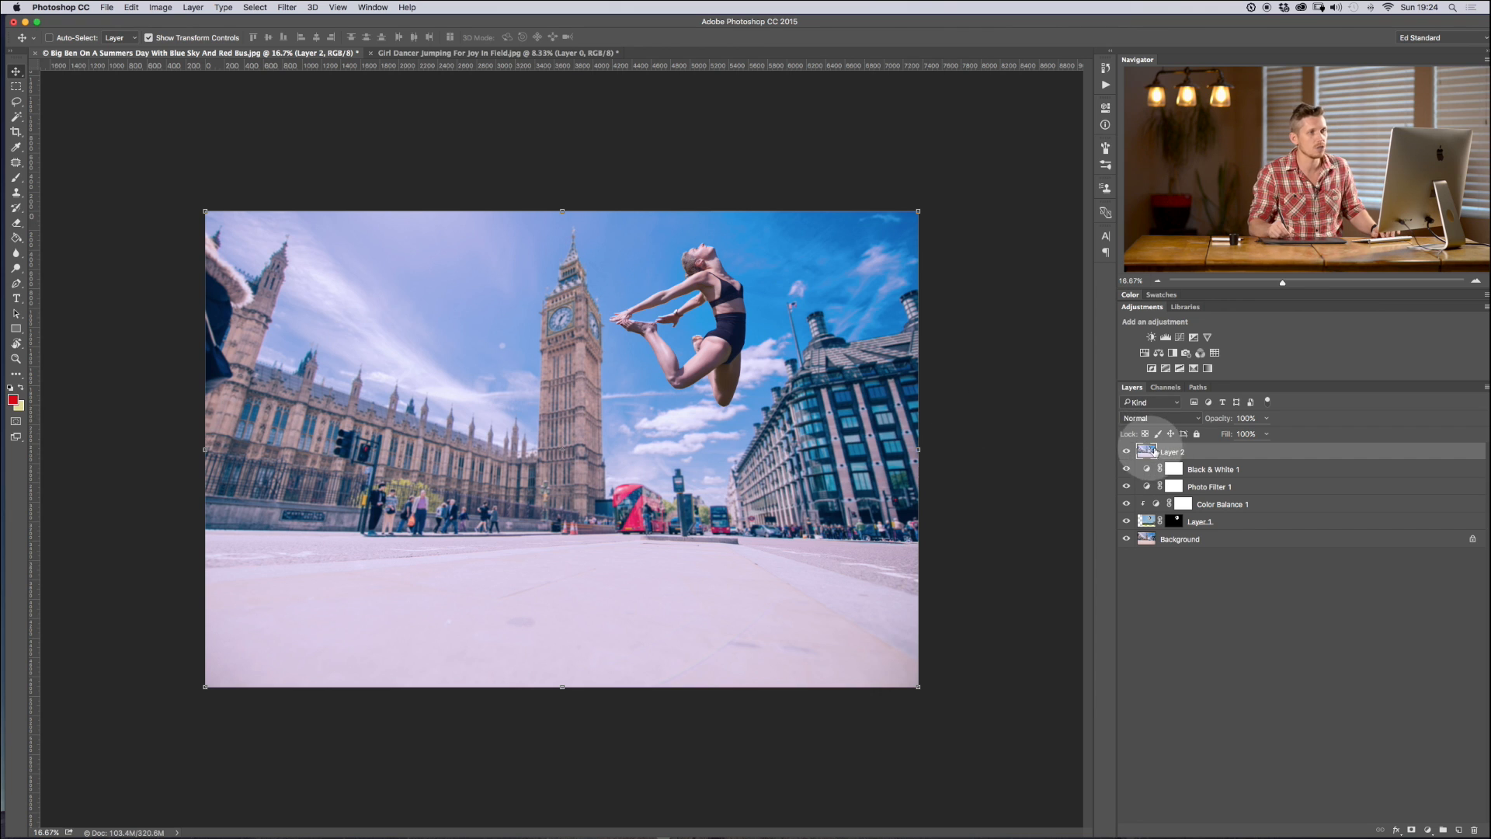
Step: Launch the Camera Raw Filter on the stamped Layer 2
left_click(286, 7)
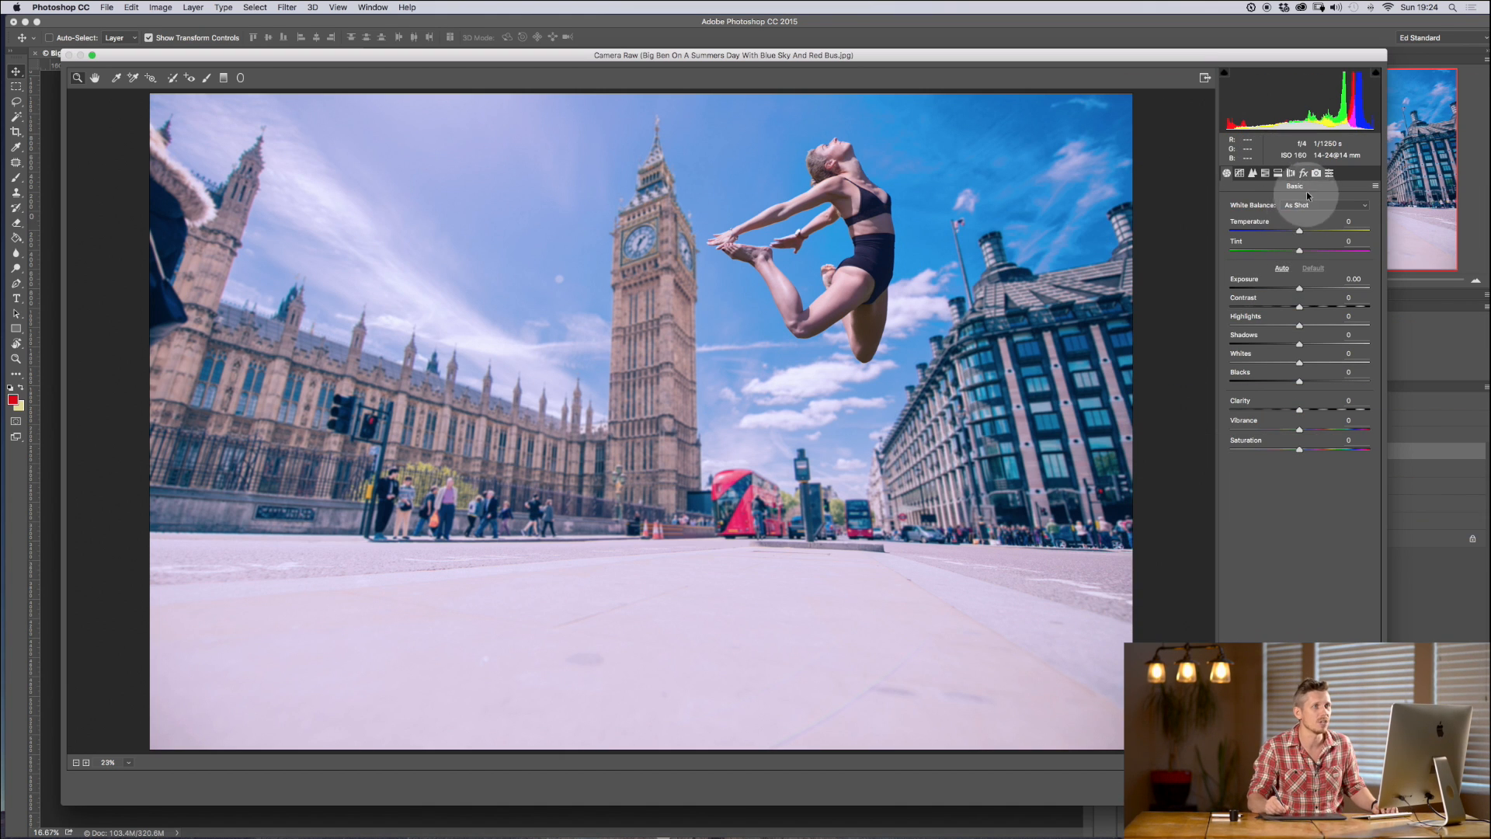
Step: Split-tone the highlights and shadows, set Exposure to -0.25, and raise Highlights
left_click(1279, 173)
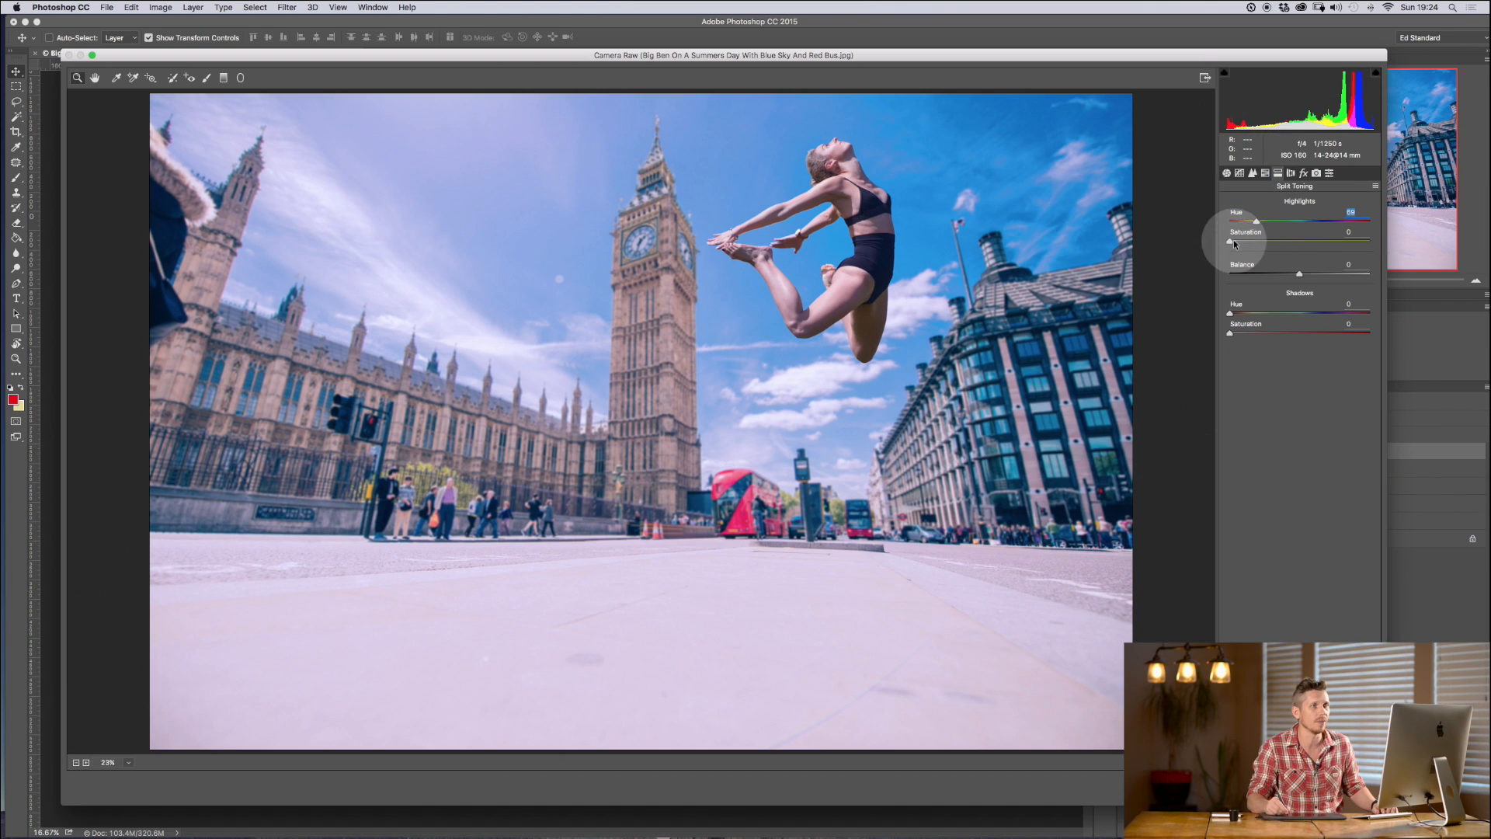
left_click_drag(1228, 241, 1266, 241)
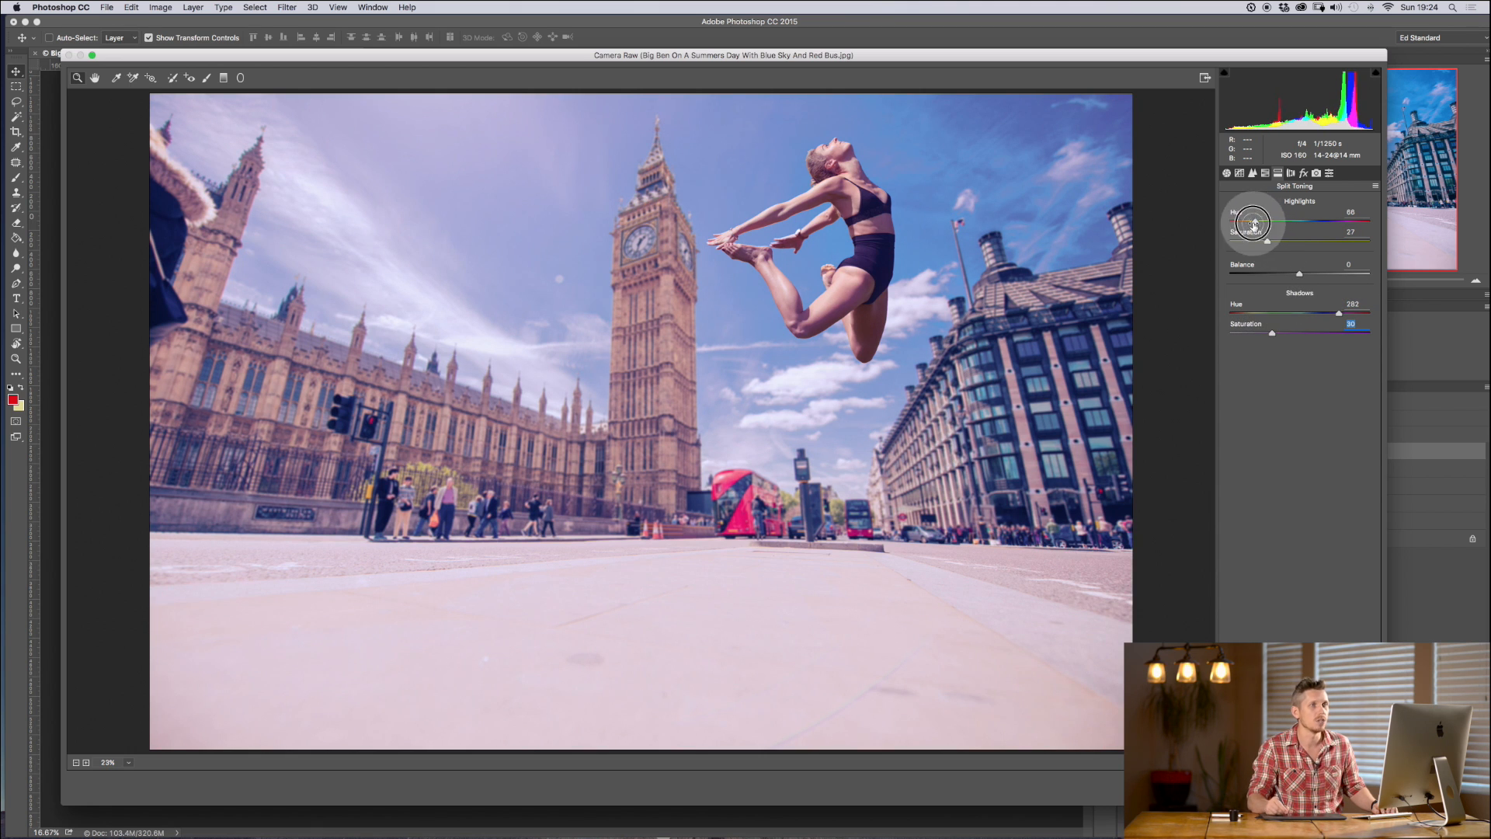
left_click_drag(1268, 239, 1288, 245)
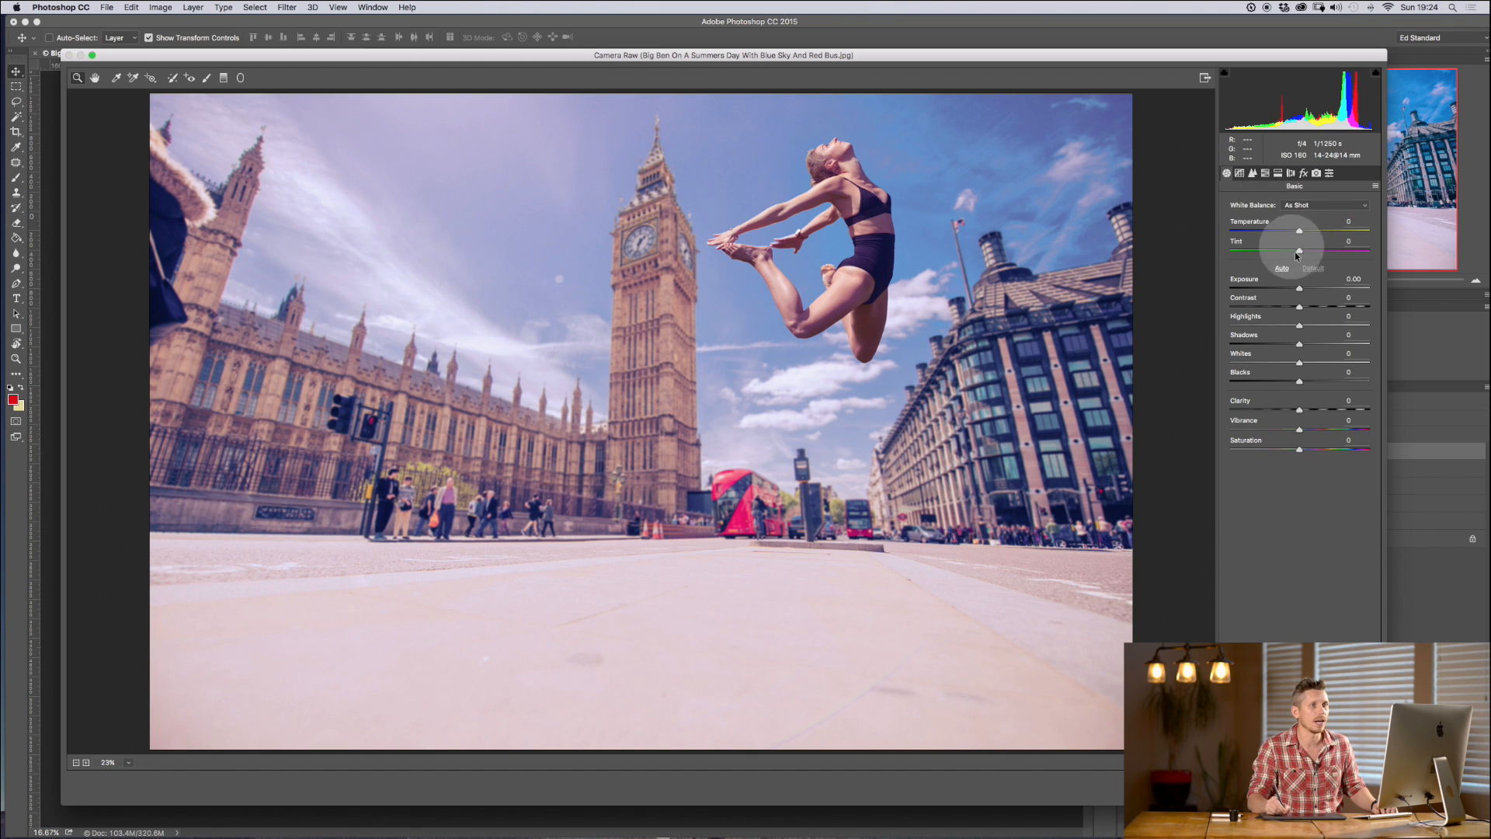
left_click_drag(1313, 290, 1293, 289)
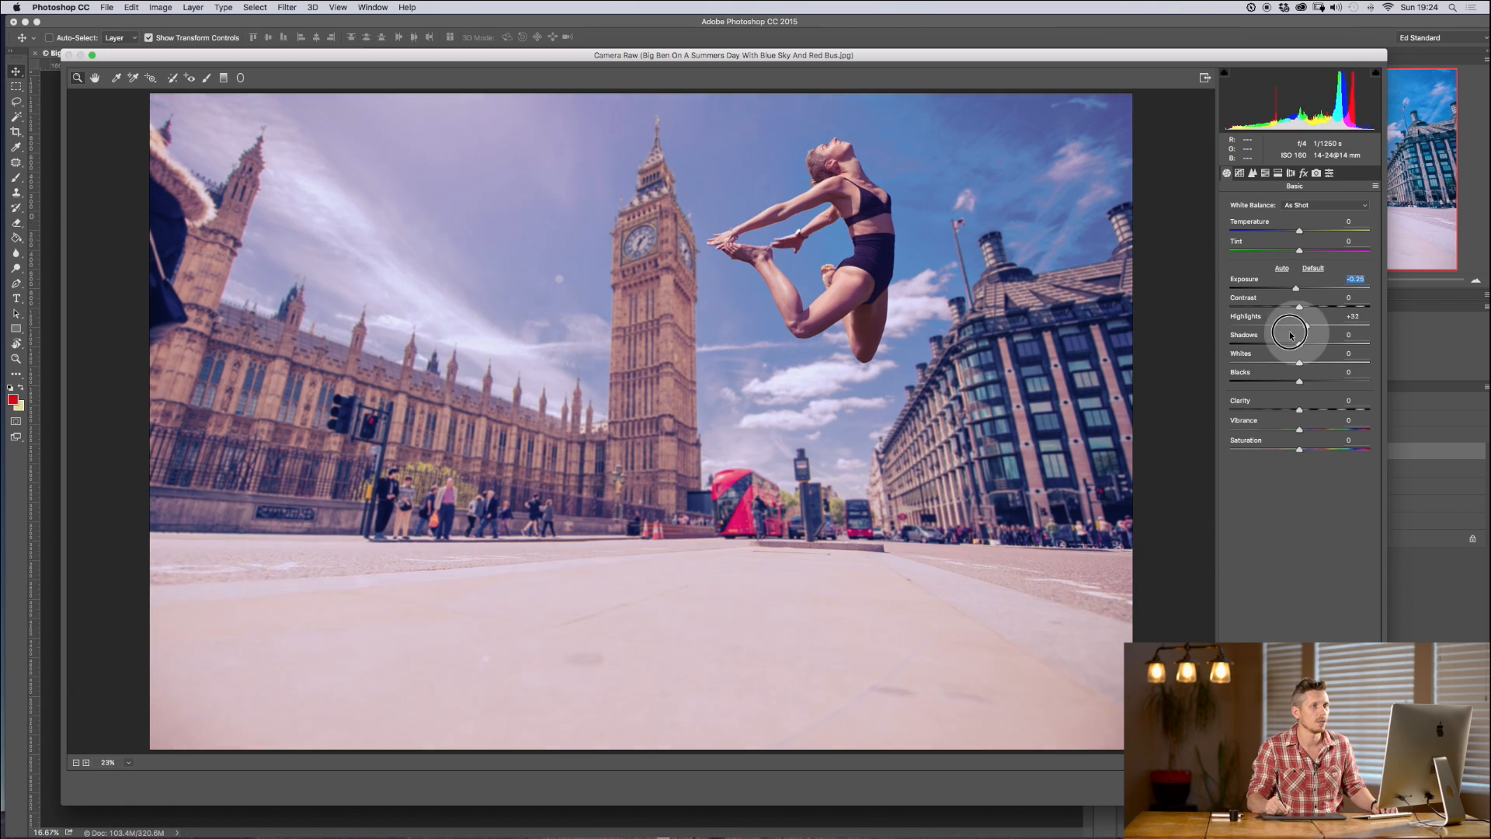
left_click_drag(1300, 323, 1327, 316)
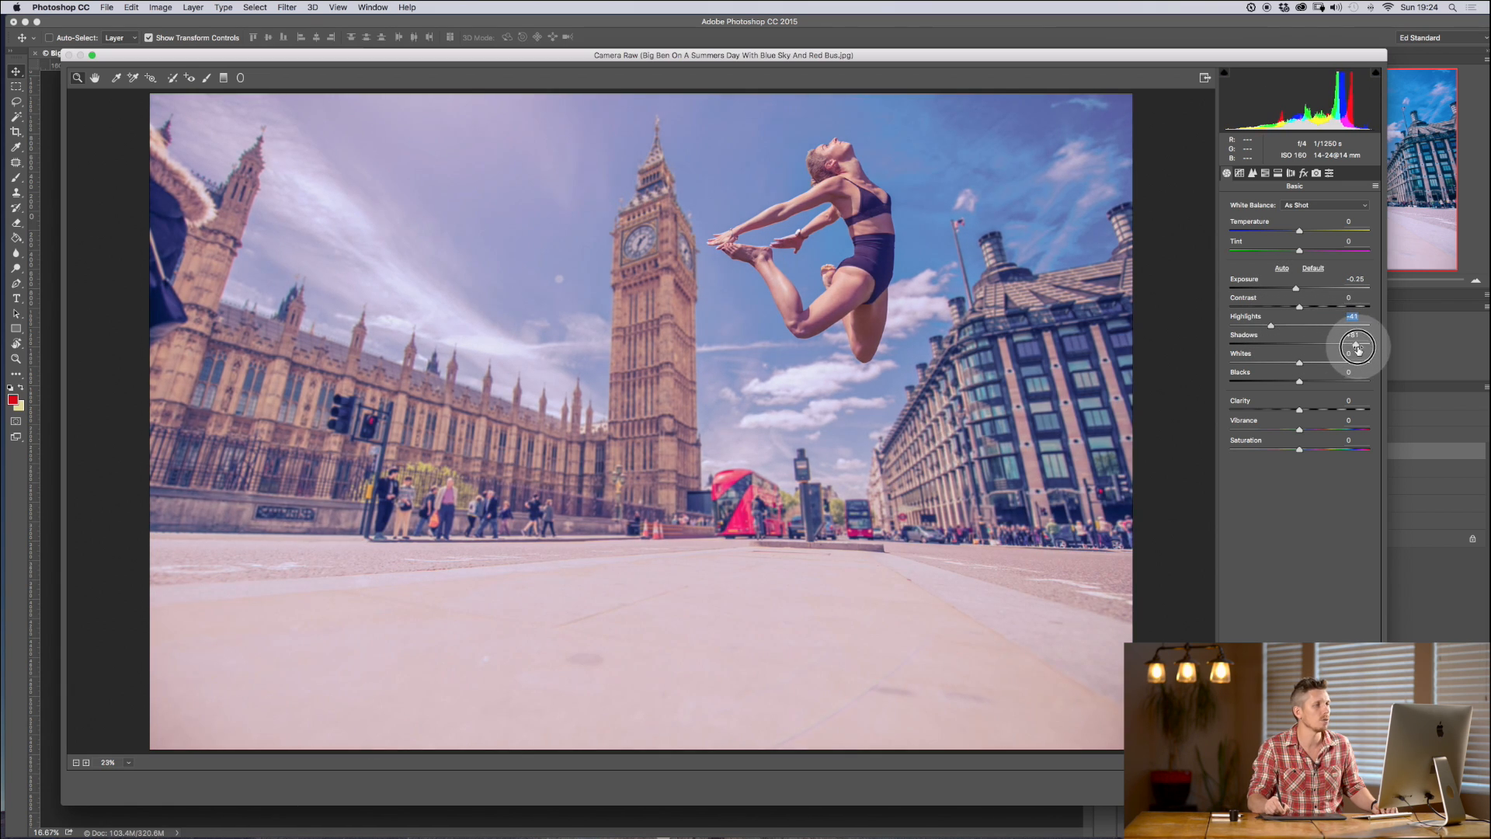
left_click(1240, 173)
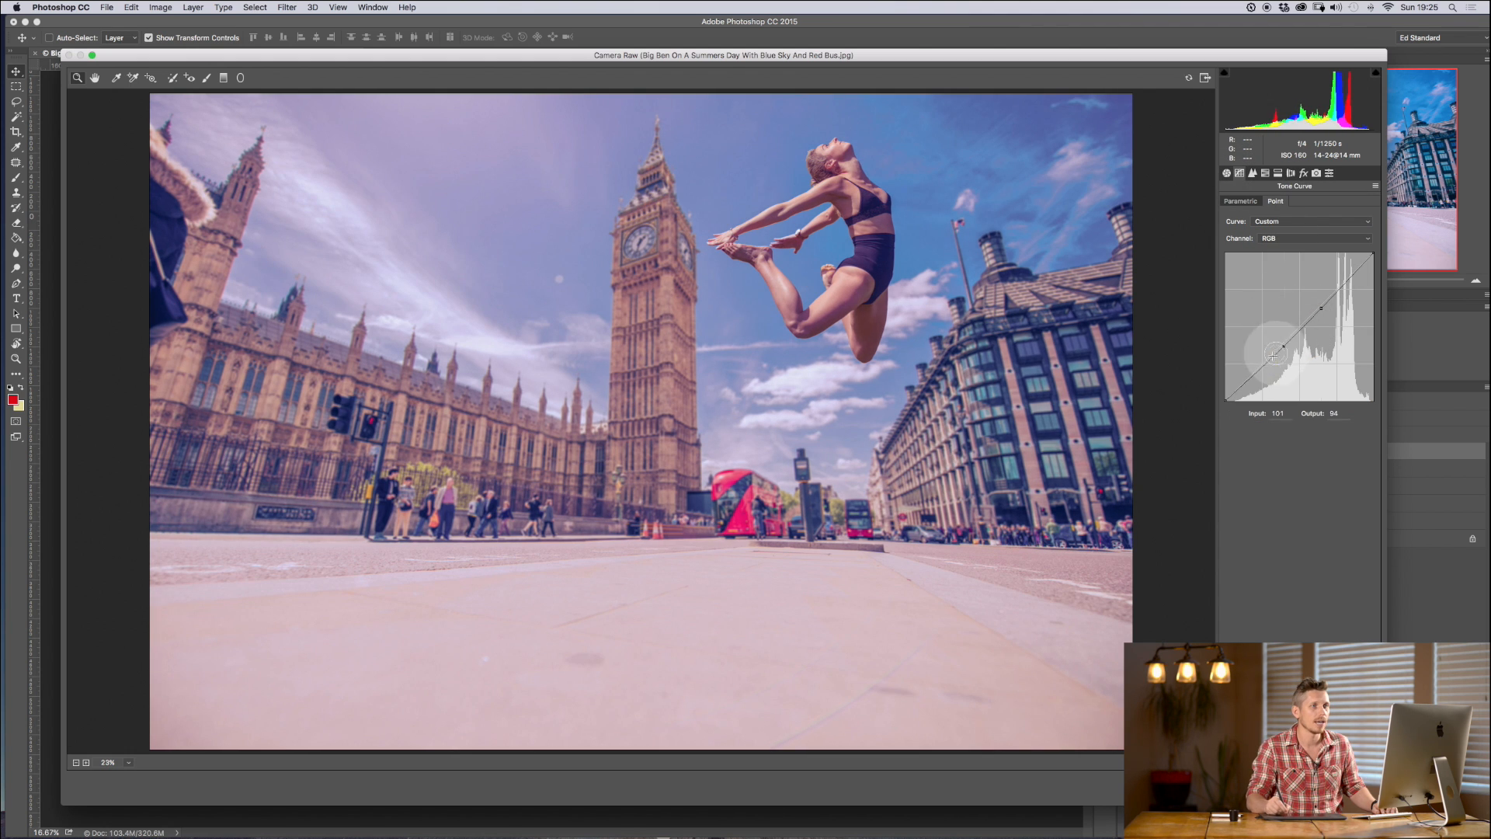
Step: Lift the tone-curve black point, add film grain, and apply the wider crop
left_click_drag(1275, 357, 1222, 373)
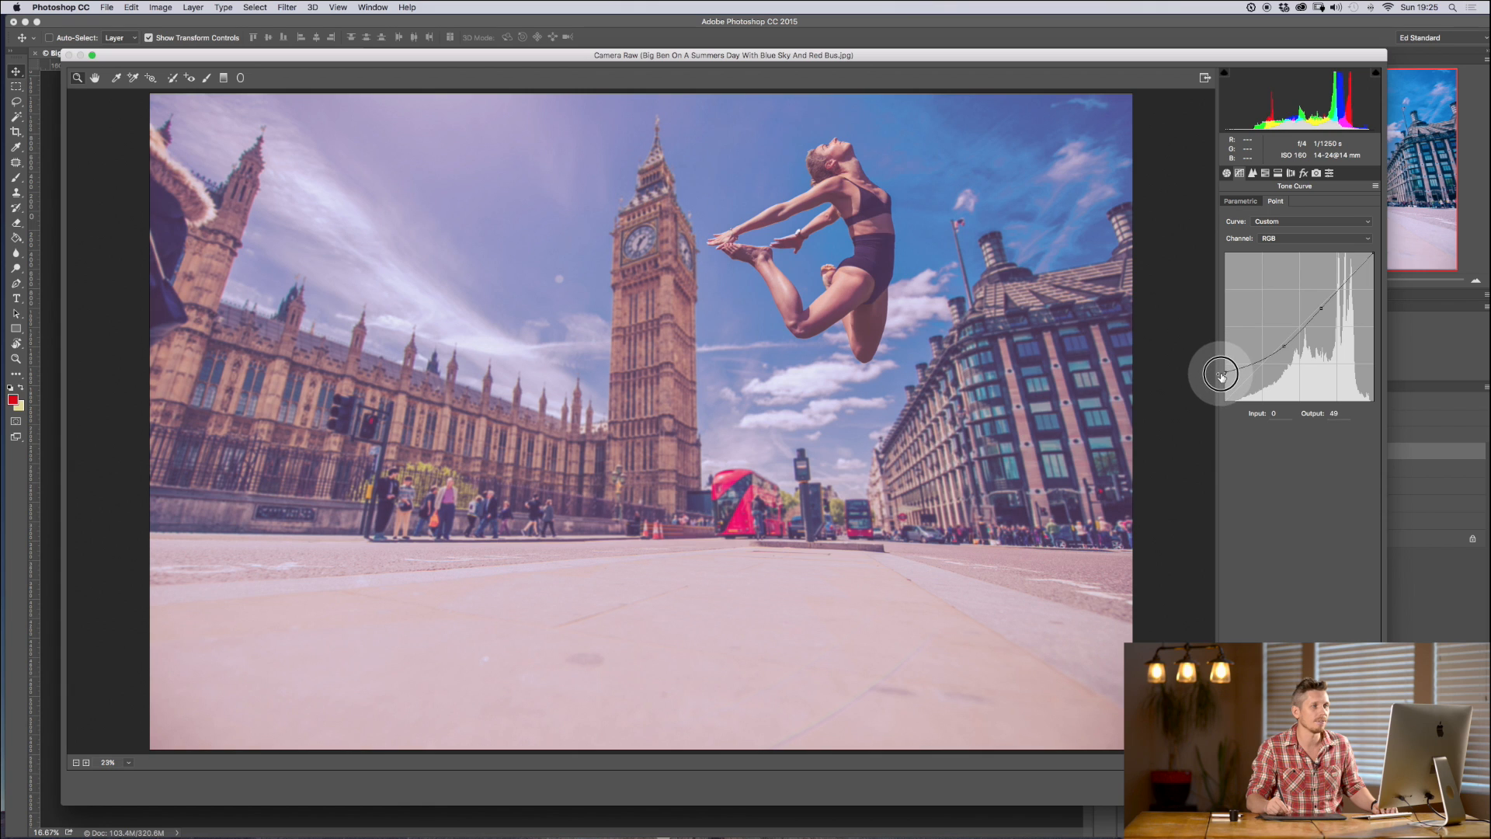
left_click(1304, 173)
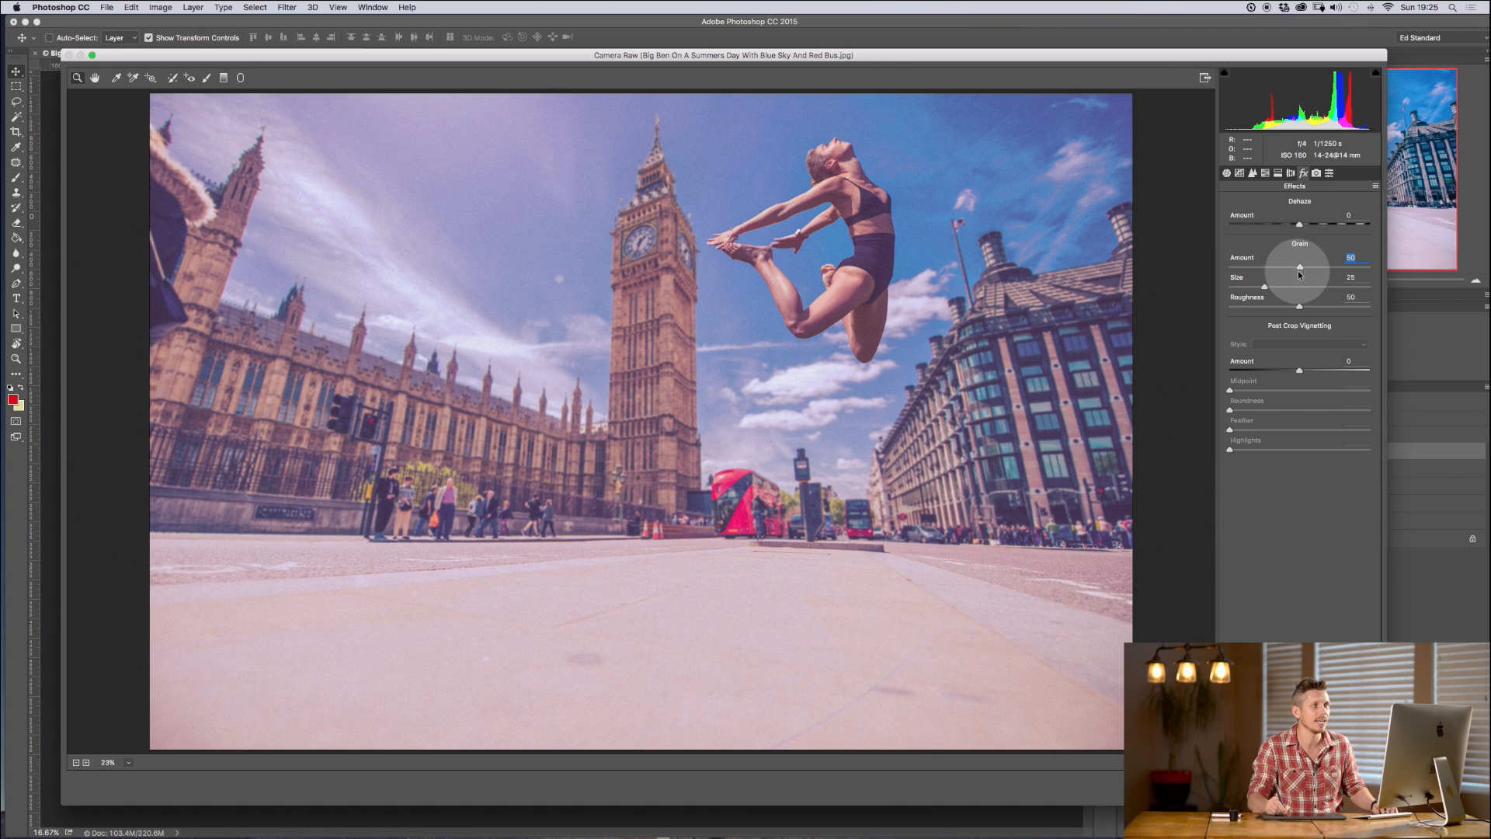
left_click_drag(1324, 266, 1292, 267)
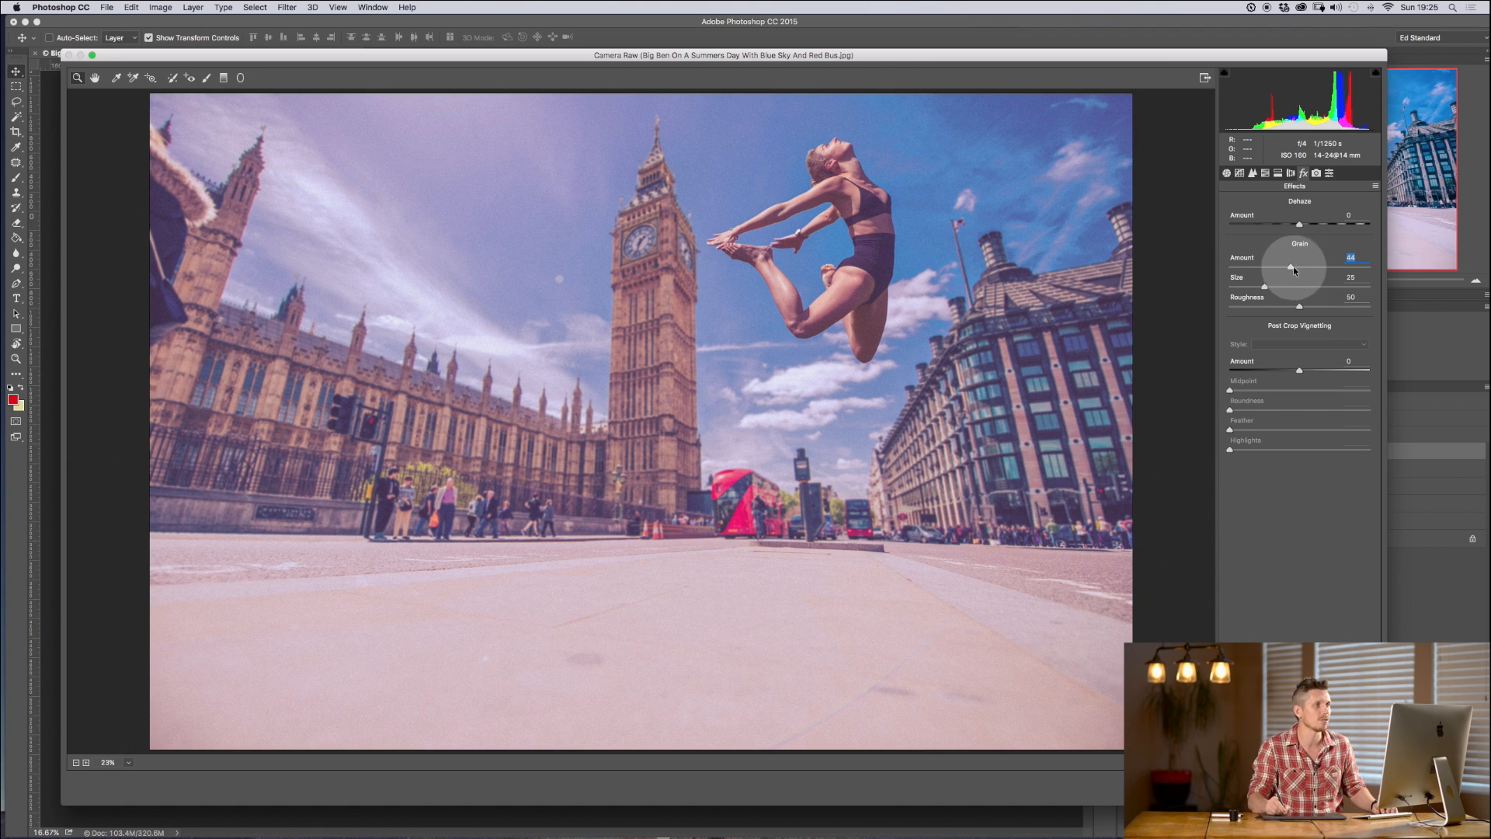
left_click_drag(1293, 268, 1284, 262)
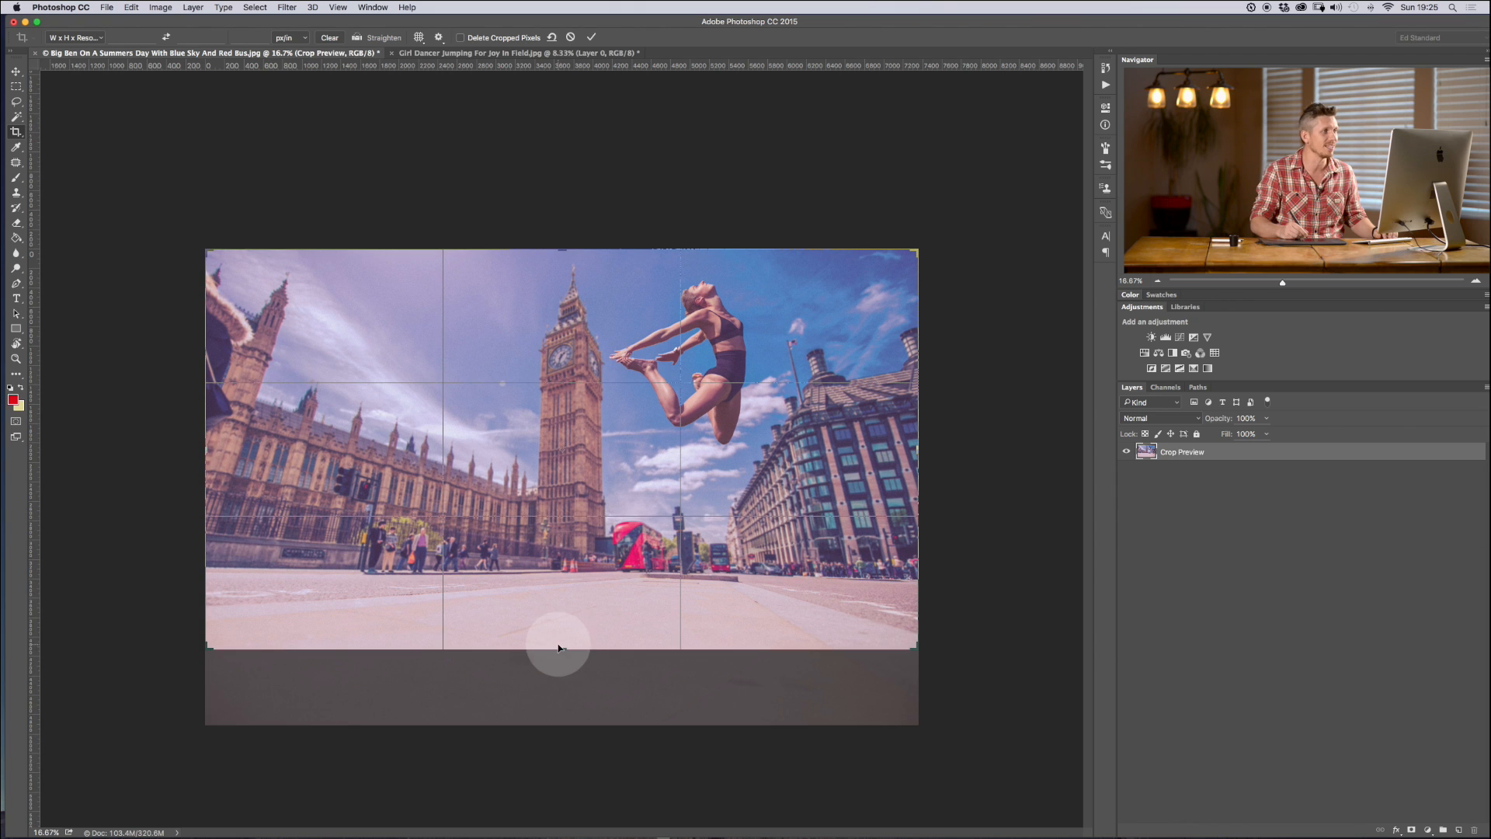
left_click(590, 38)
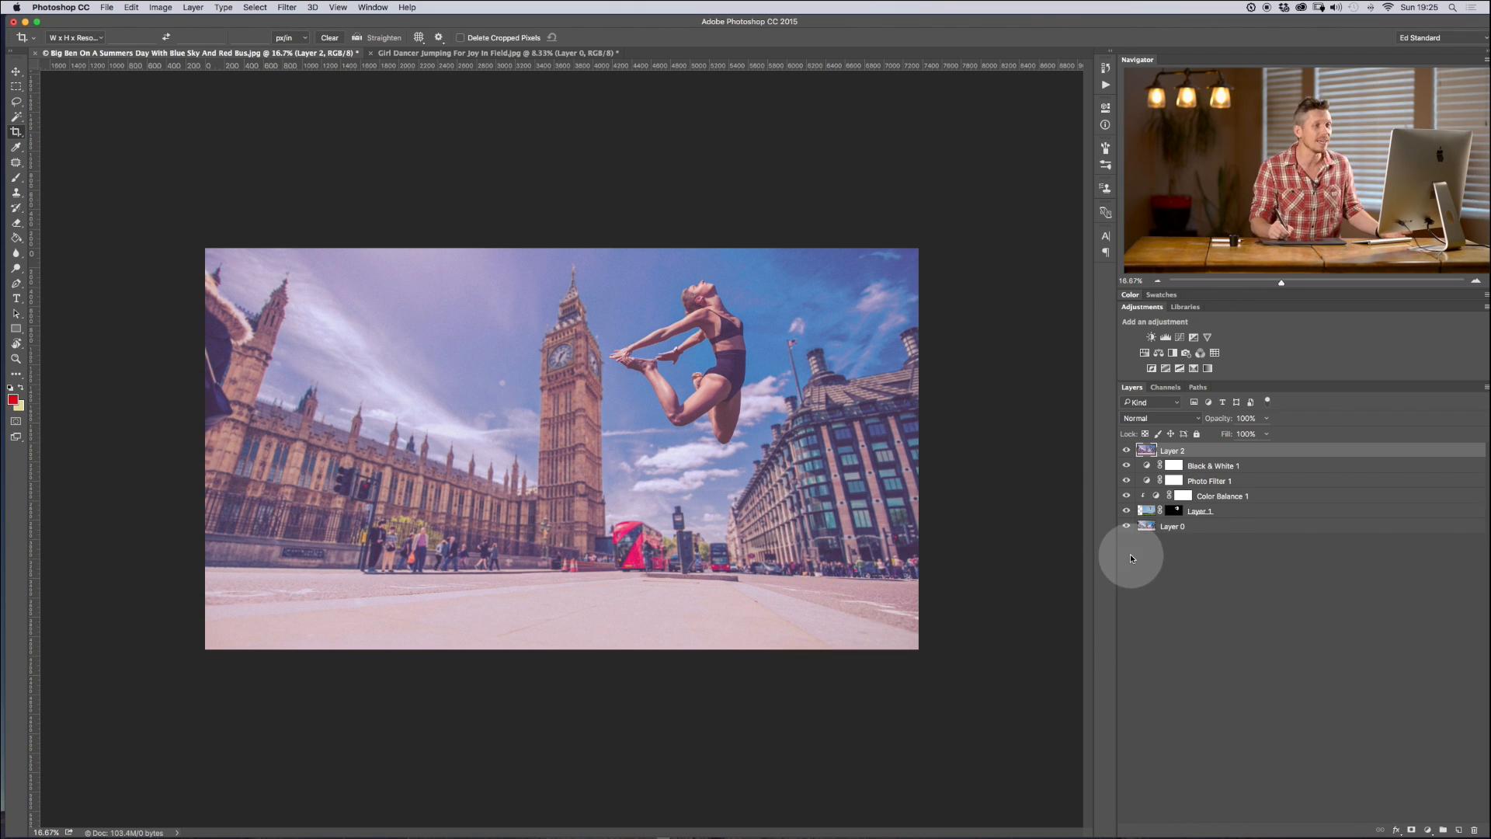
Step: Solo the dancer layer, disable its mask, then show all layers again
left_click(1127, 495)
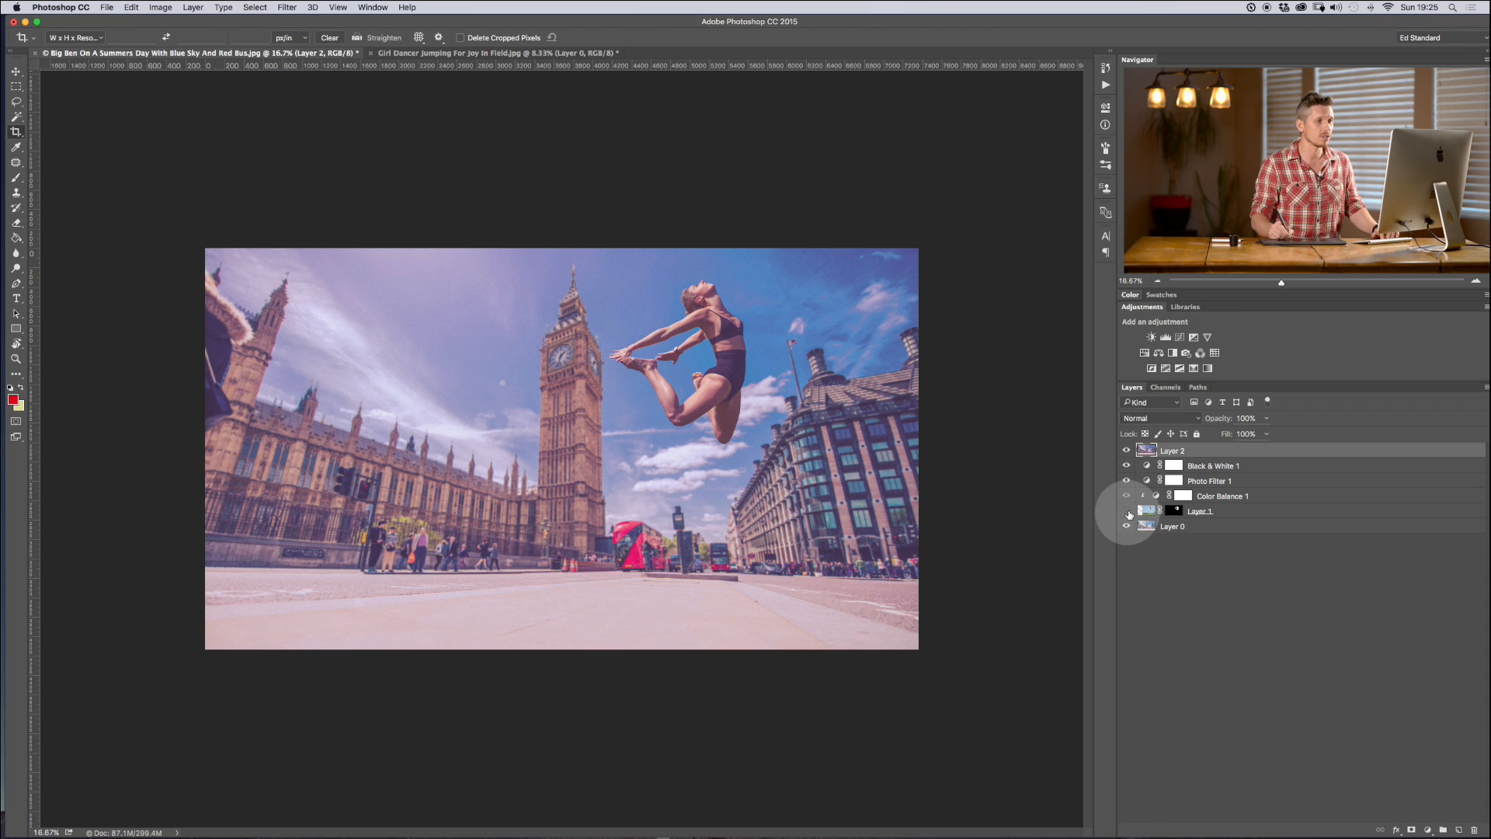
left_click(1128, 526)
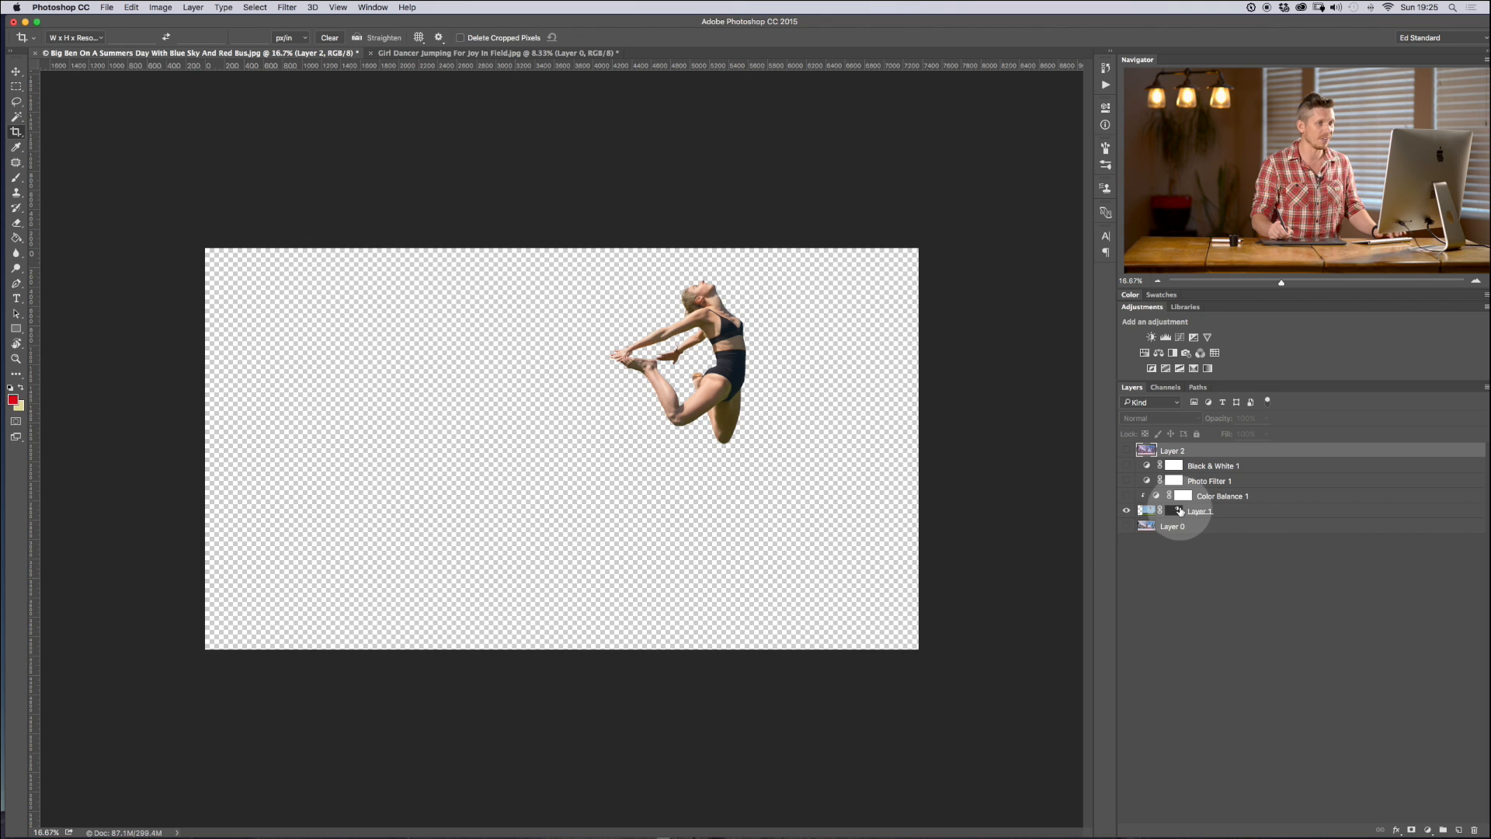
left_click(1127, 511)
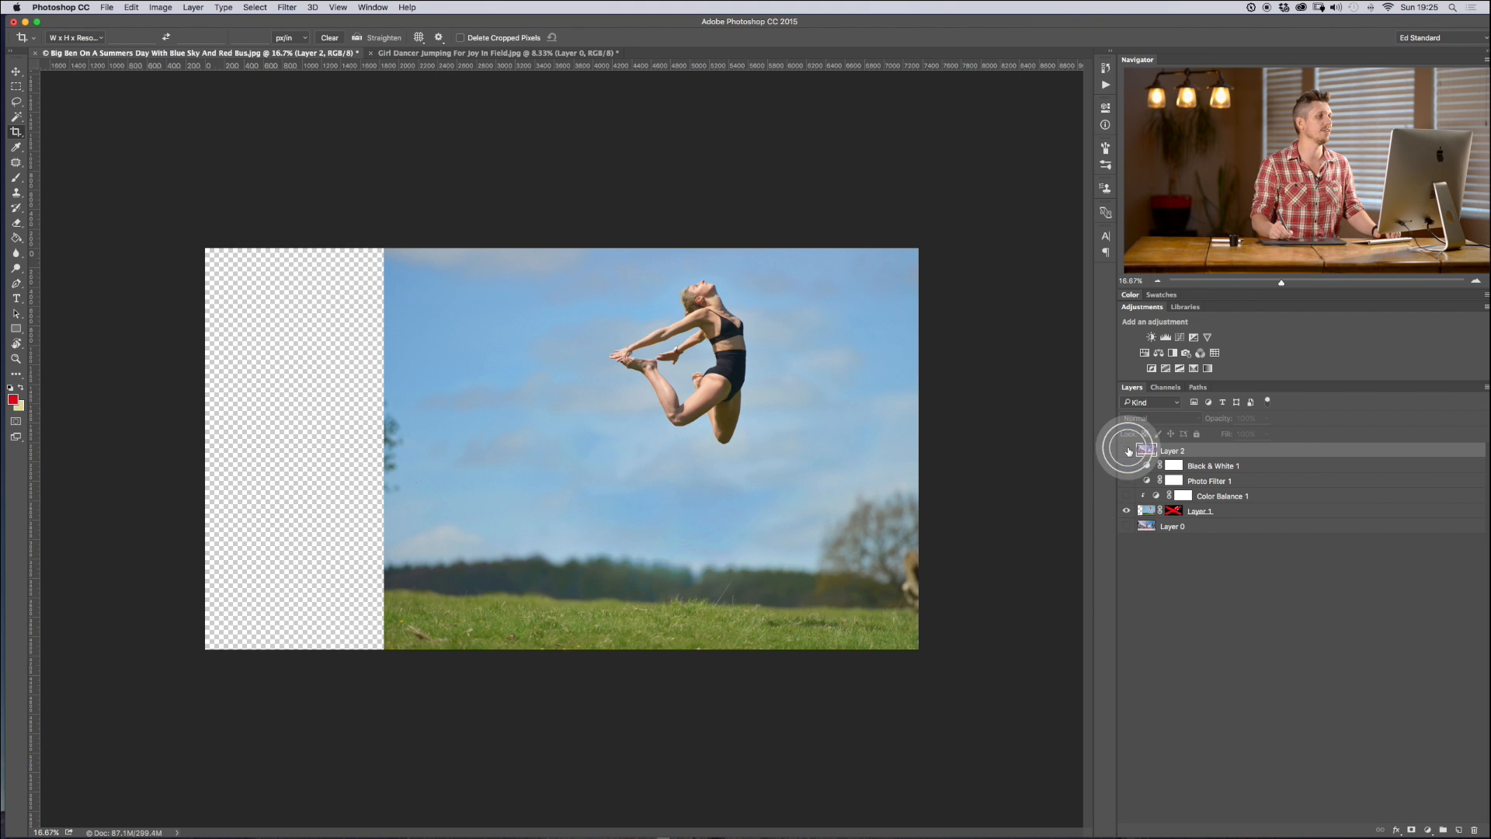
left_click(1127, 450)
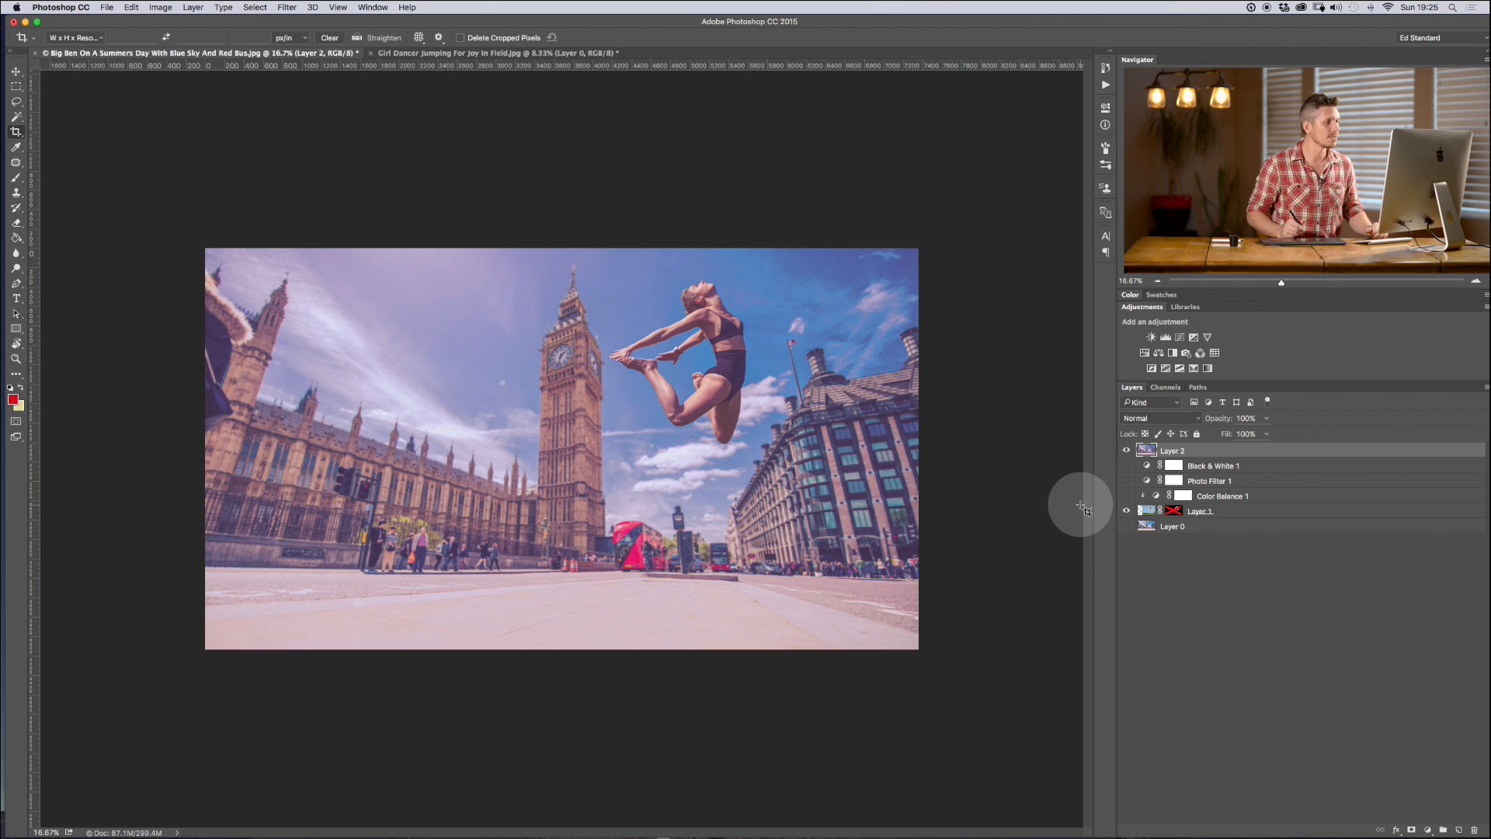